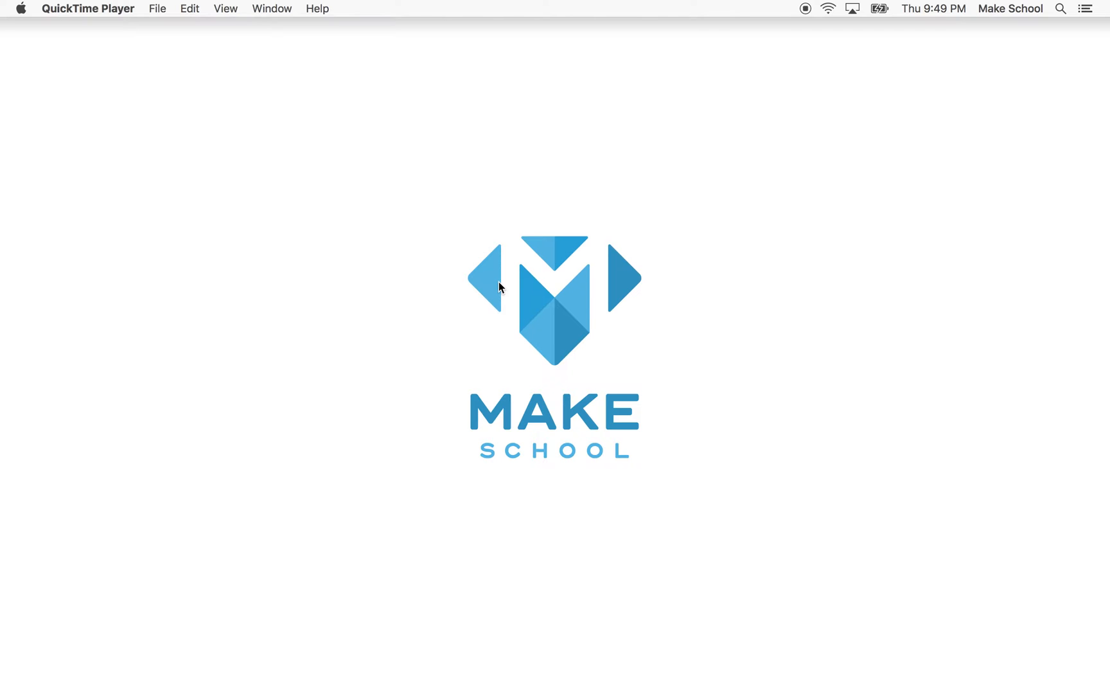
mouse_move(517, 380)
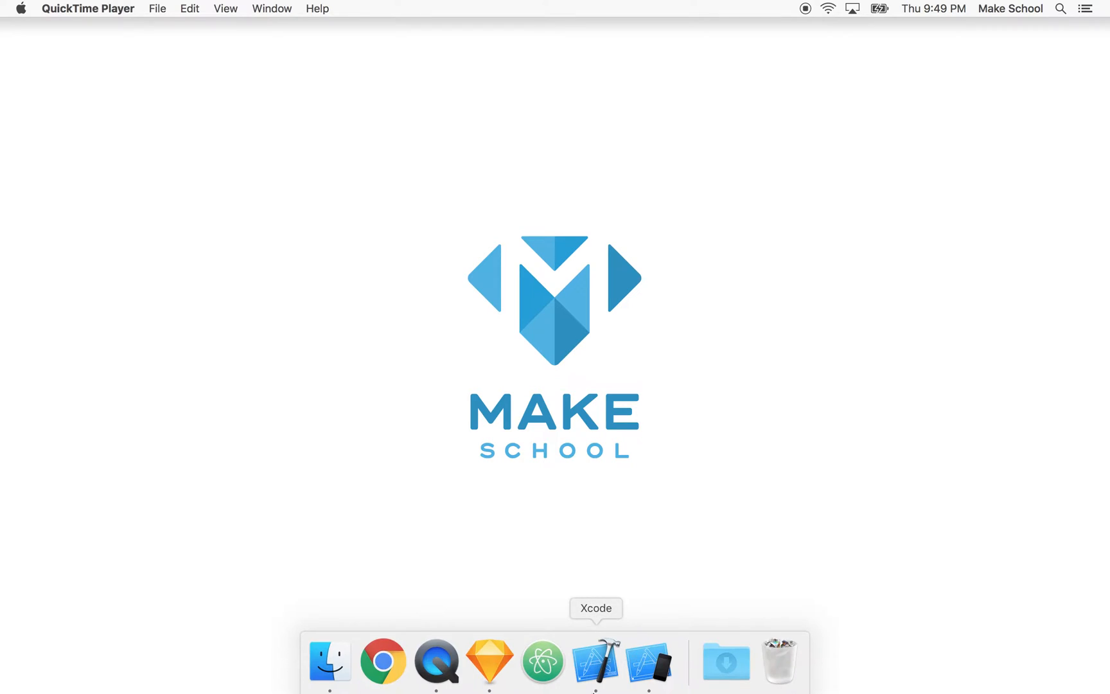
mouse_move(598, 670)
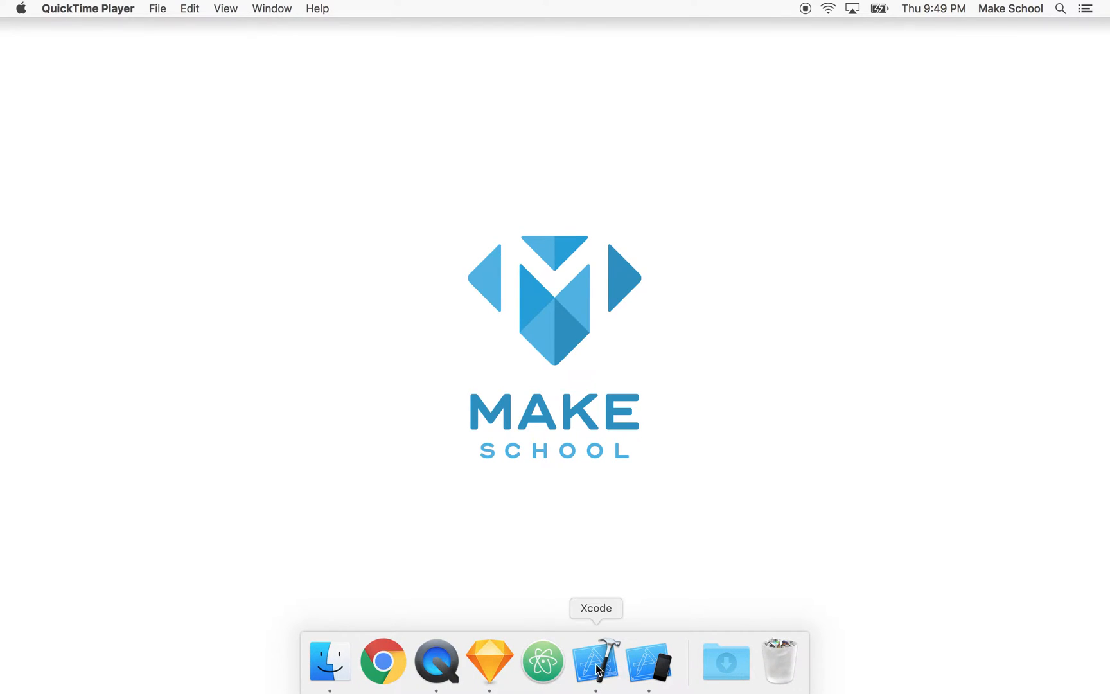
Run bezier-path on the iPhone 6s simulator and drag the slider to lengthen the dashed gradient arc
click(596, 662)
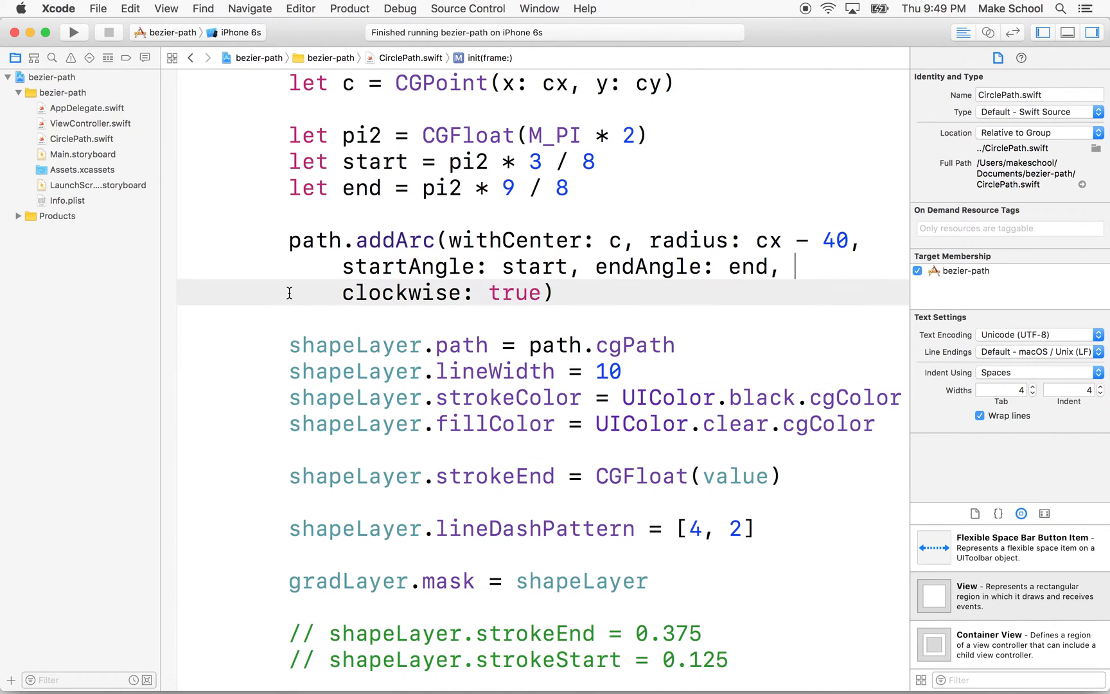
click(73, 32)
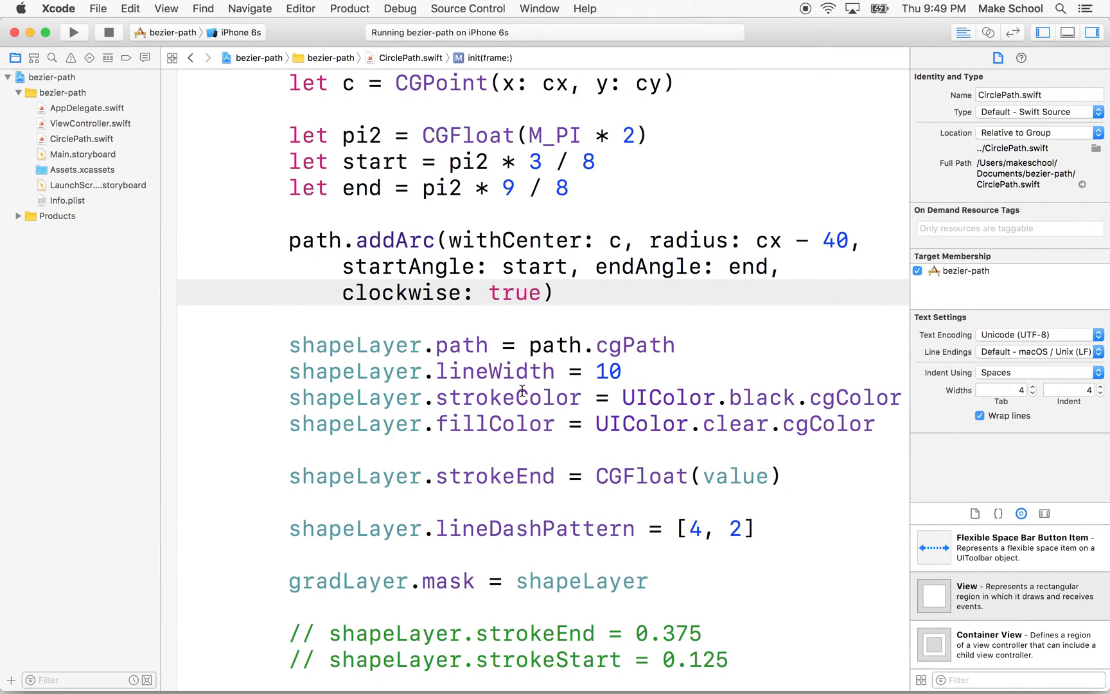
click(795, 268)
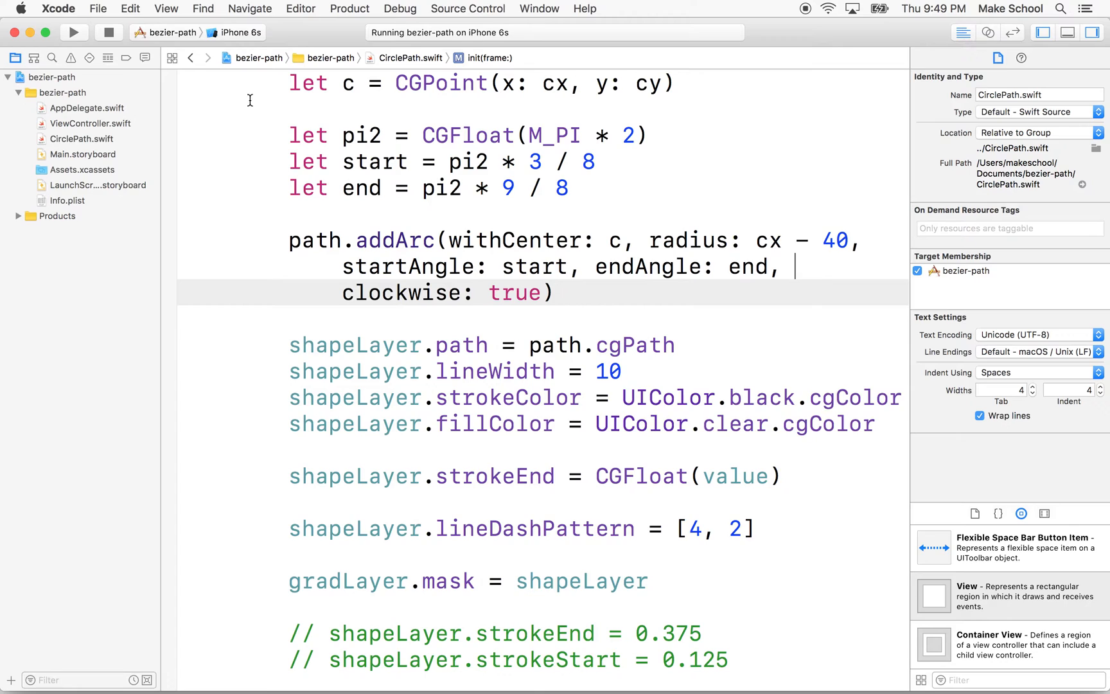
click(73, 33)
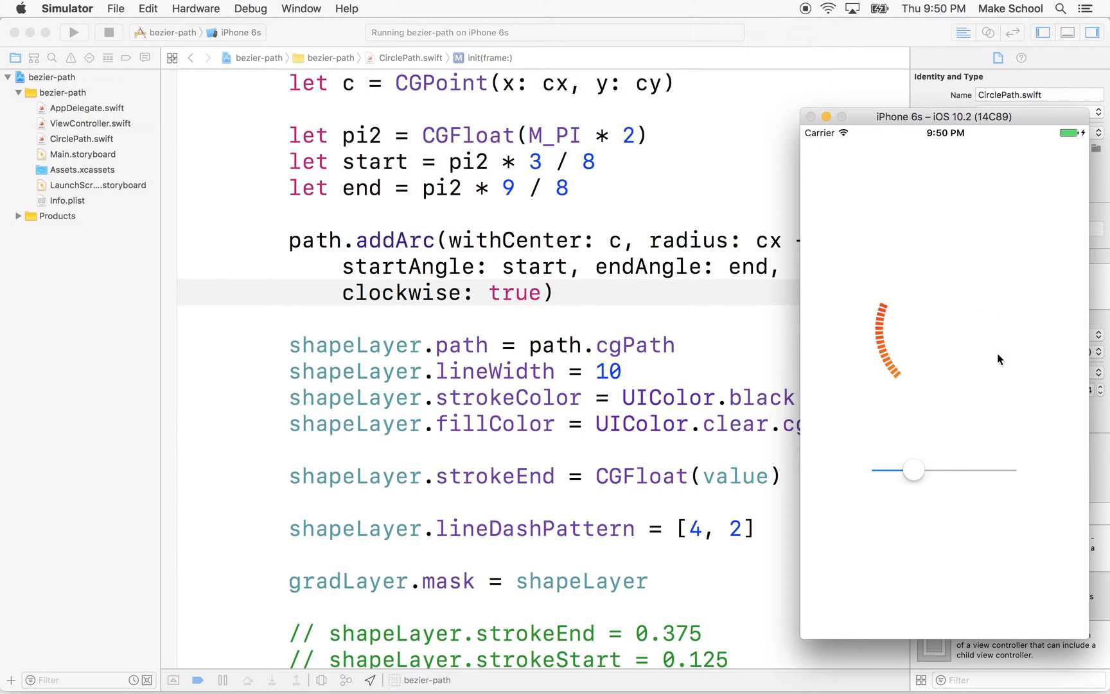
mouse_move(1062, 337)
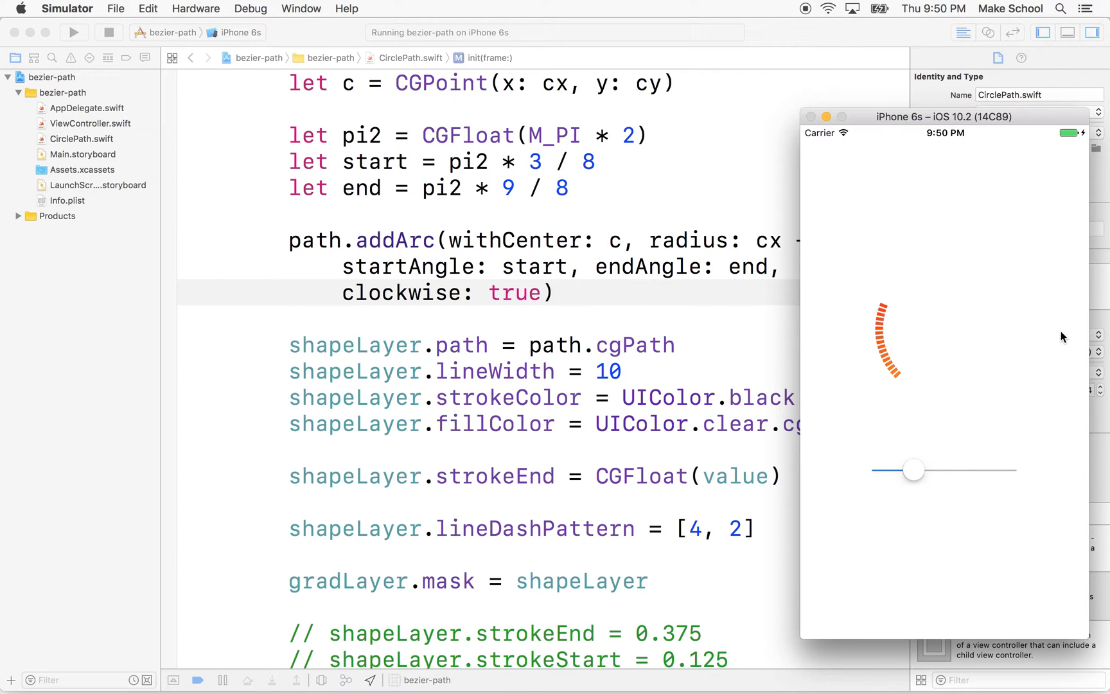
mouse_move(948, 339)
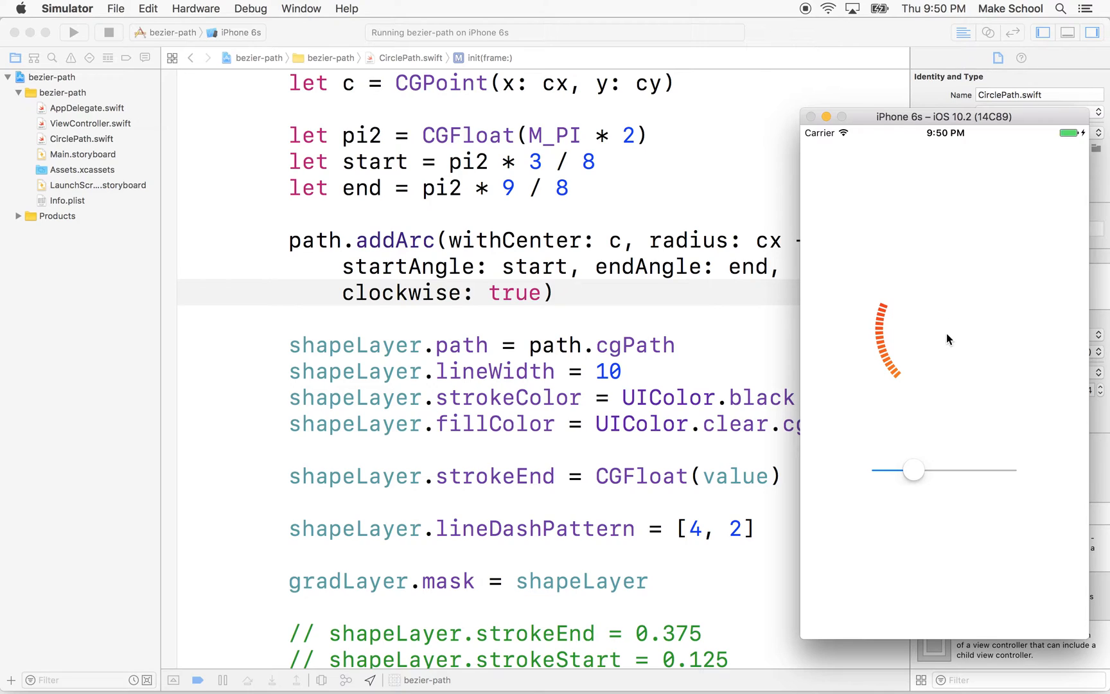
mouse_move(896, 306)
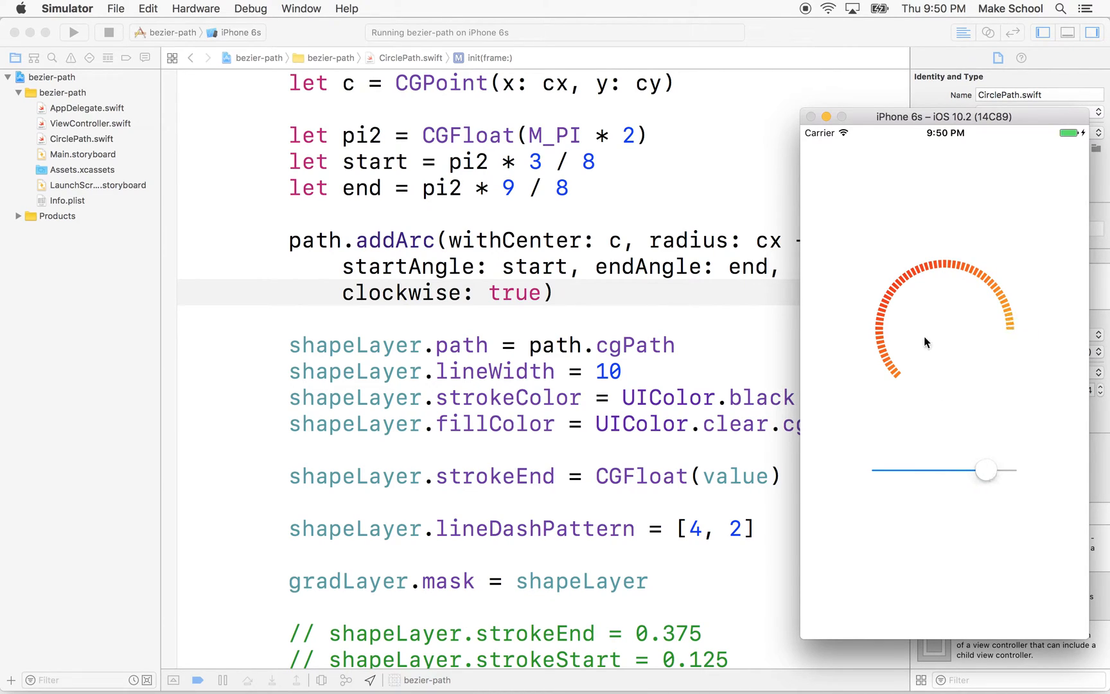
mouse_move(955, 335)
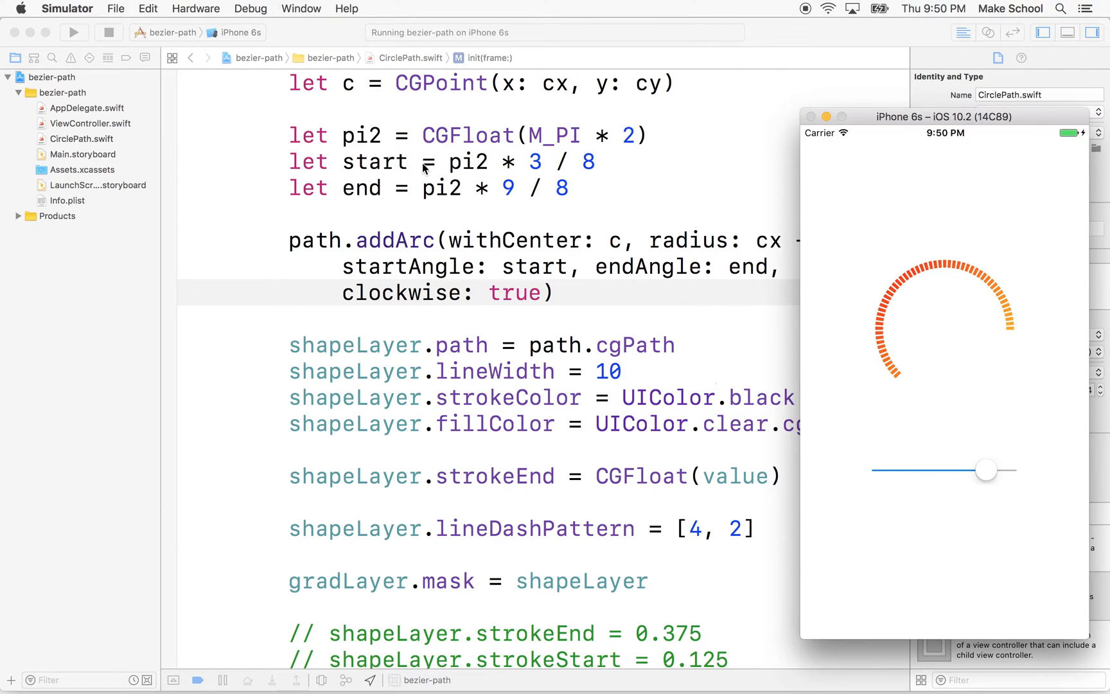
mouse_move(916, 397)
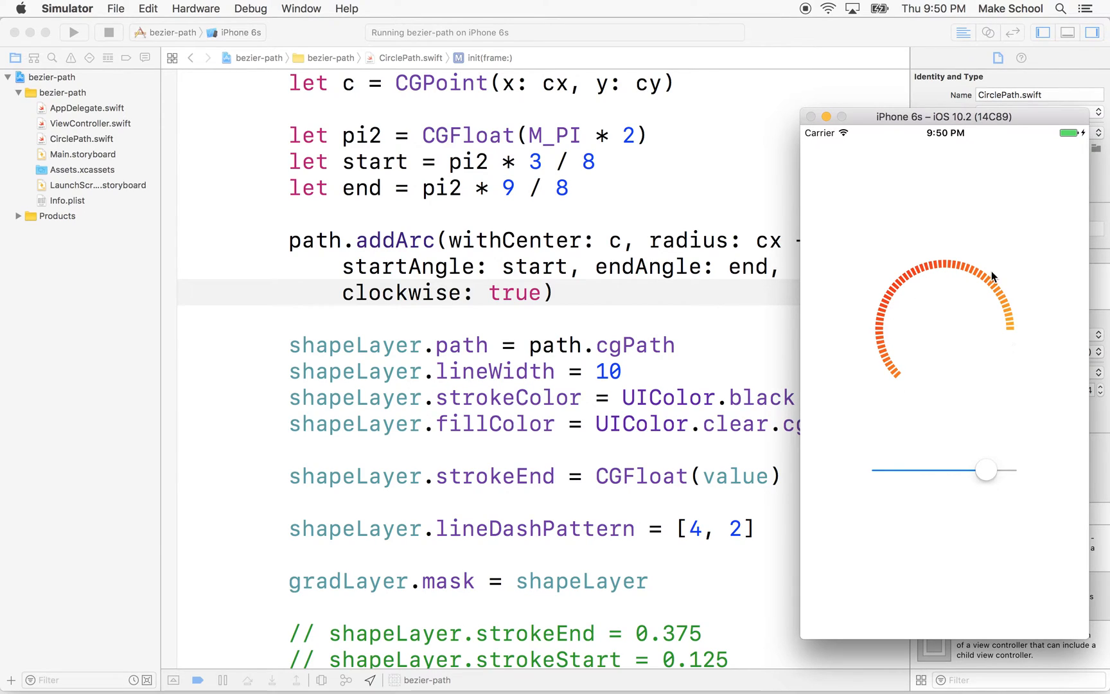
mouse_move(928, 342)
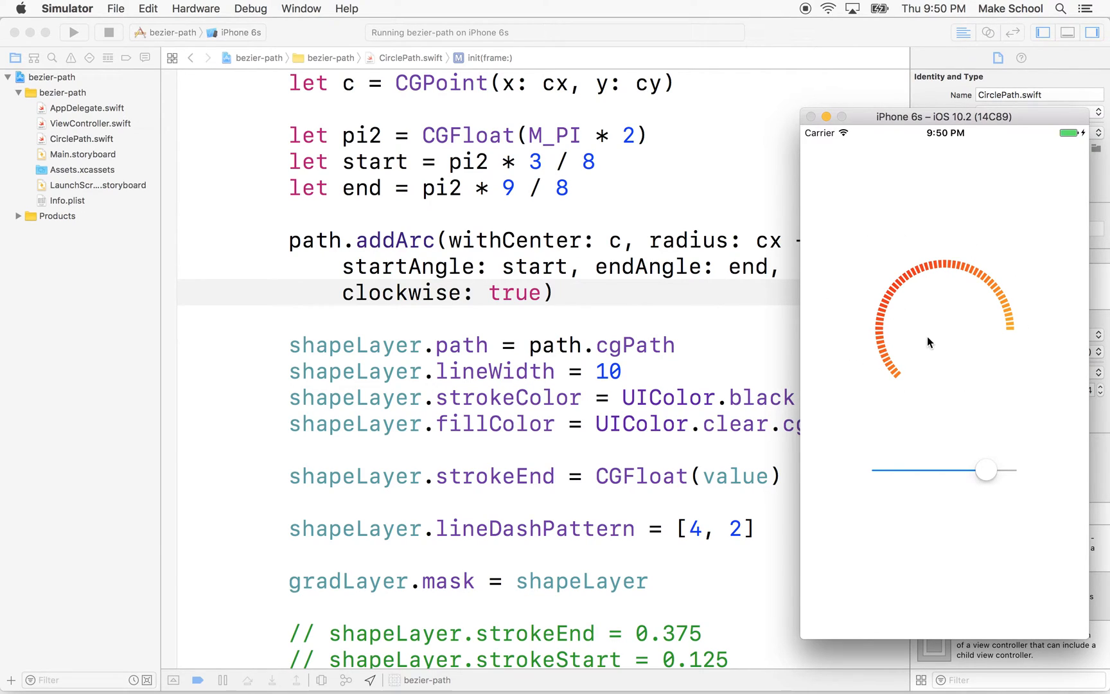
mouse_move(521, 285)
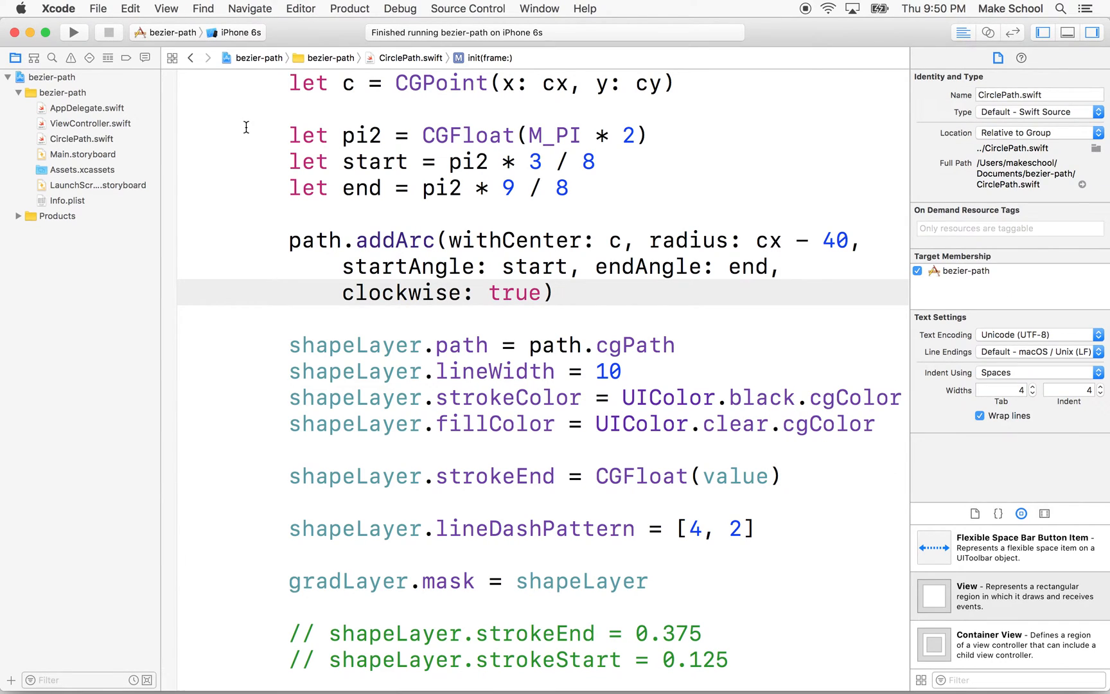
mouse_move(43, 143)
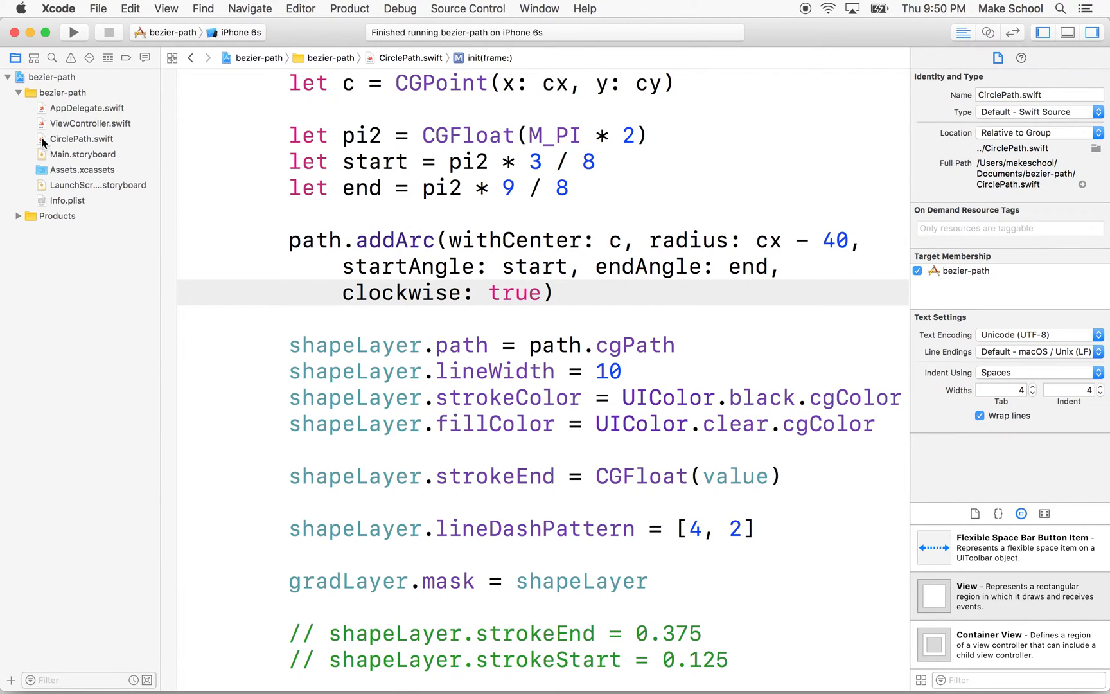
Review CirclePath.swift from the top, then ViewController.swift down to viewDidLoad adding the CirclePath view
click(81, 139)
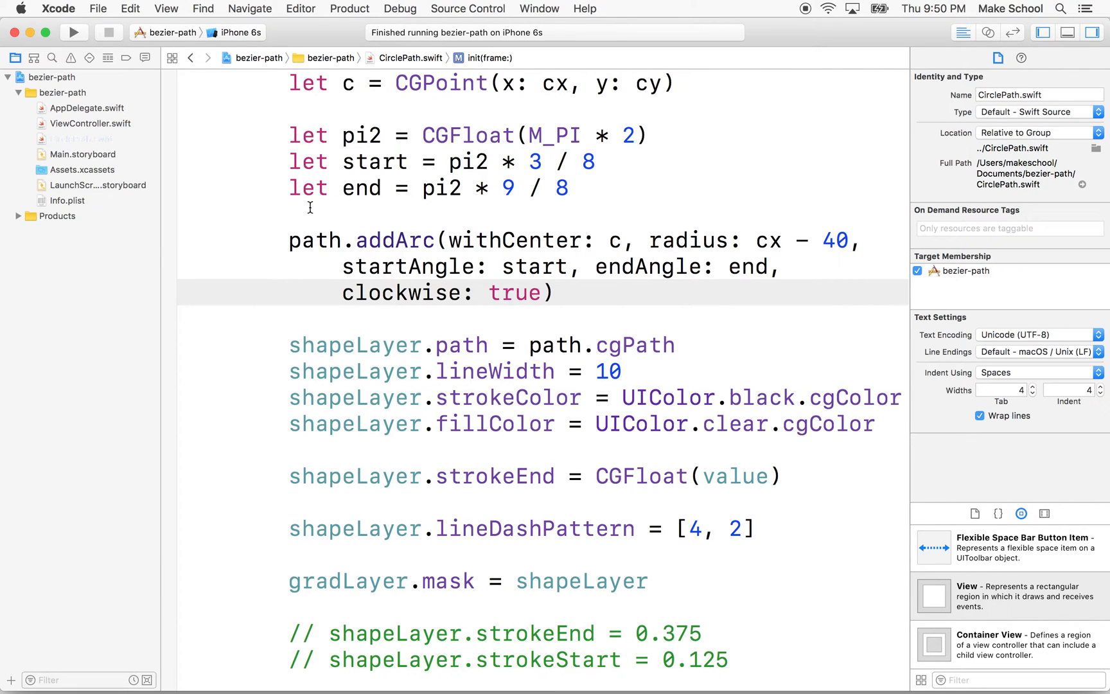
scroll(up, 3)
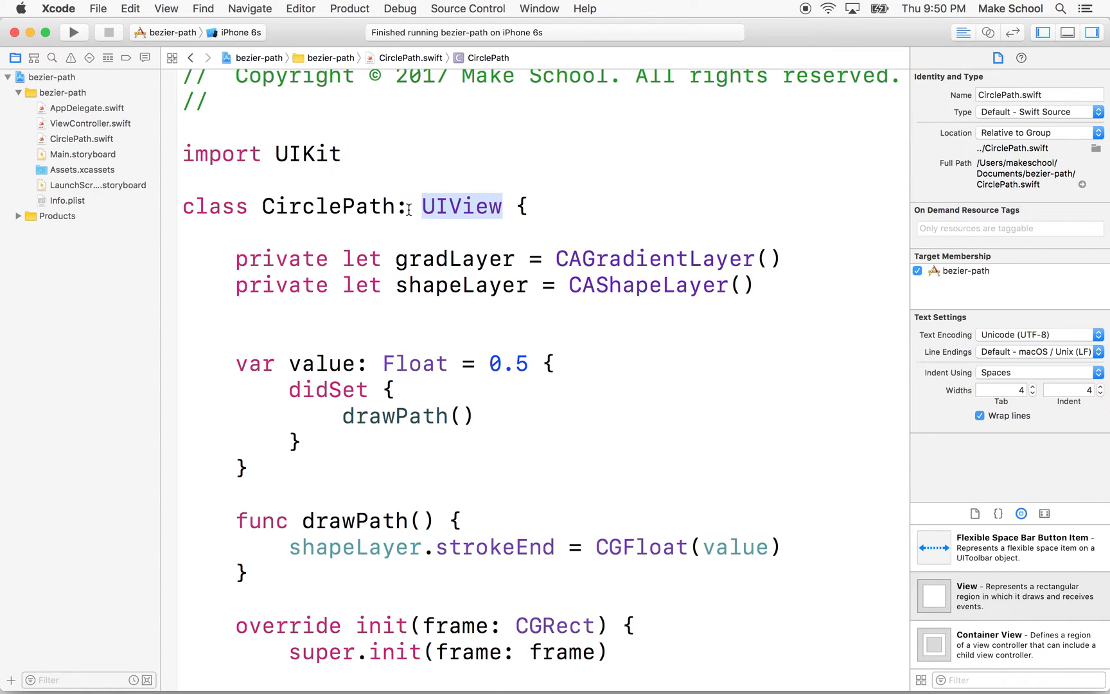
mouse_move(204, 136)
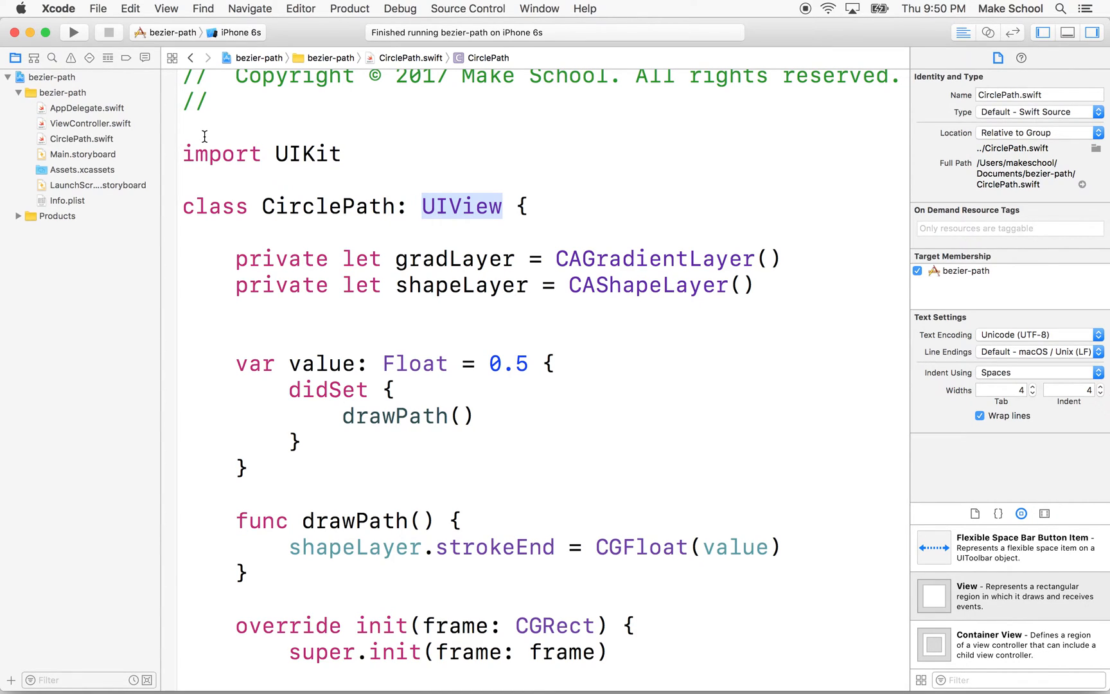
click(91, 123)
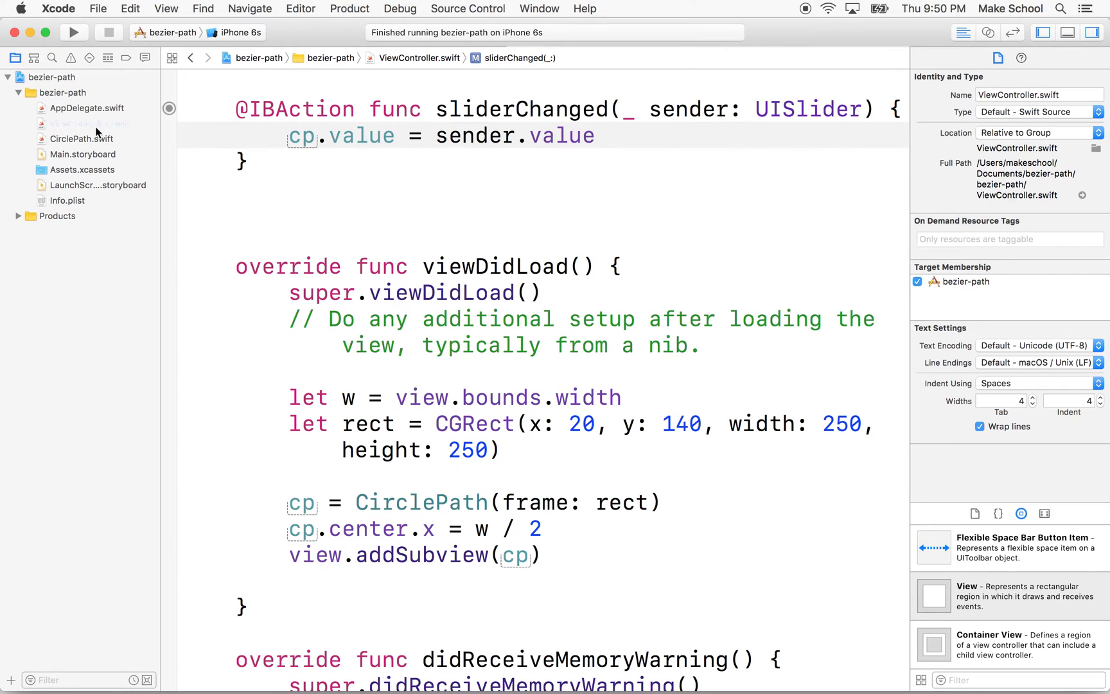
scroll(up, 3)
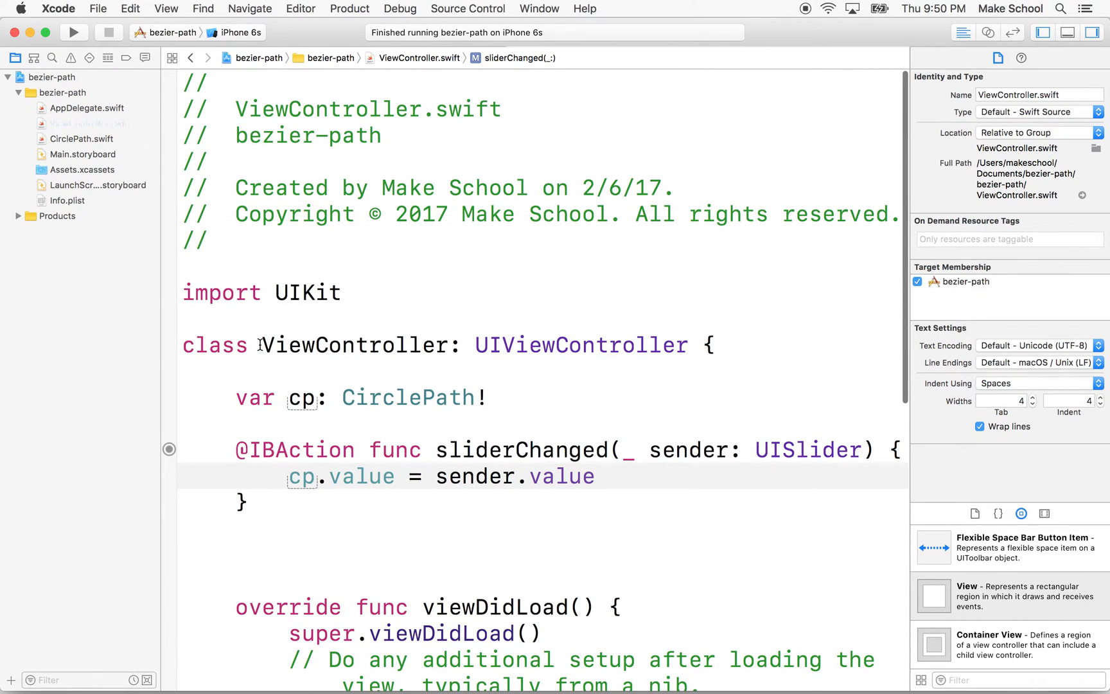
scroll(down, 3)
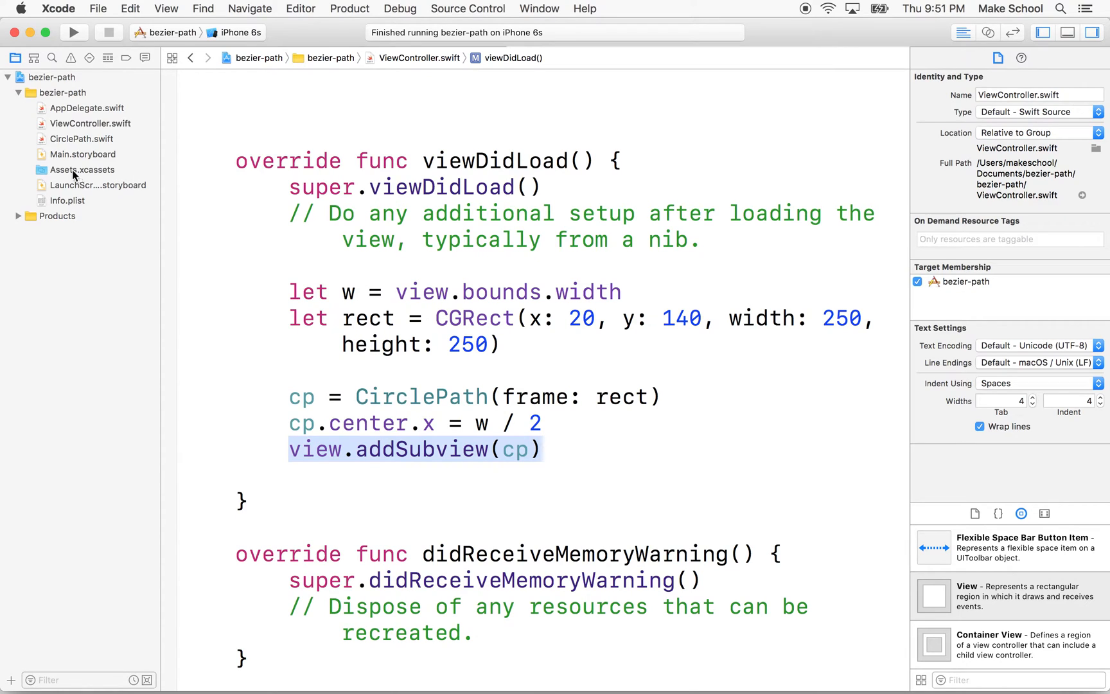
In Main.storyboard, check the horizontal slider's value of 0.5 and select the root View
click(86, 154)
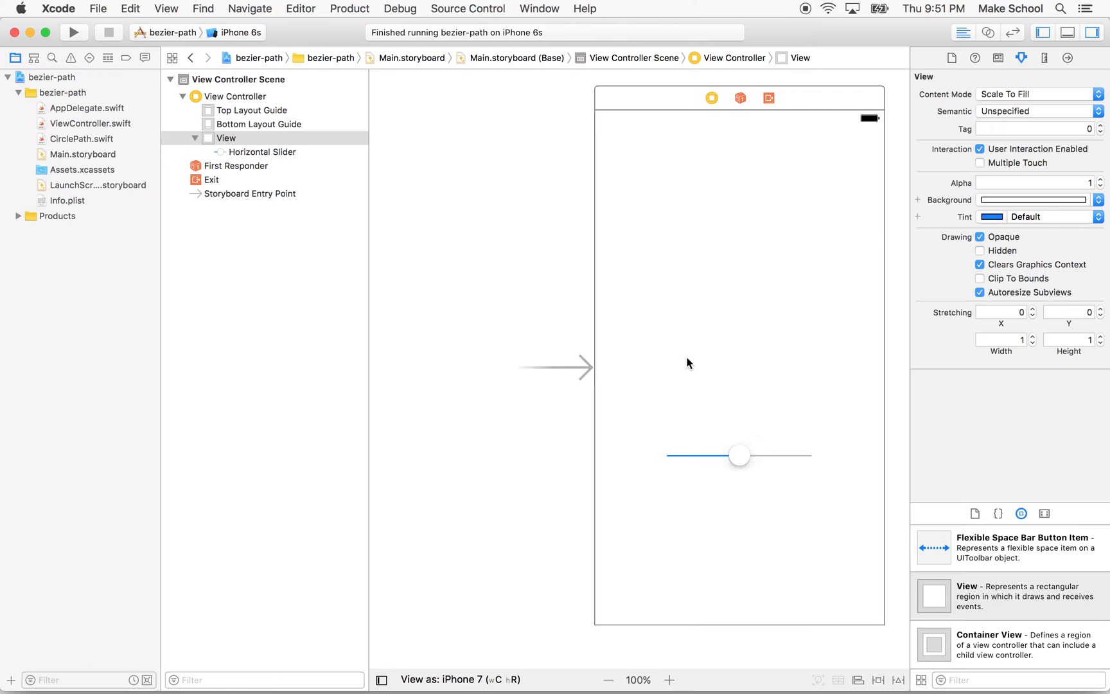
mouse_move(809, 538)
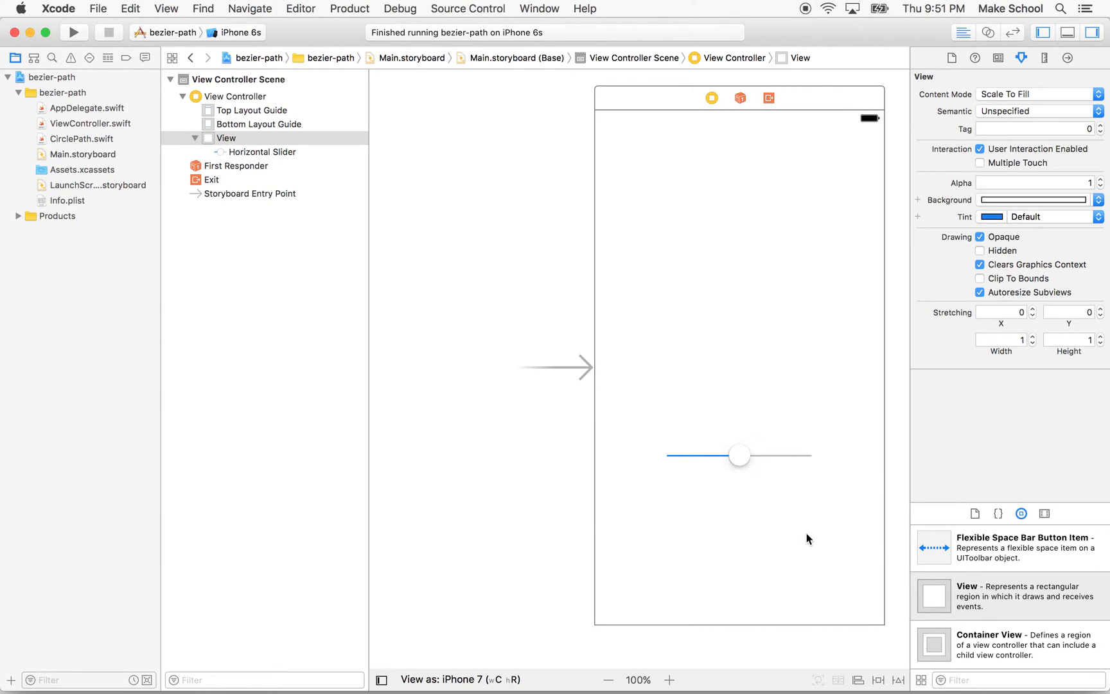
mouse_move(830, 514)
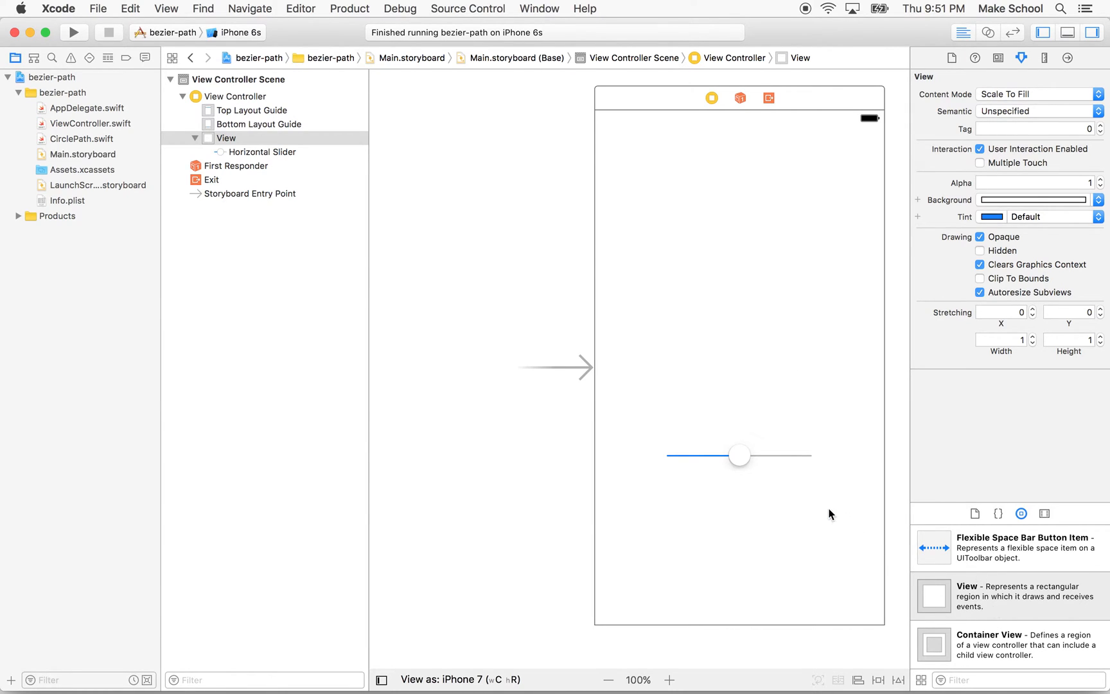
mouse_move(970, 580)
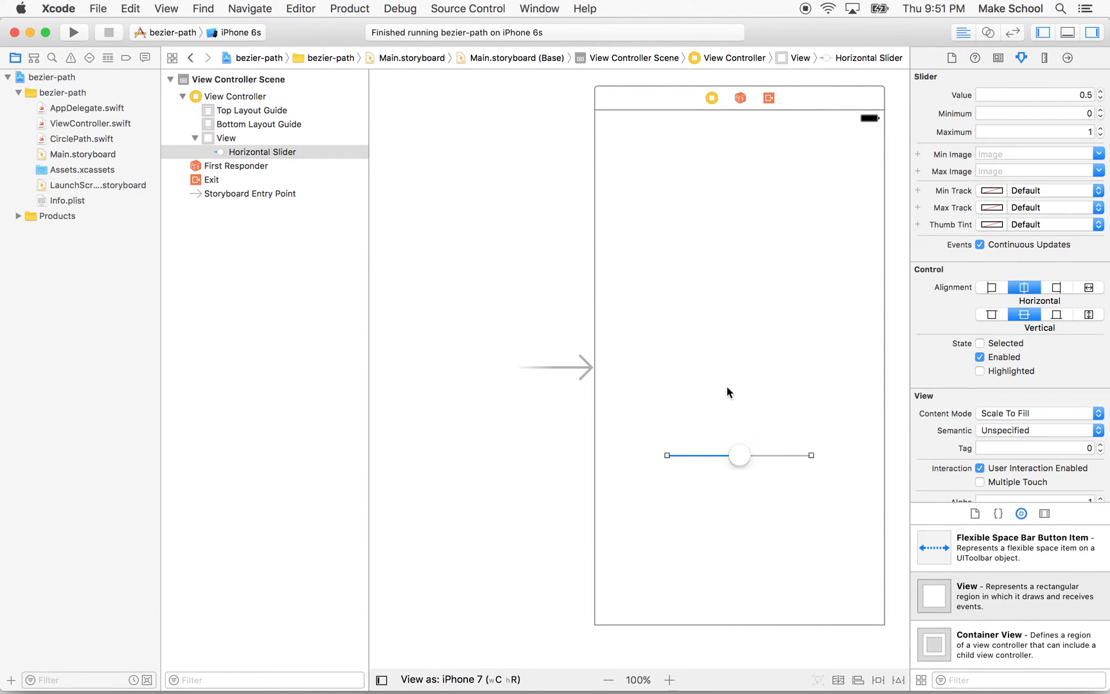
mouse_move(724, 240)
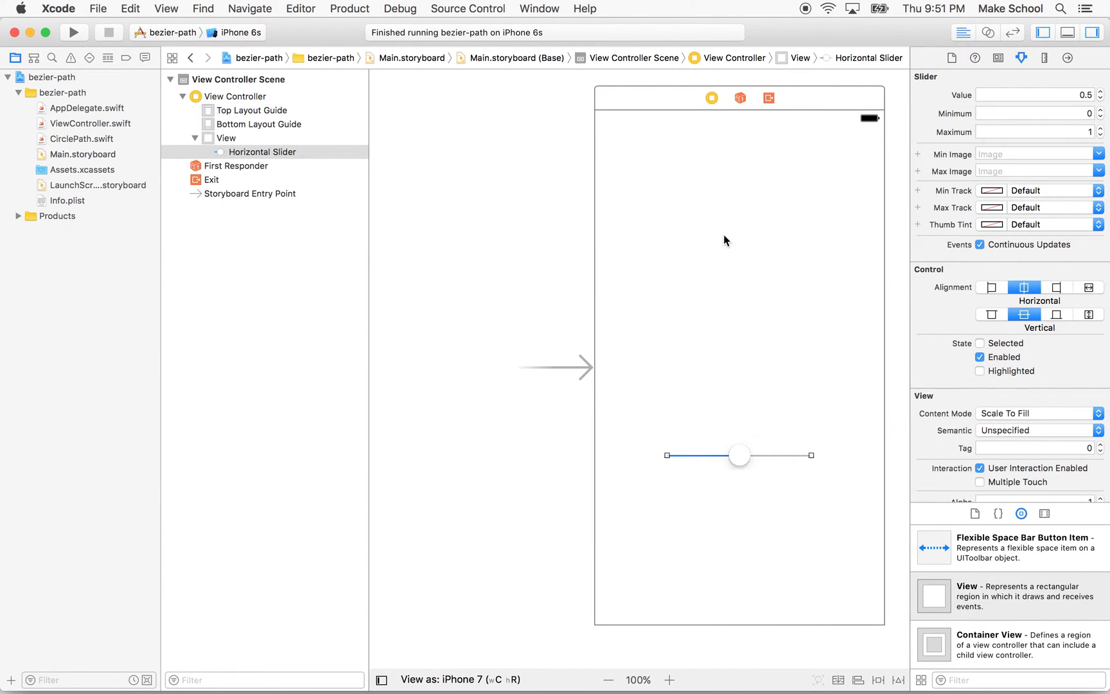
mouse_move(739, 455)
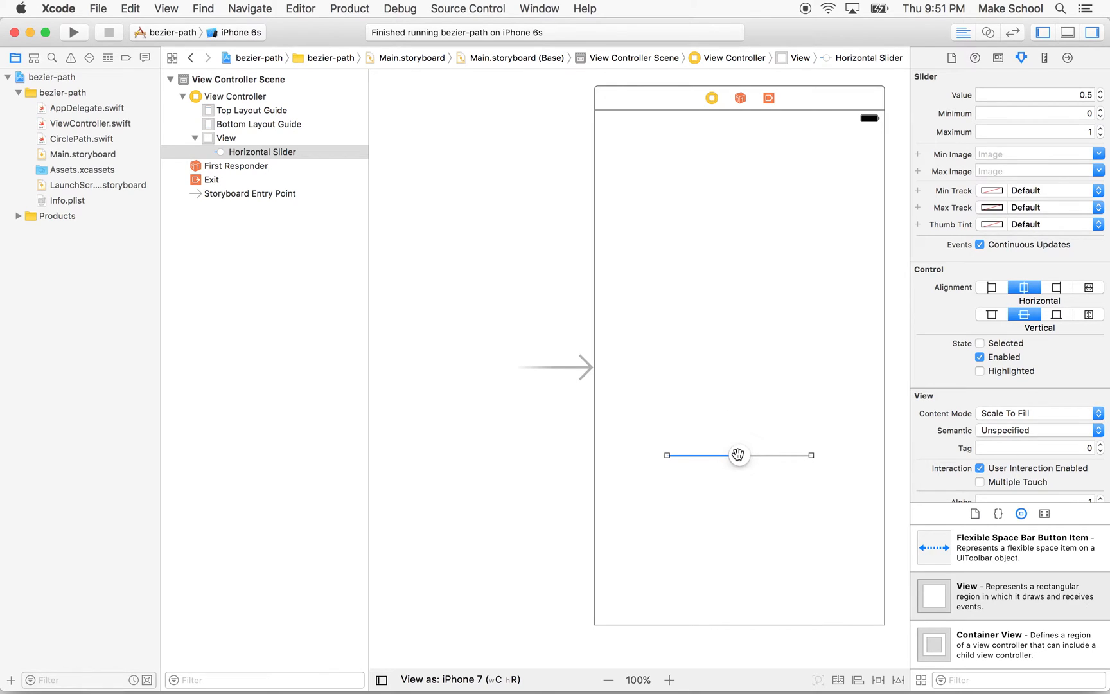
mouse_move(738, 447)
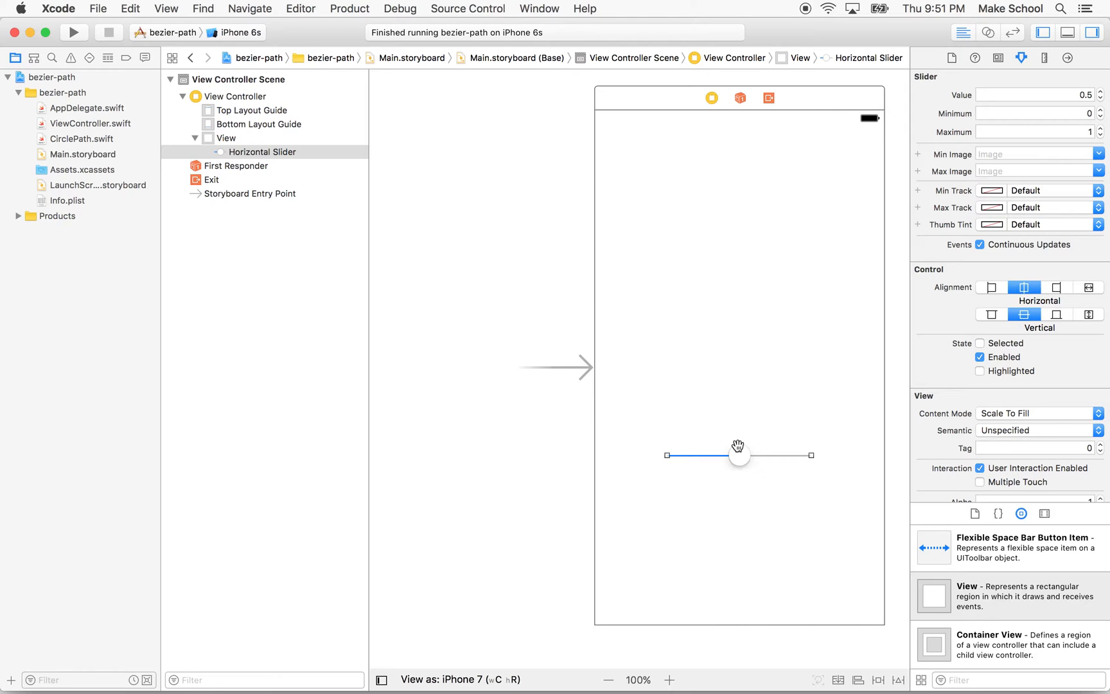
mouse_move(935, 602)
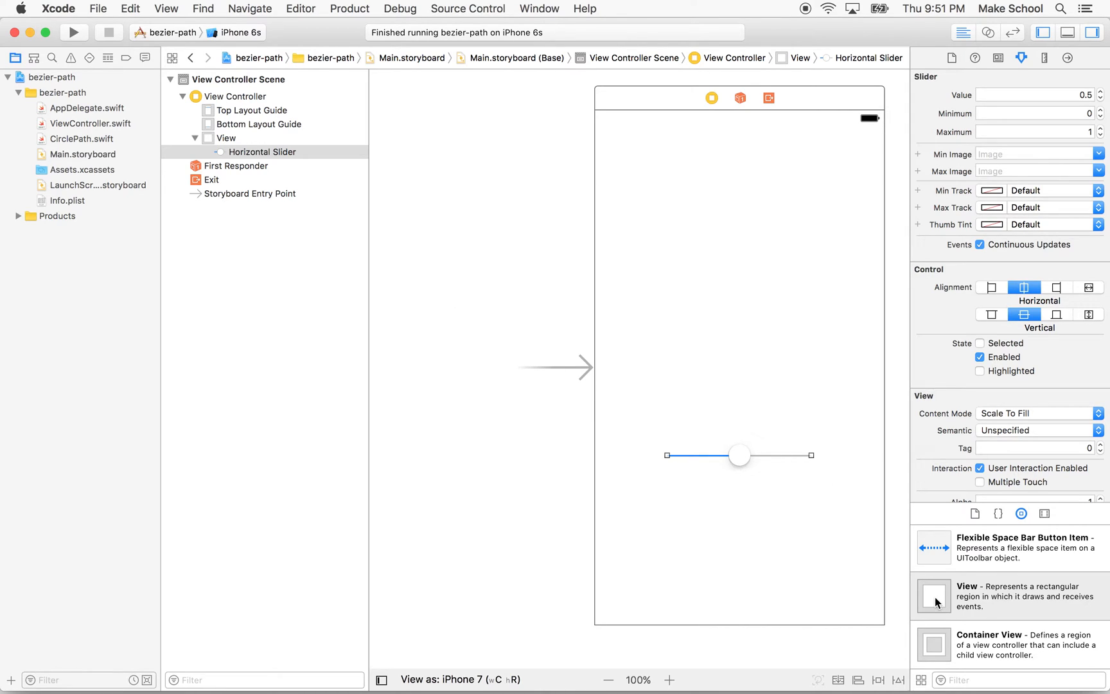
mouse_move(706, 273)
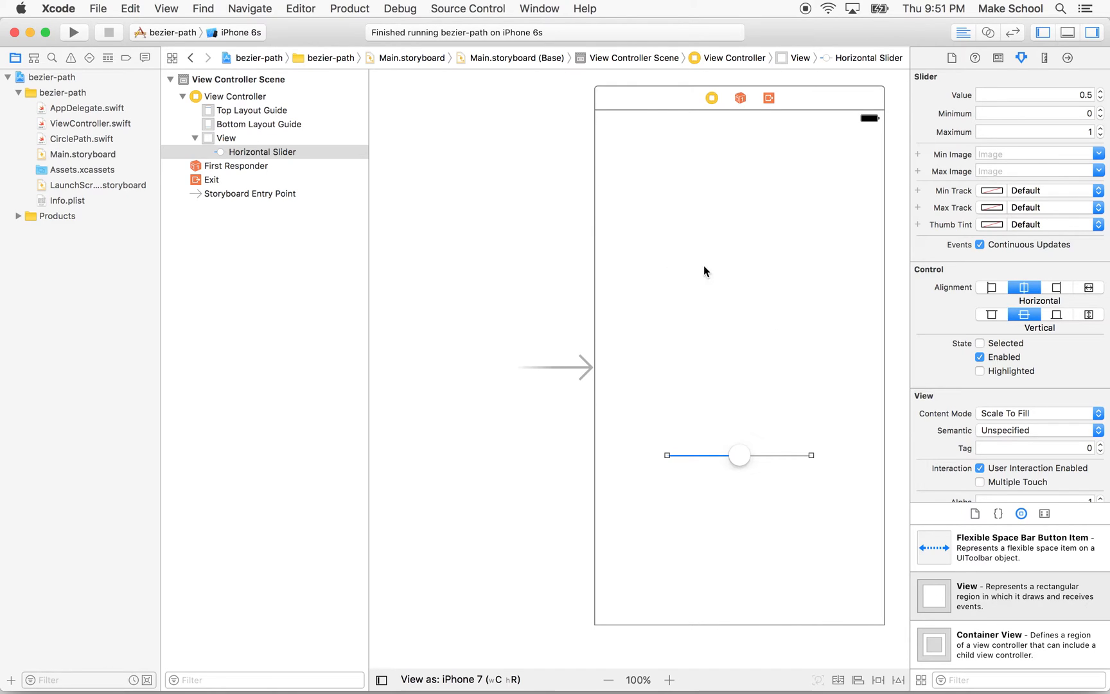
mouse_move(636, 303)
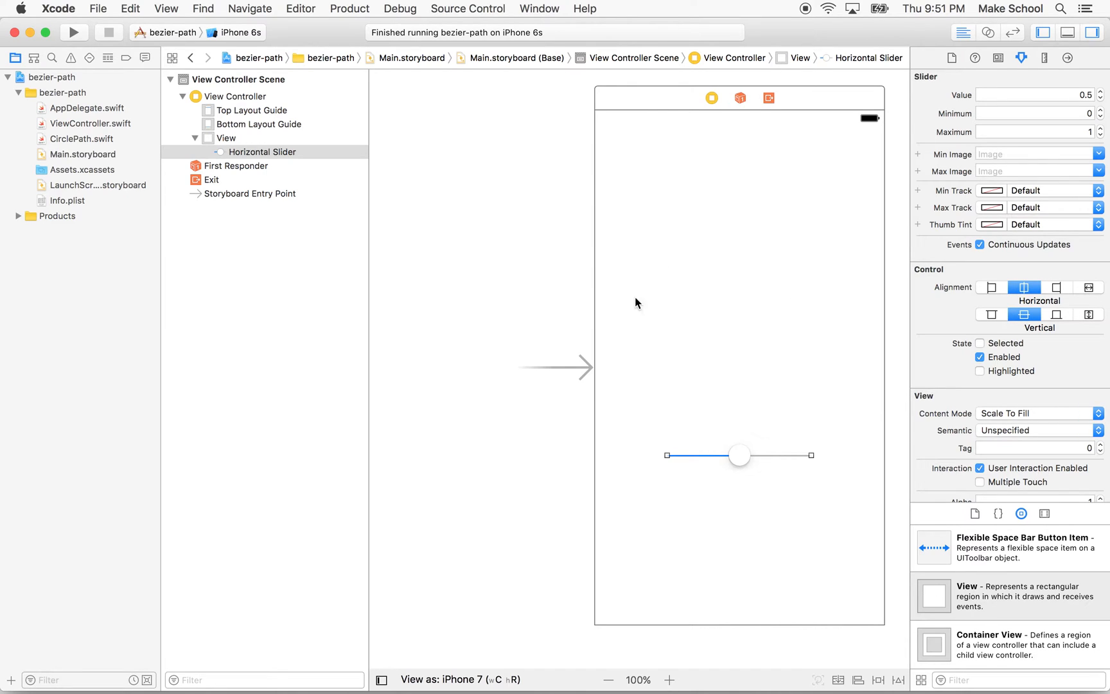
mouse_move(809, 366)
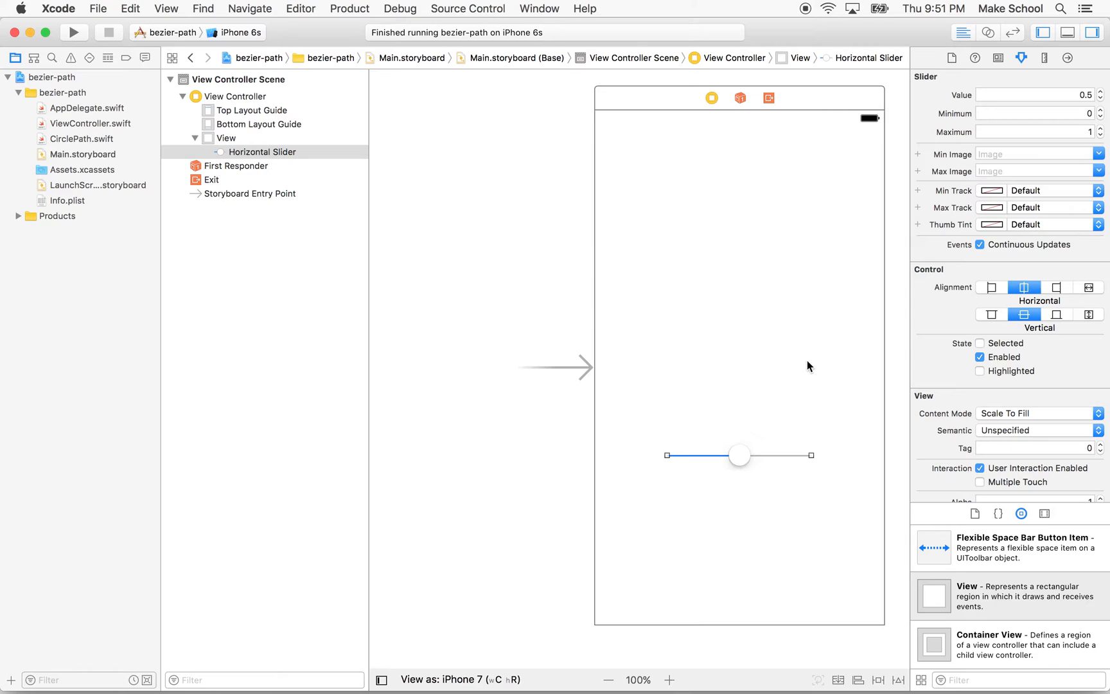
mouse_move(672, 268)
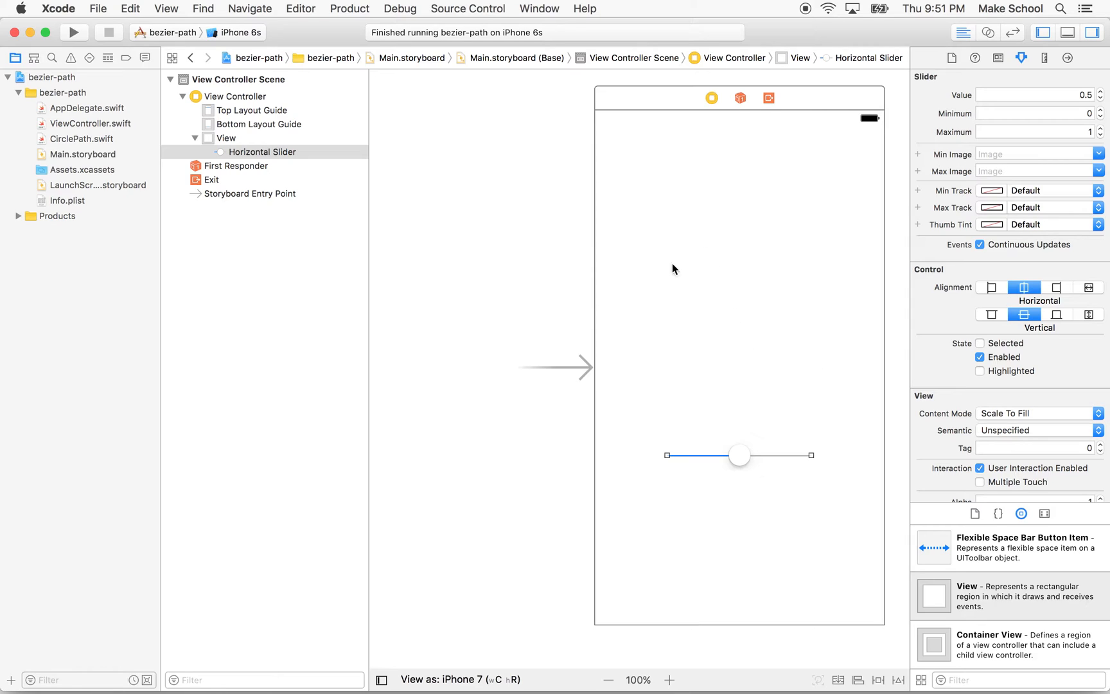
mouse_move(787, 283)
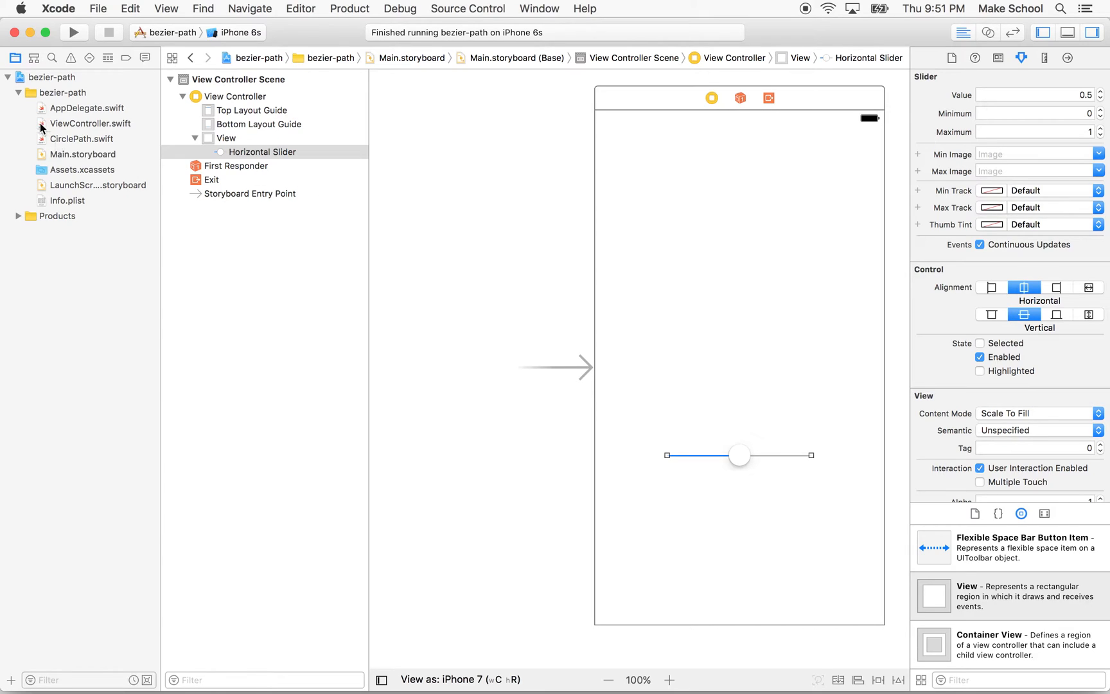
mouse_move(76, 130)
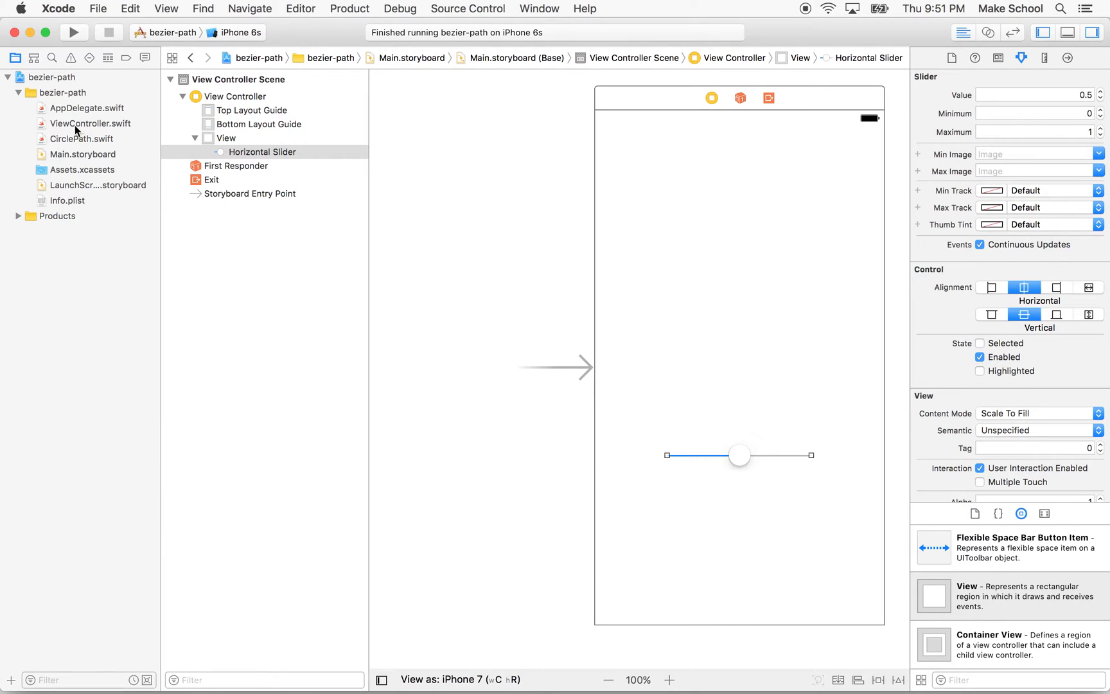
mouse_move(774, 309)
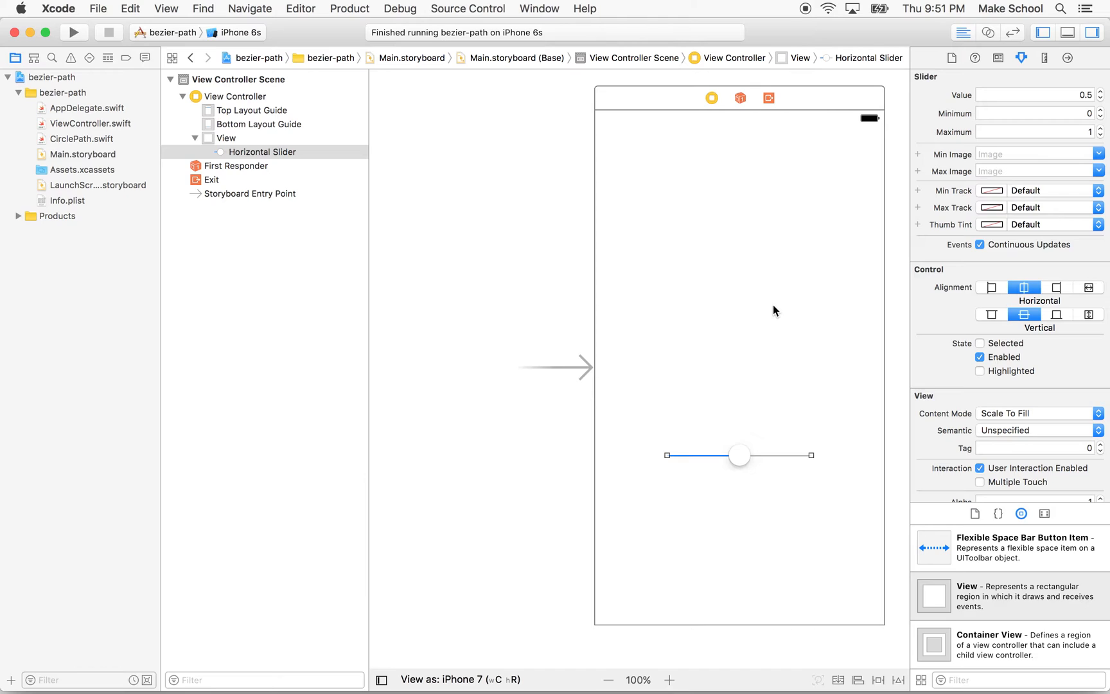
click(226, 138)
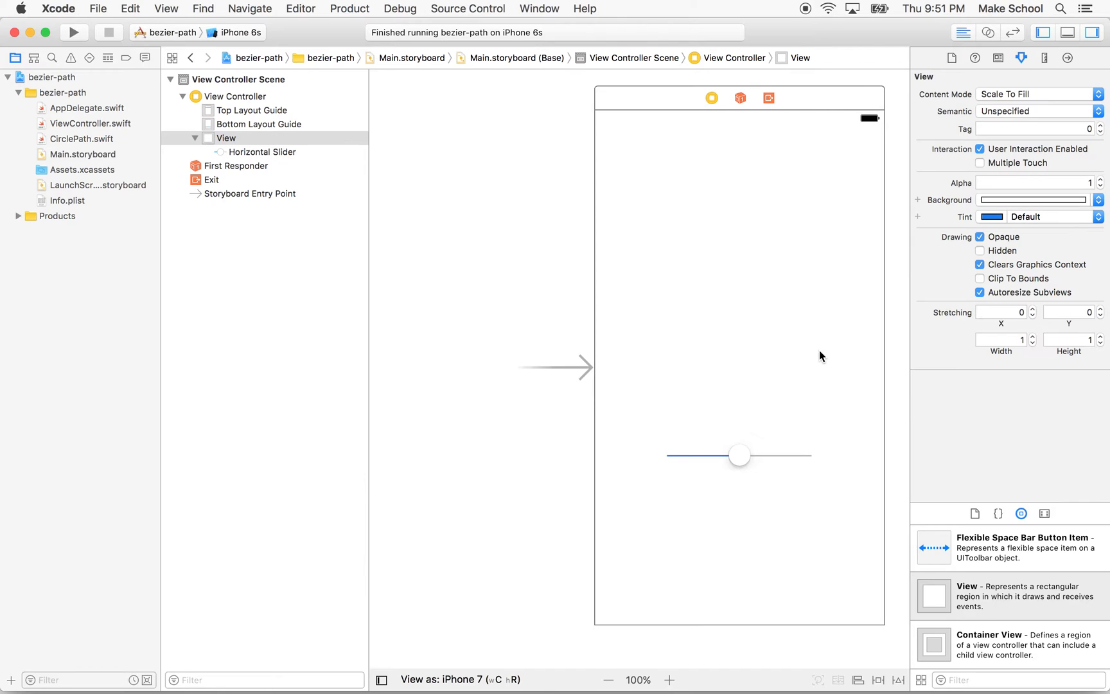
mouse_move(55, 144)
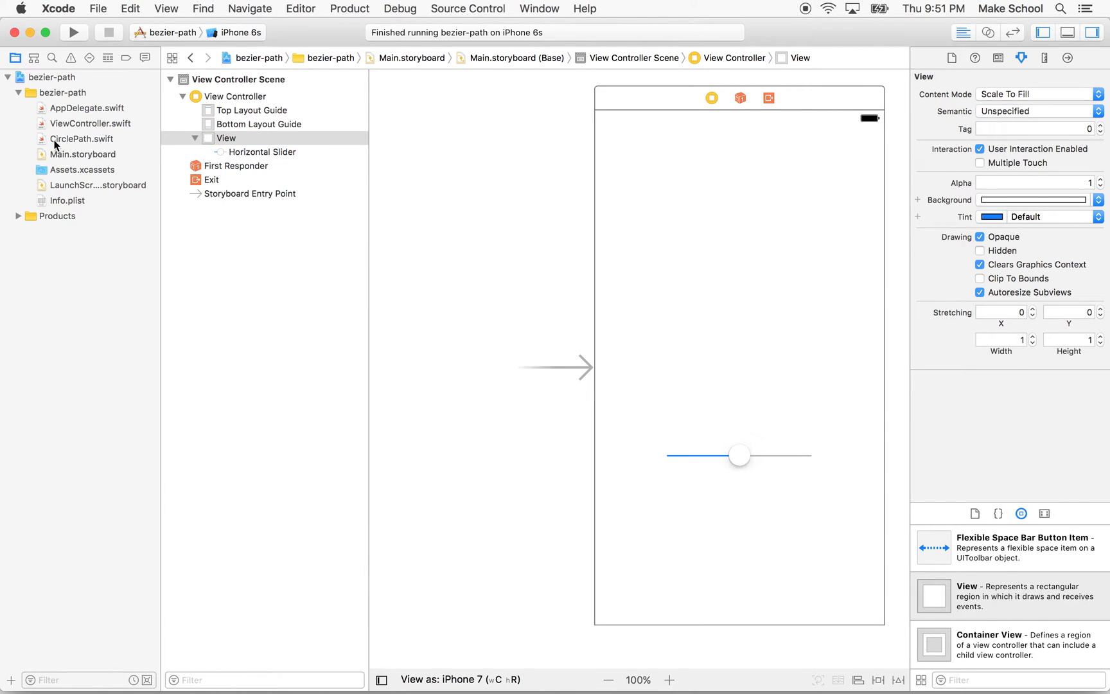
Add a plain View from the Object Library inside the main view, above the slider
click(81, 139)
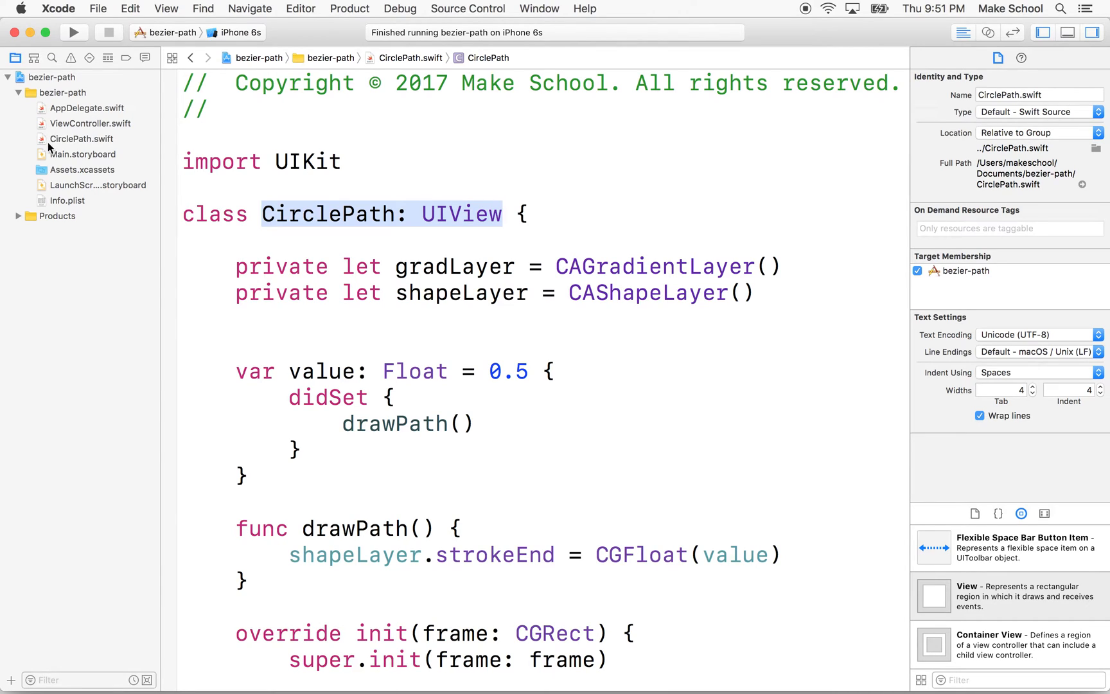
mouse_move(45, 154)
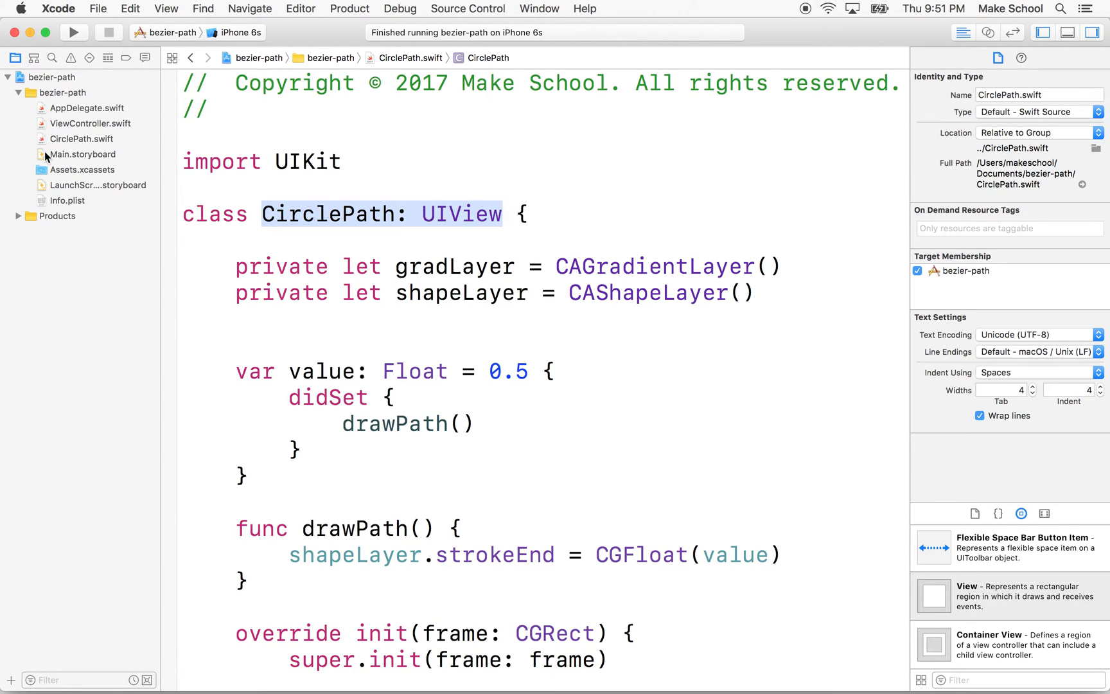
click(85, 154)
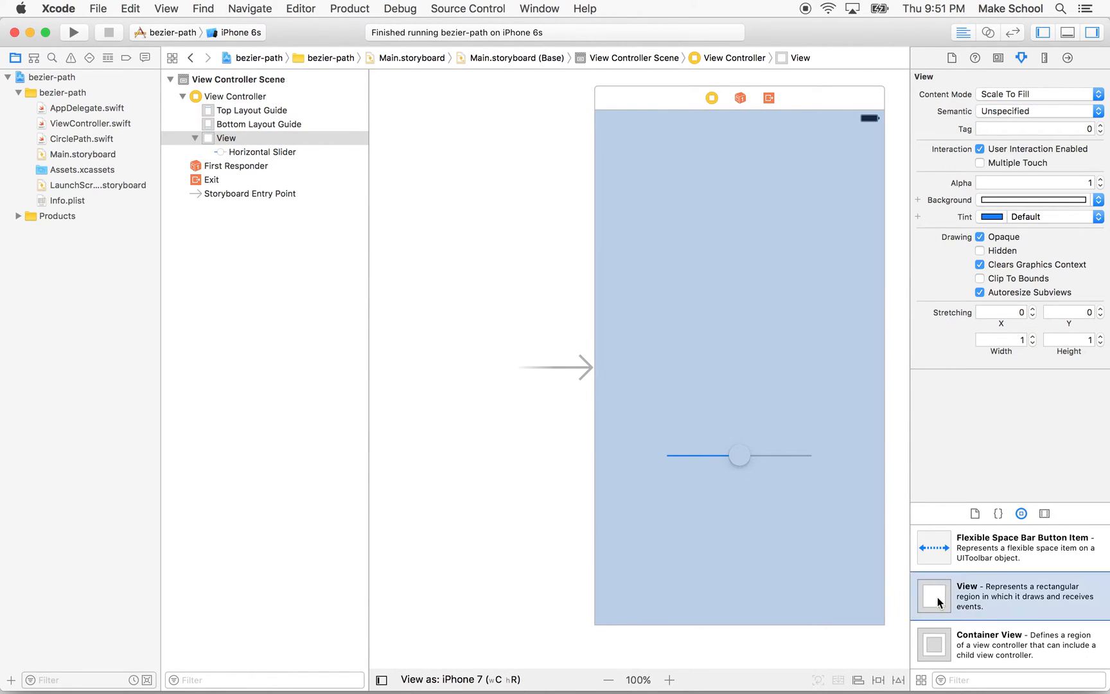
click(932, 595)
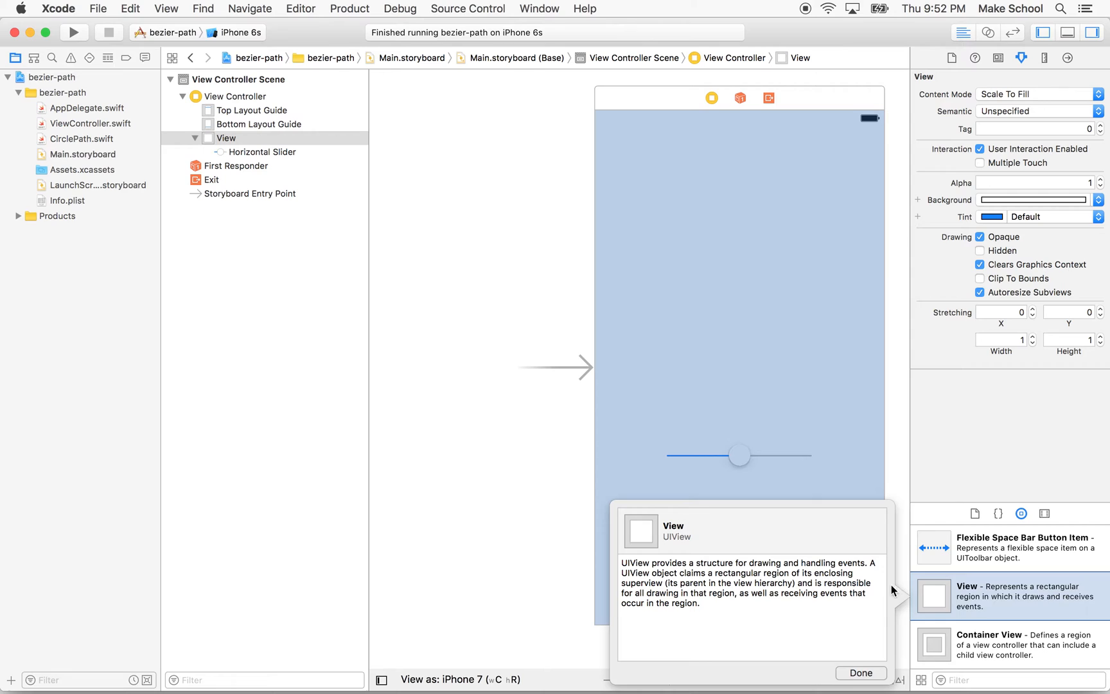
mouse_move(683, 544)
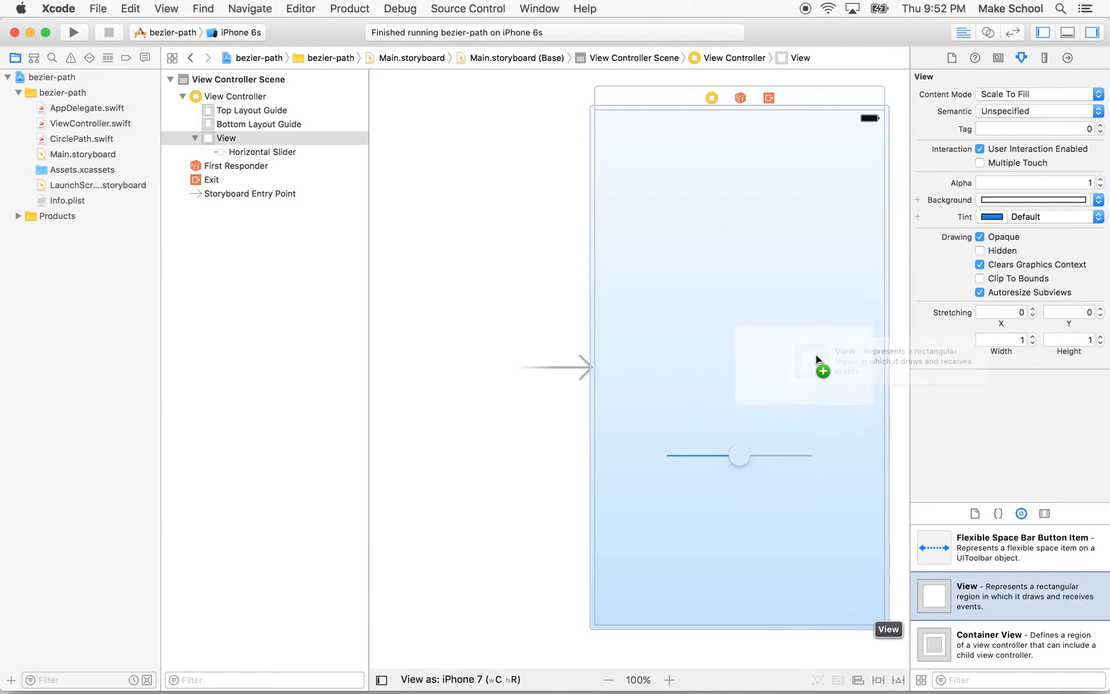
click(803, 364)
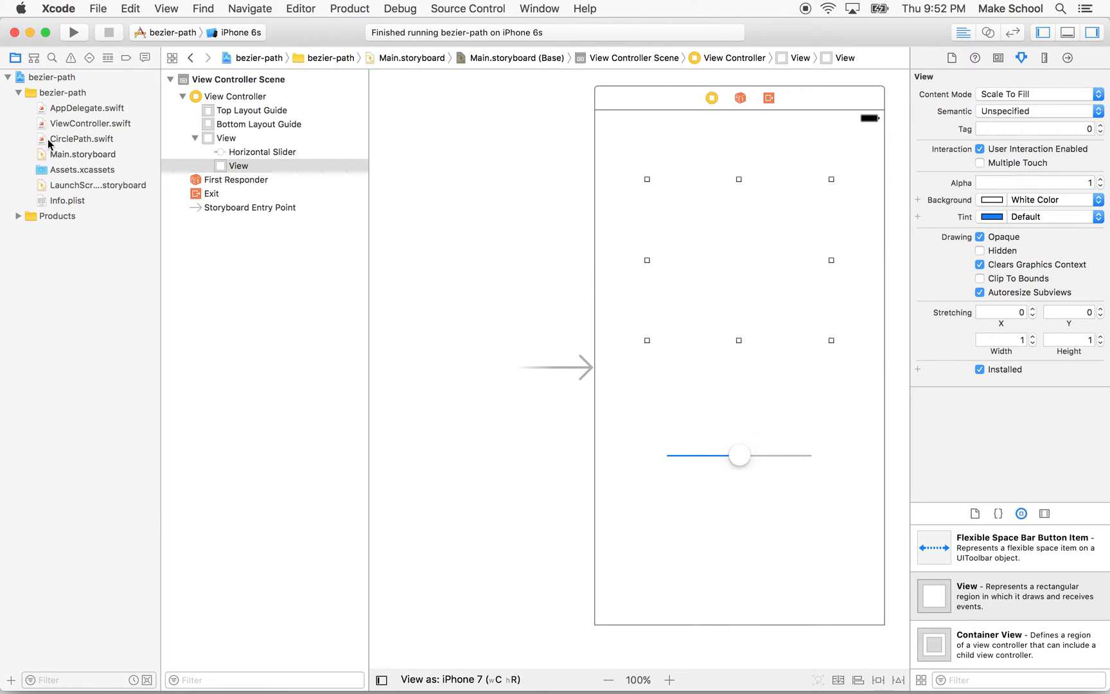
Select the CirclePath class name in CirclePath.swift to check its spelling
click(79, 138)
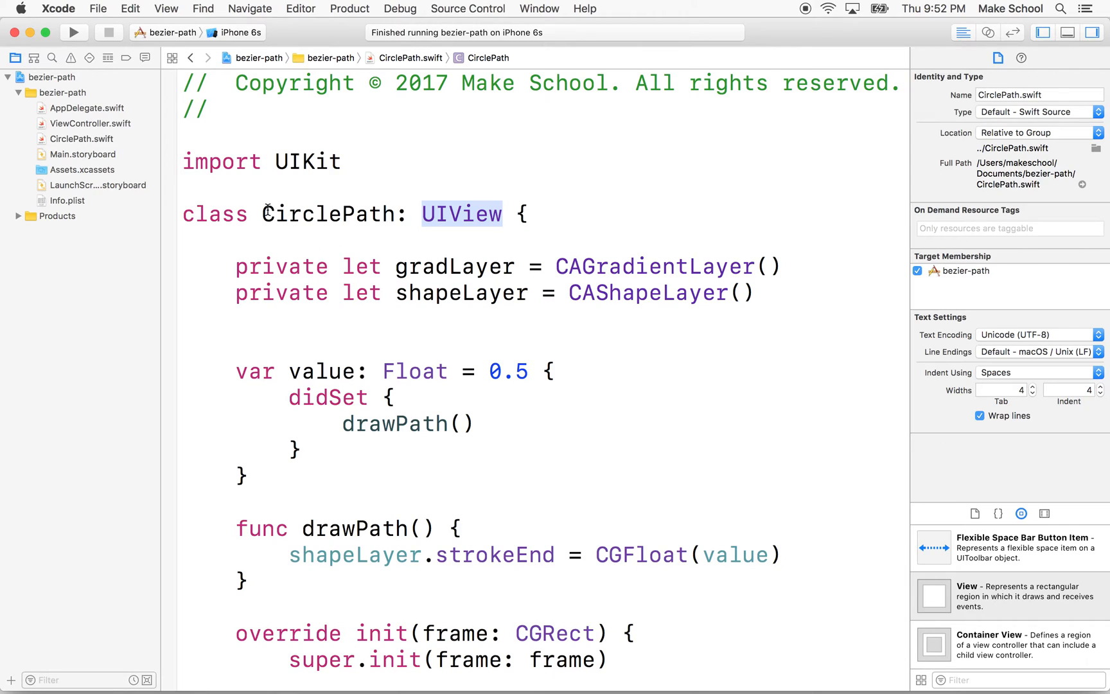
double_click(325, 214)
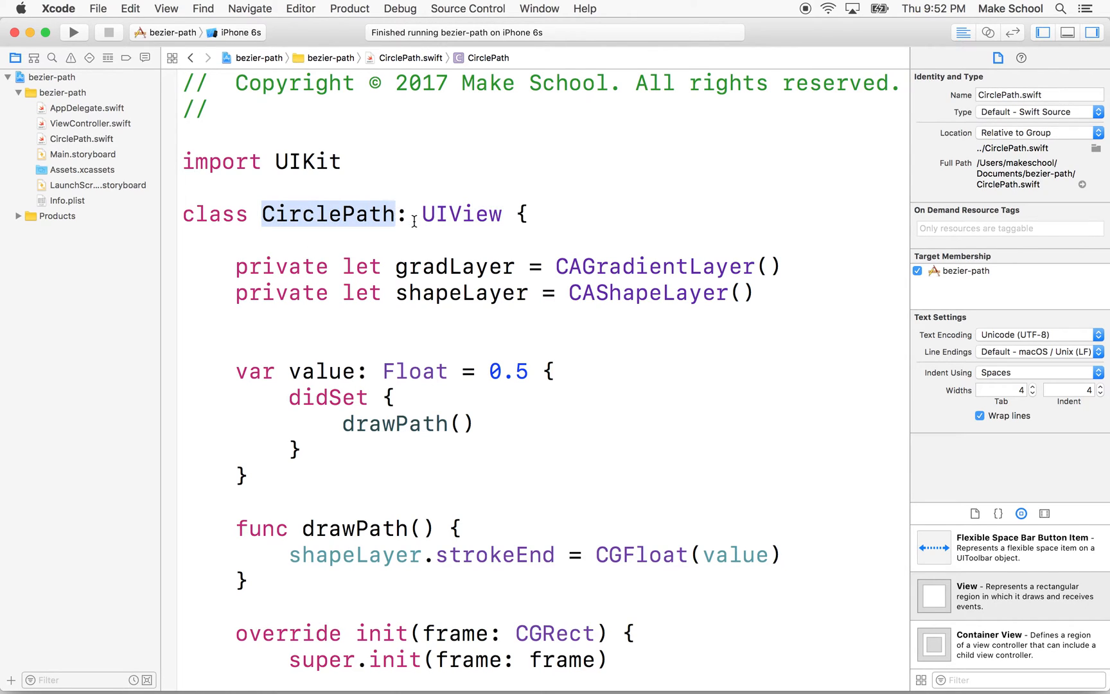
double_click(461, 213)
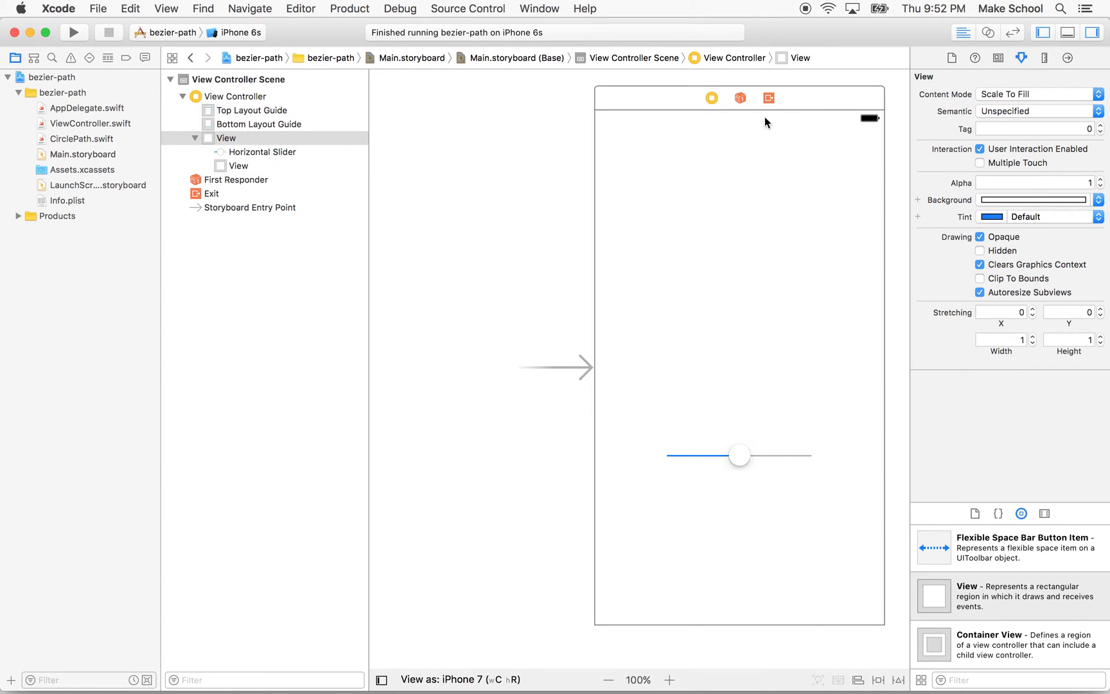
mouse_move(833, 402)
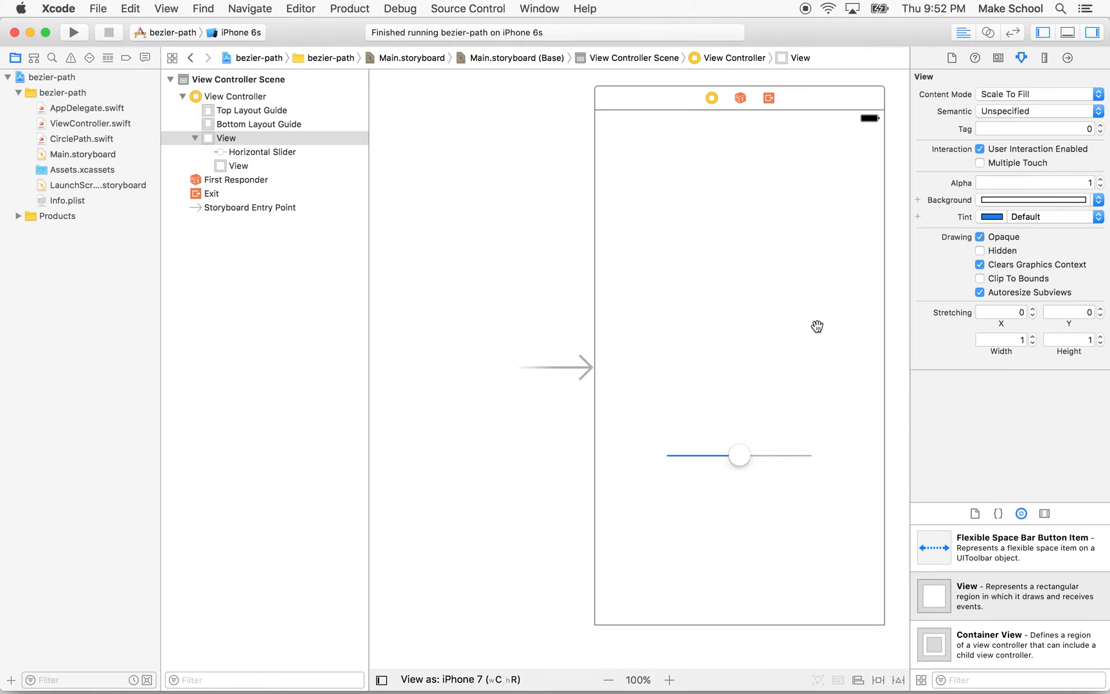
Set the main view's background to dark grey so the white subview stands out
click(1030, 199)
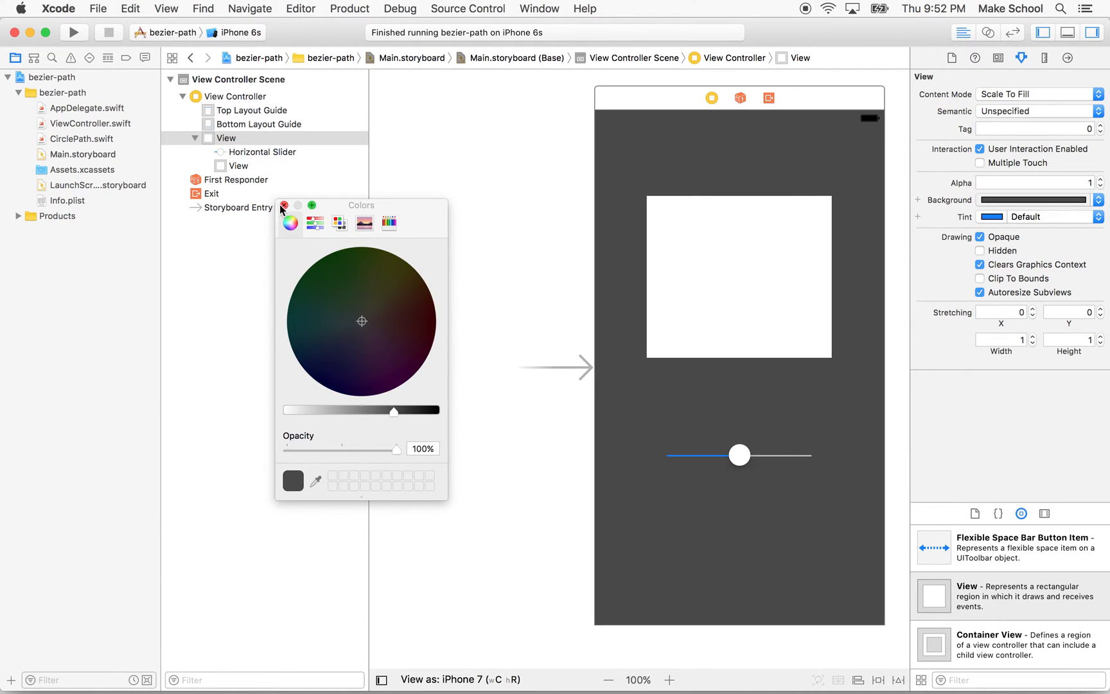
click(282, 206)
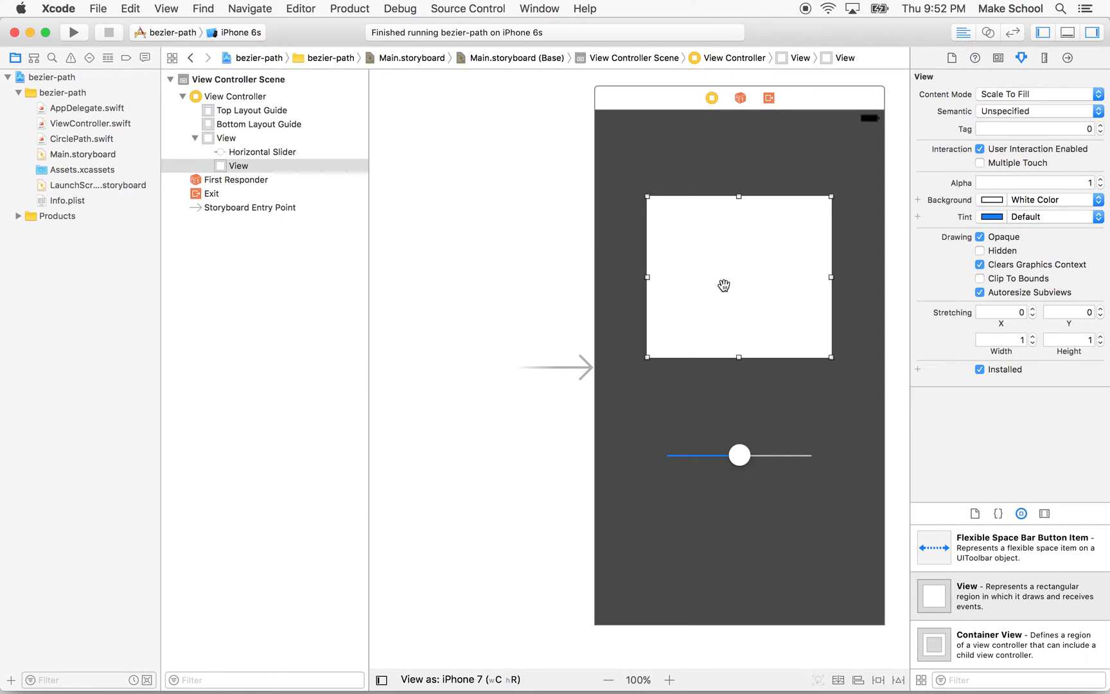
mouse_move(750, 262)
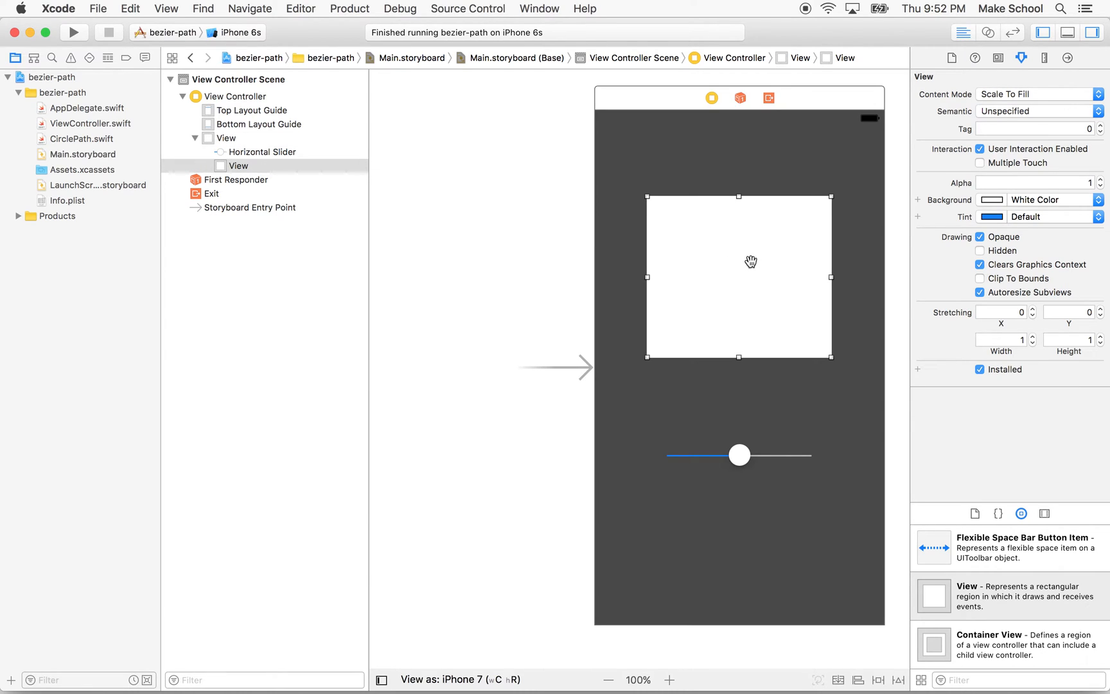
mouse_move(815, 244)
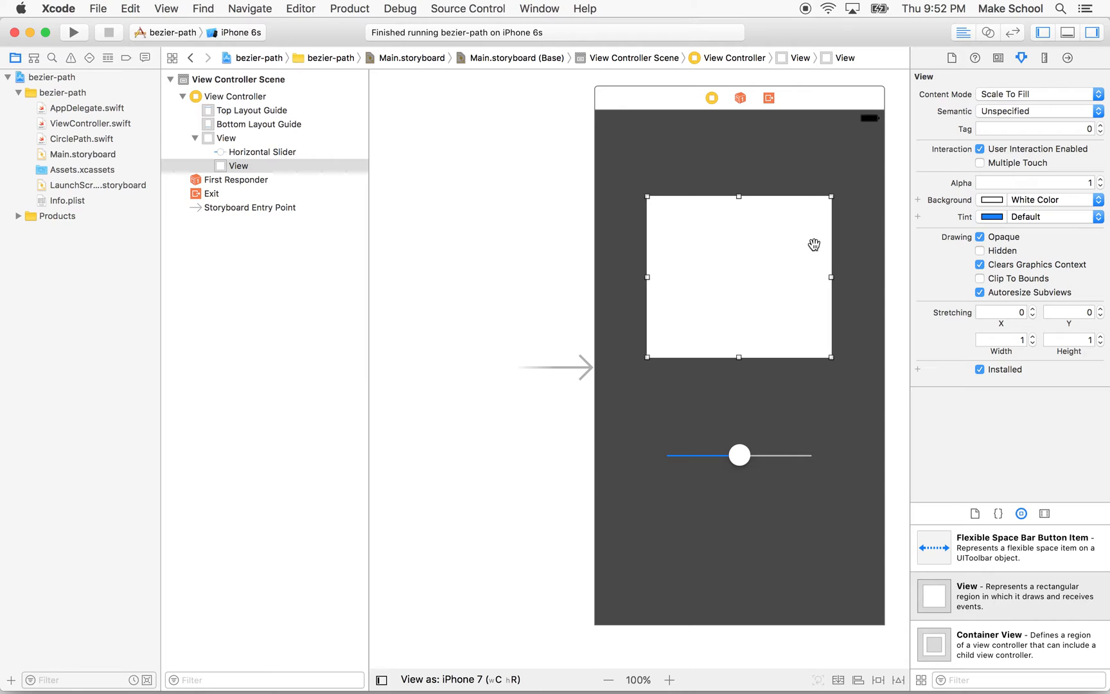
Set the new subview's Custom Class to CirclePath in the Identity inspector
click(999, 58)
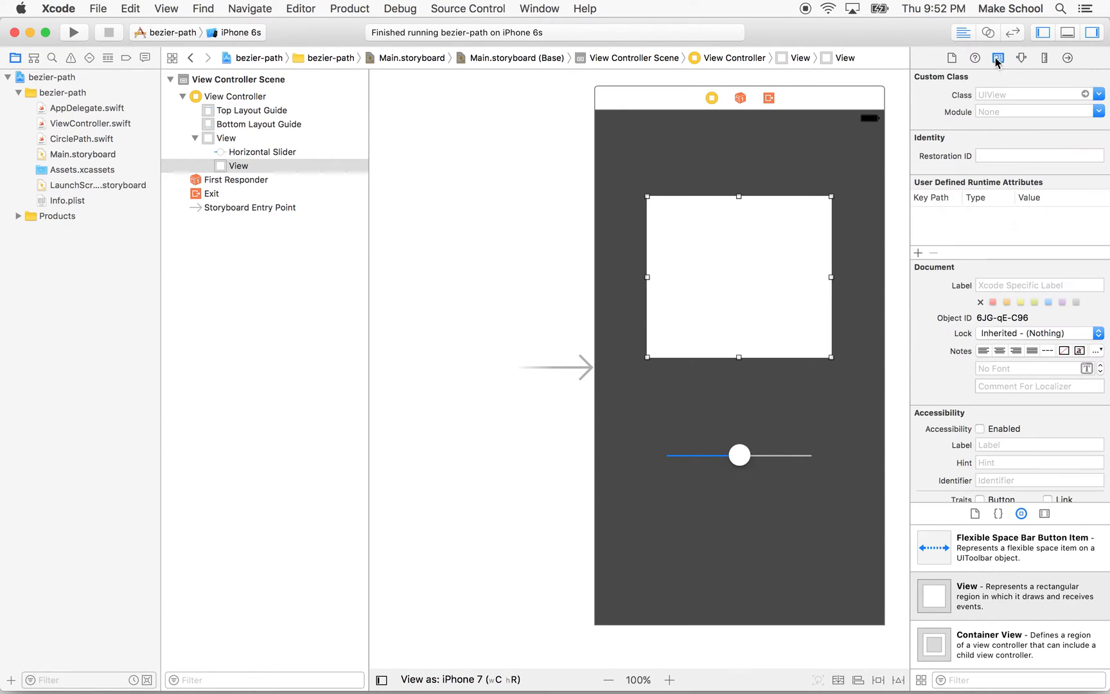
mouse_move(998, 58)
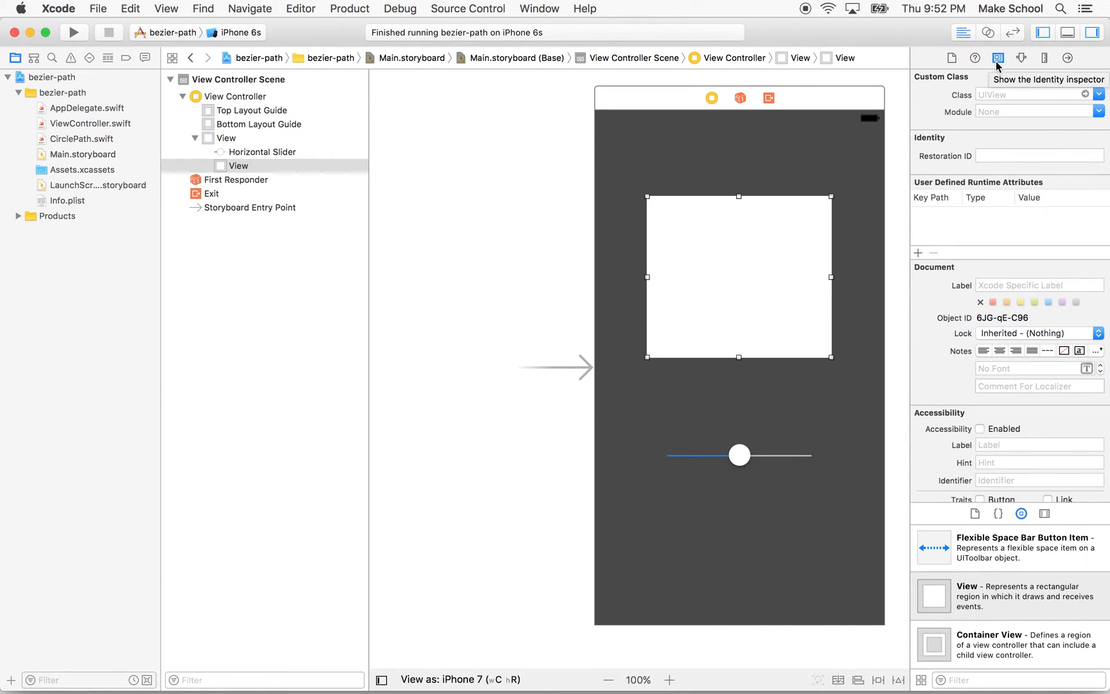
mouse_move(947, 98)
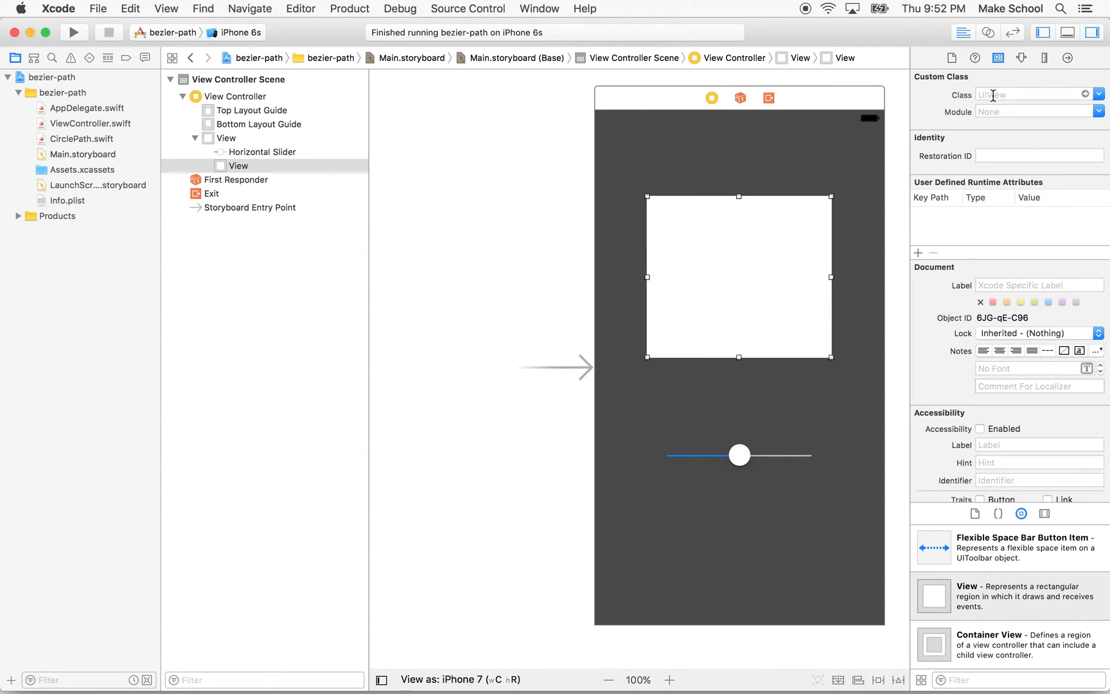
text(CirclePath)
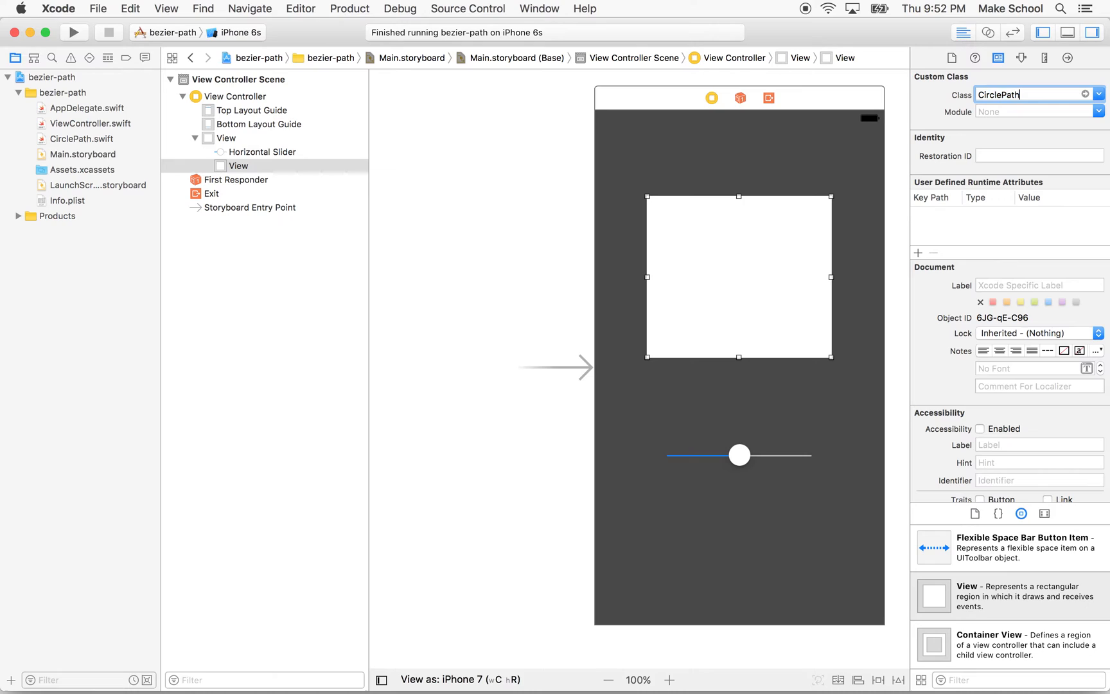
key(Return)
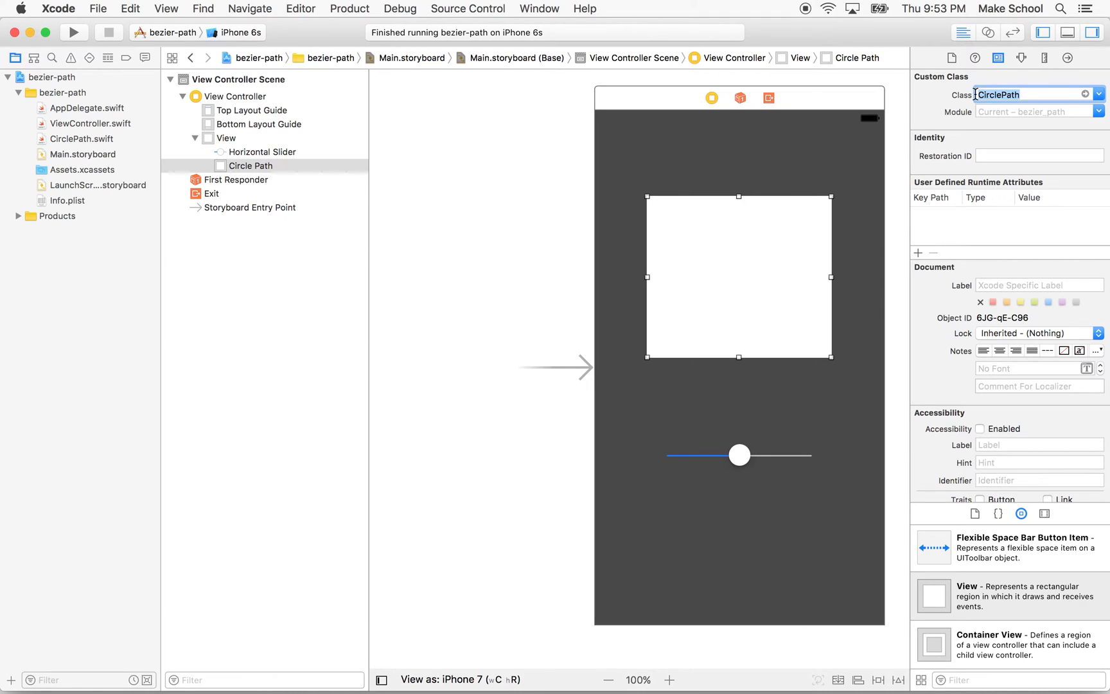
mouse_move(973, 149)
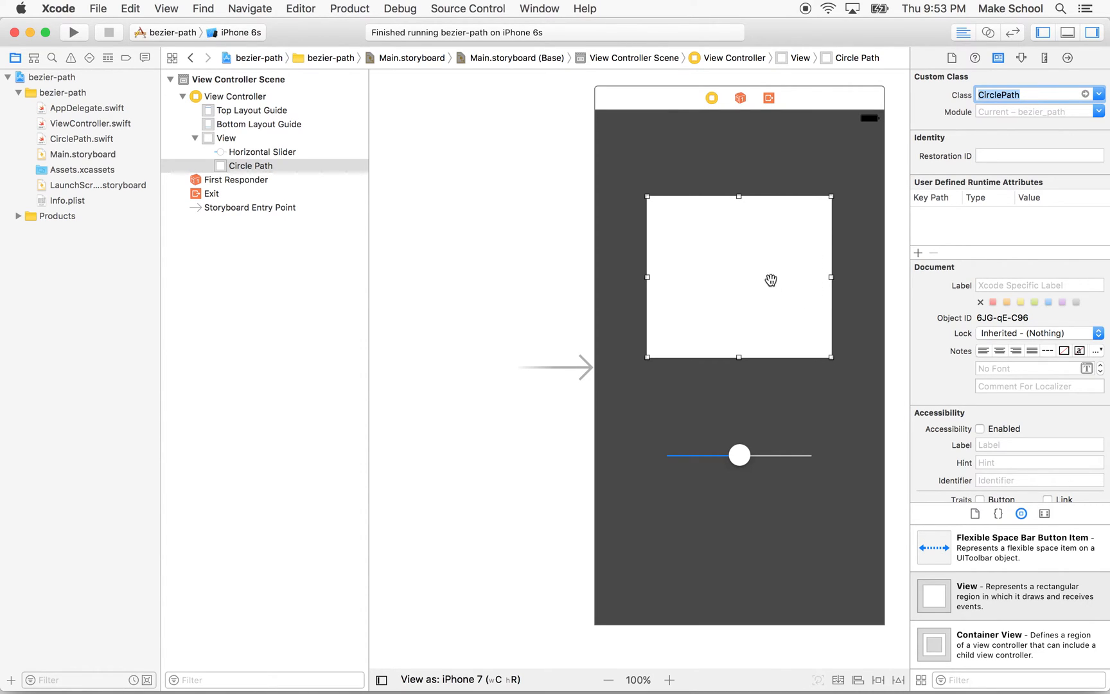
Confirm the Circle Path view's custom class in the document outline against the main view
click(226, 137)
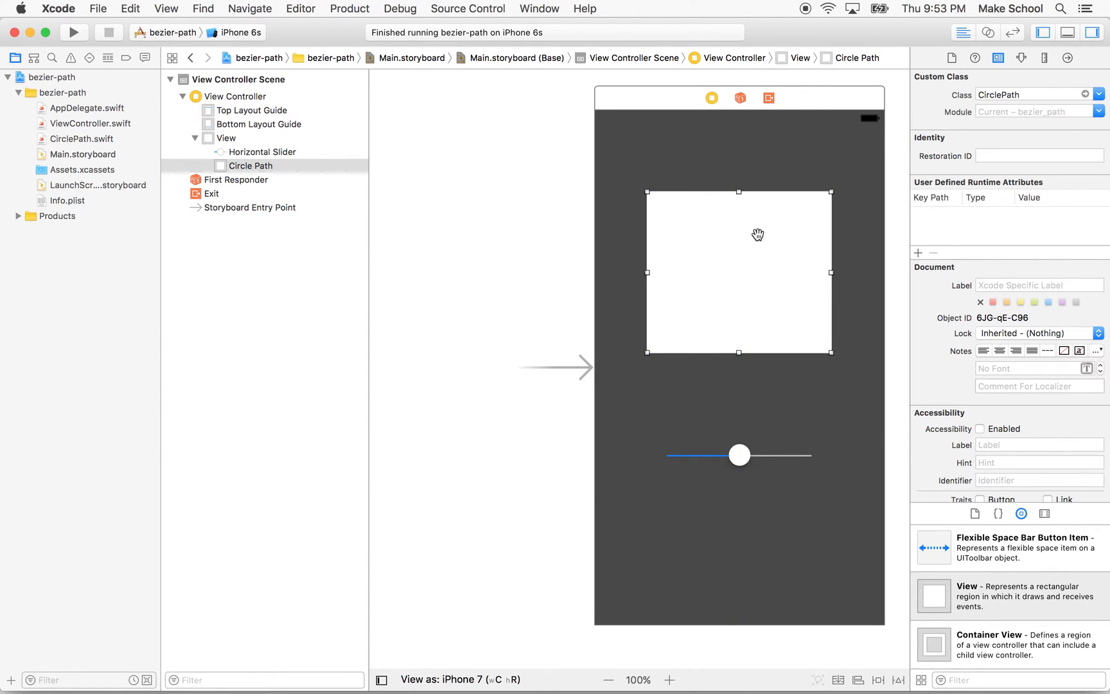
click(227, 138)
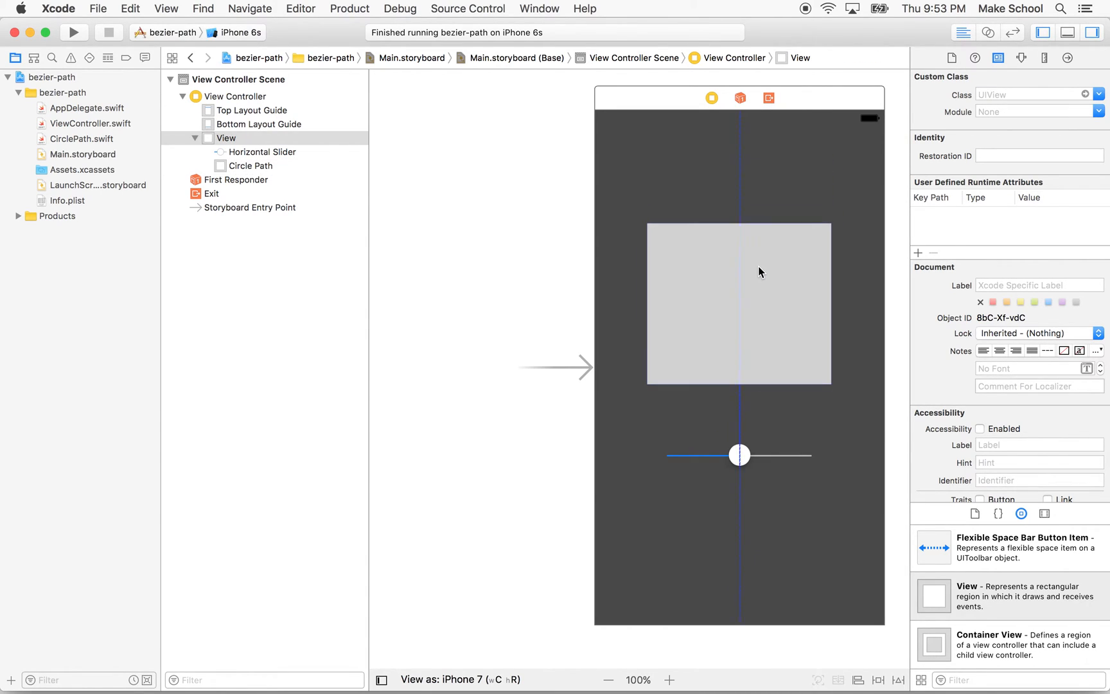
click(252, 166)
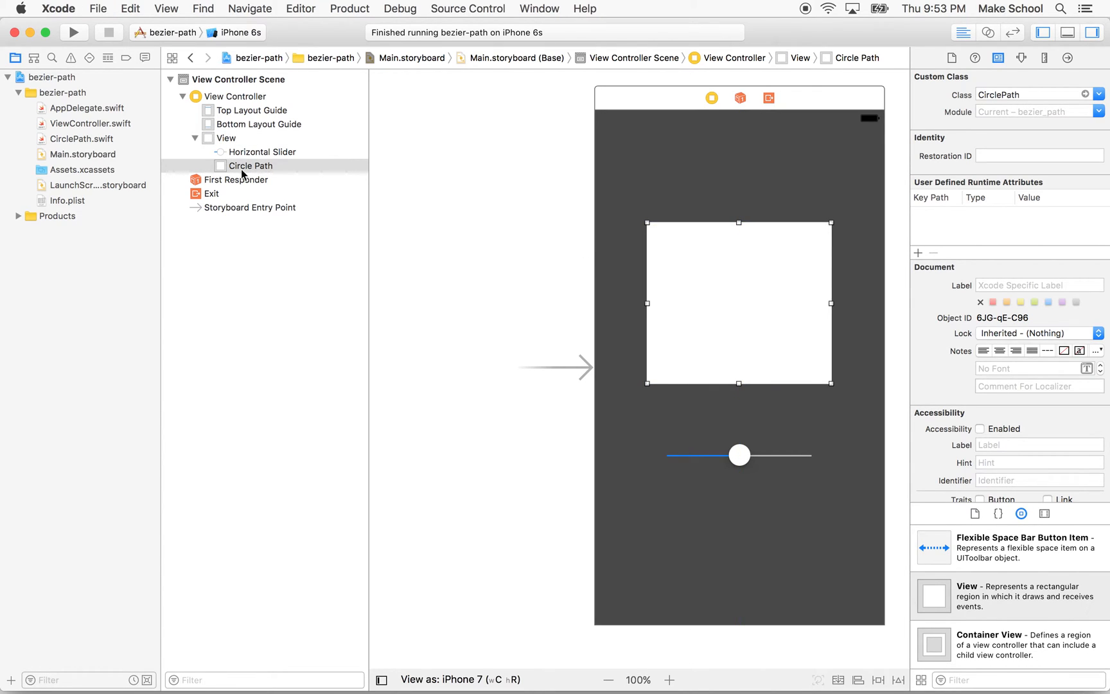
mouse_move(80, 128)
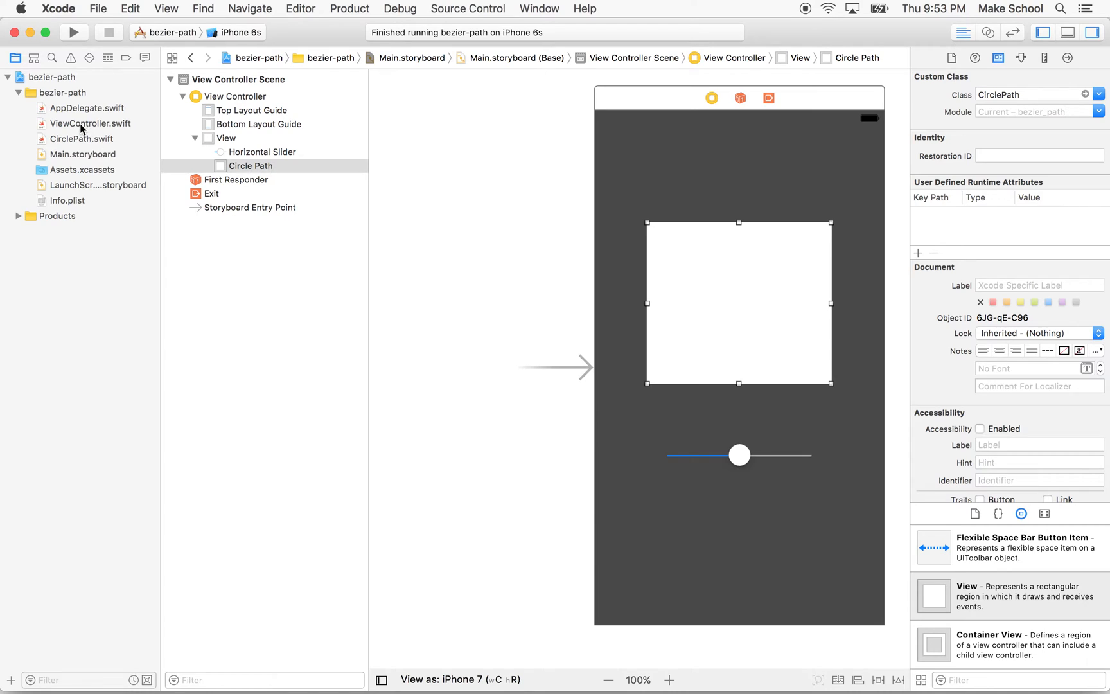
Delete the CirclePath creation in viewDidLoad, the cp.value line in sliderChanged, and select the cp property
click(93, 123)
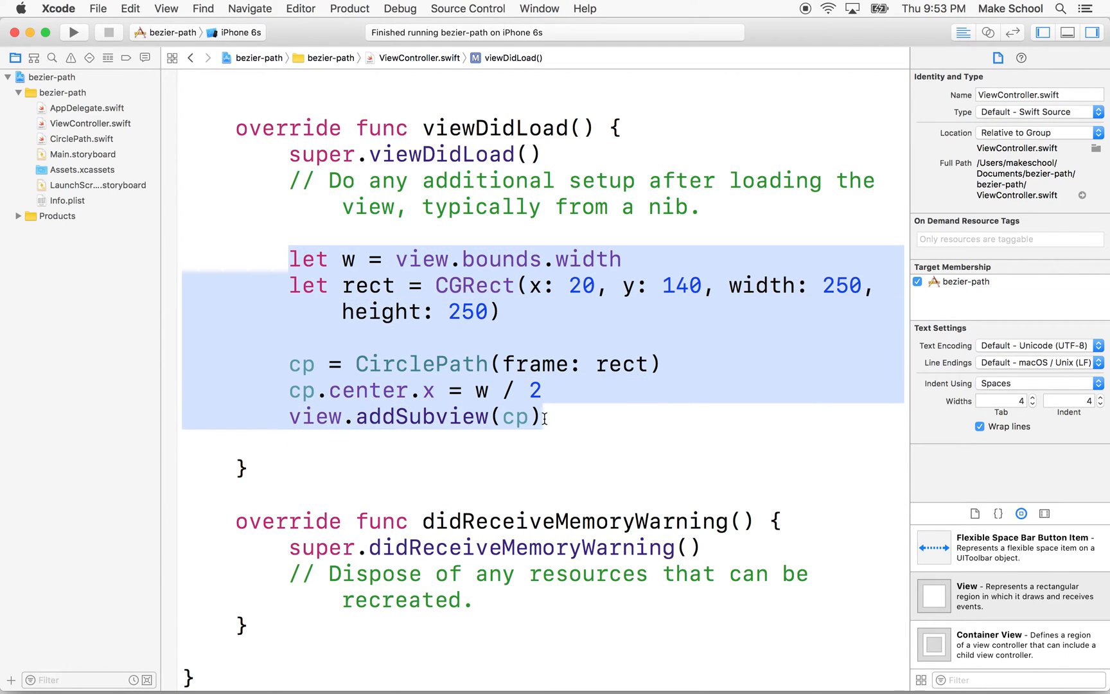
mouse_move(401, 329)
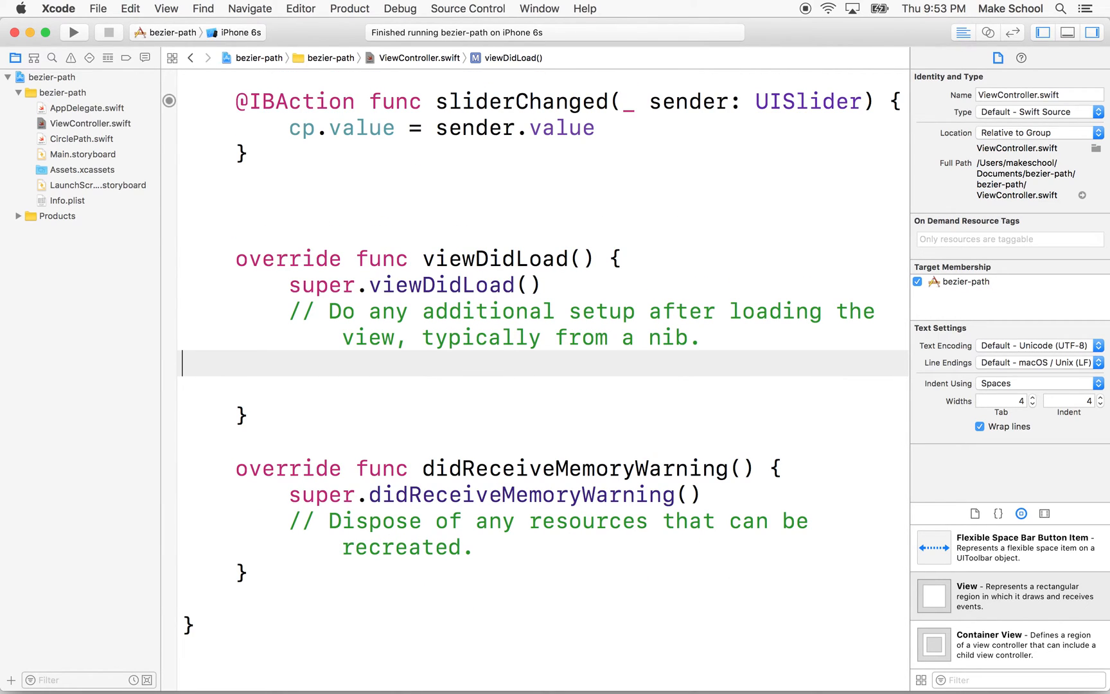
scroll(up, 3)
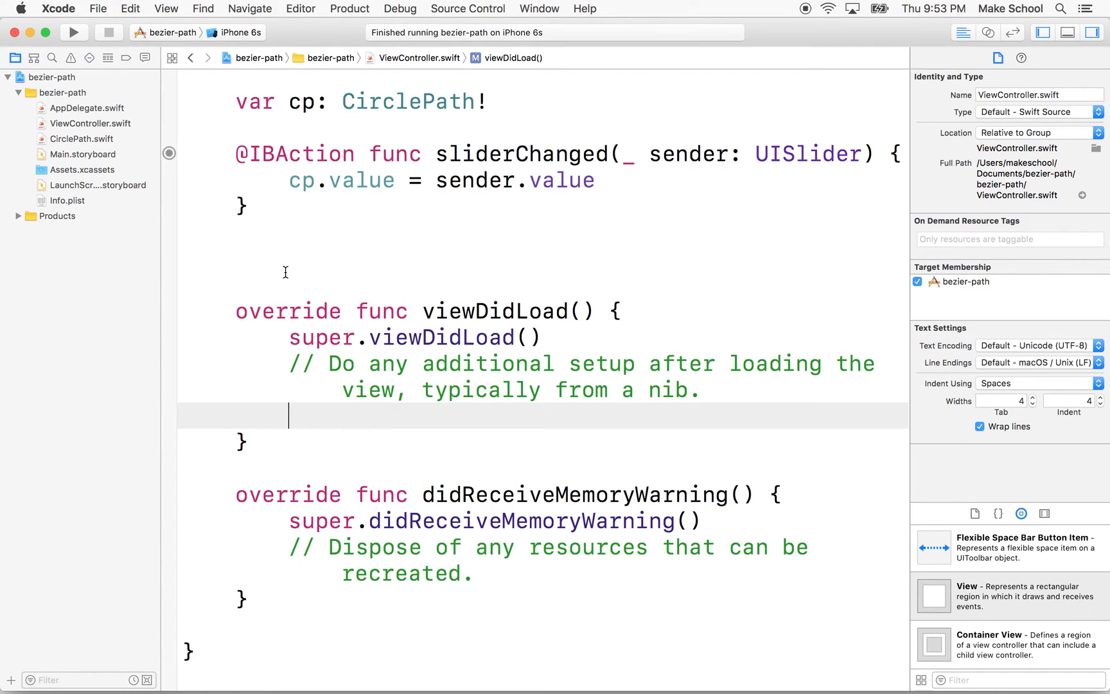
scroll(up, 3)
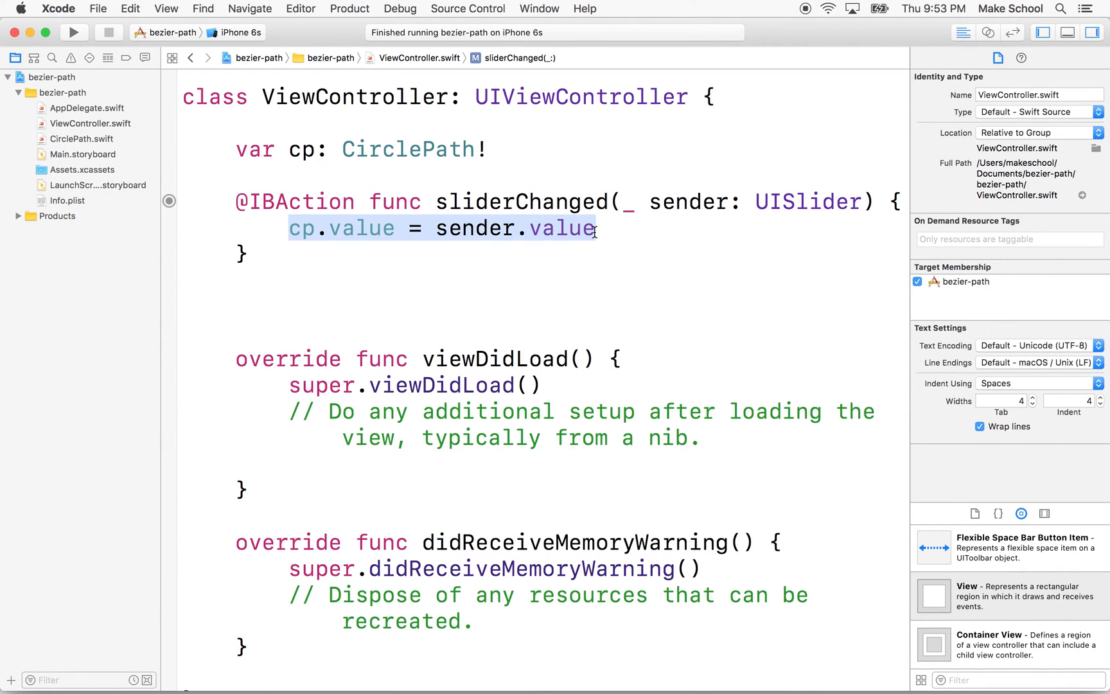
key(Delete)
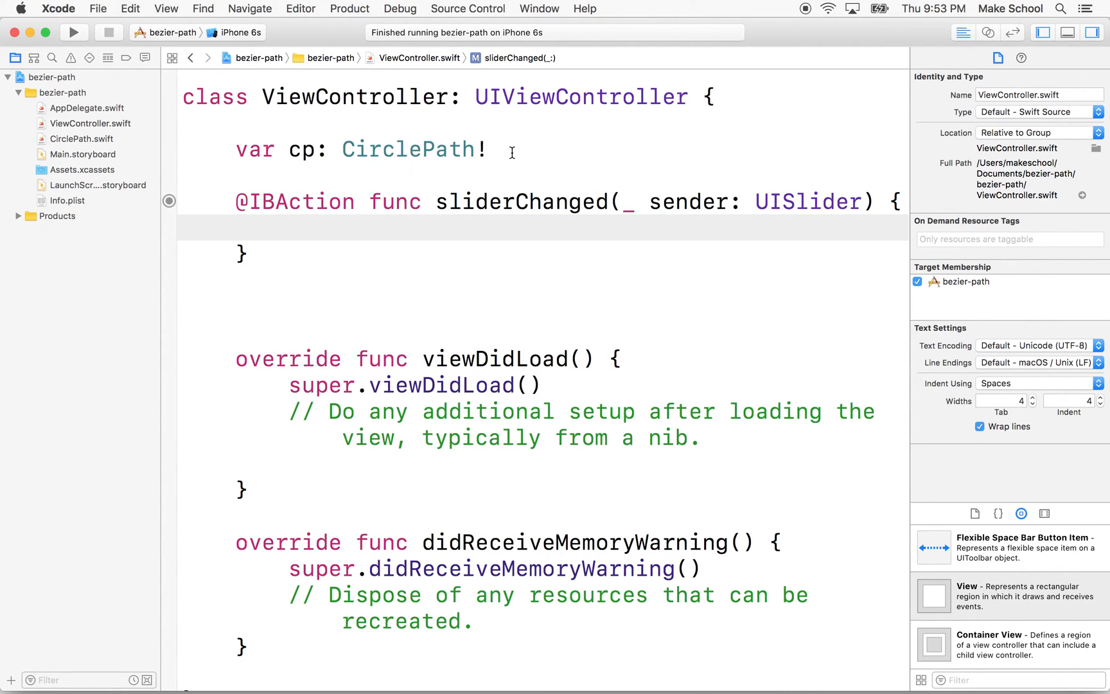
double_click(307, 149)
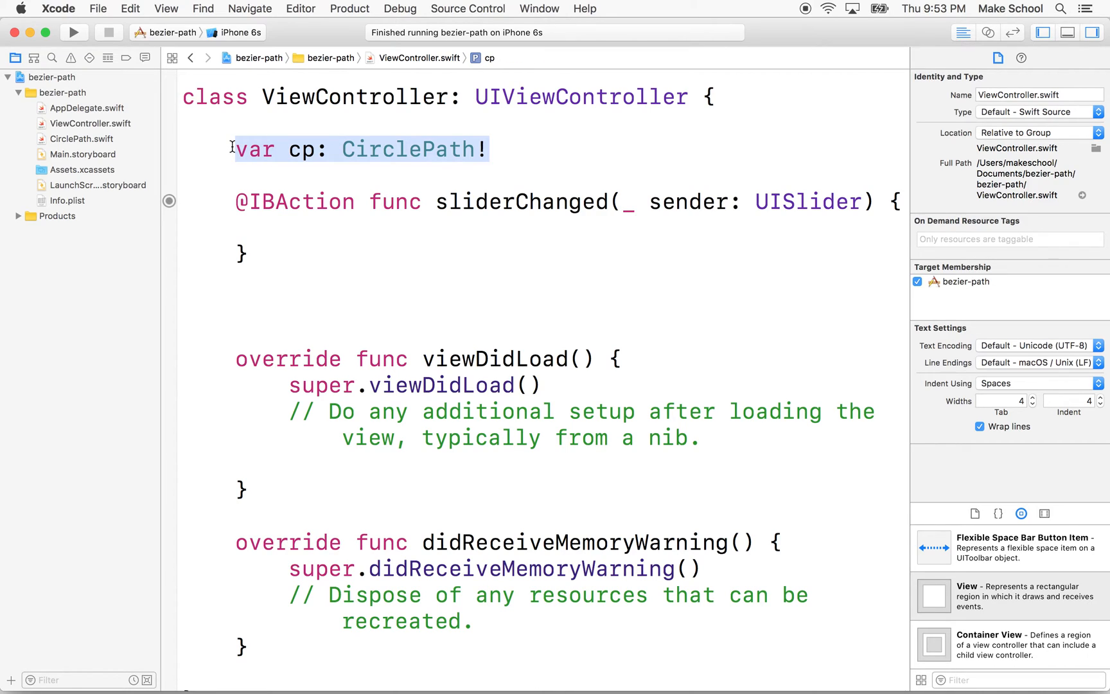
mouse_move(334, 156)
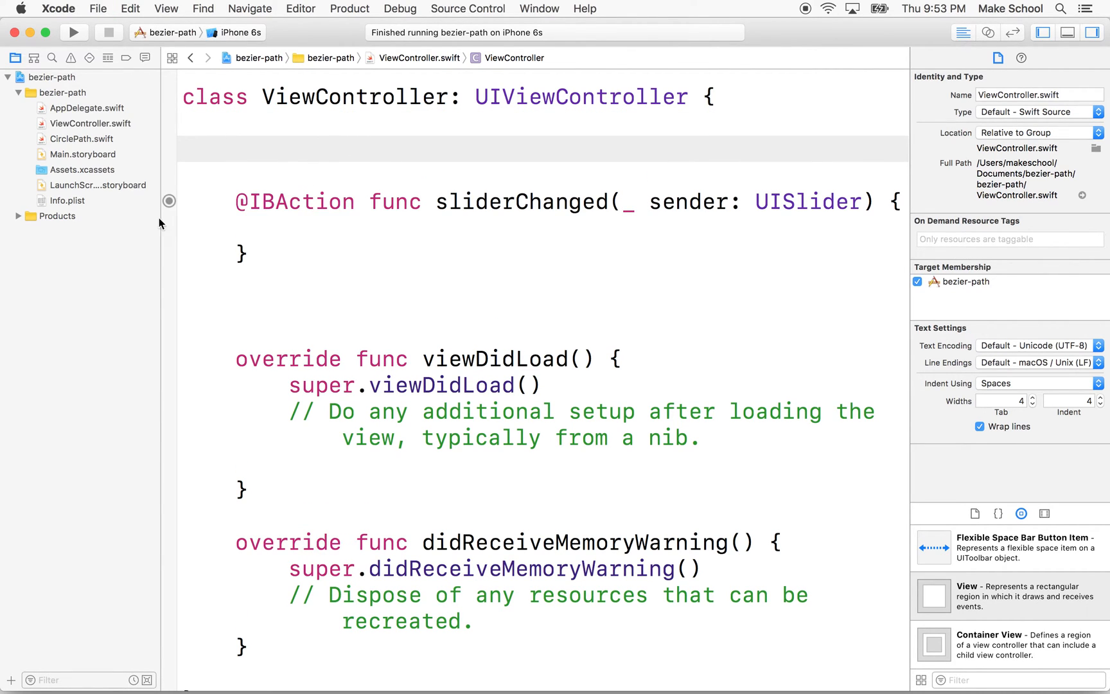
mouse_move(74, 34)
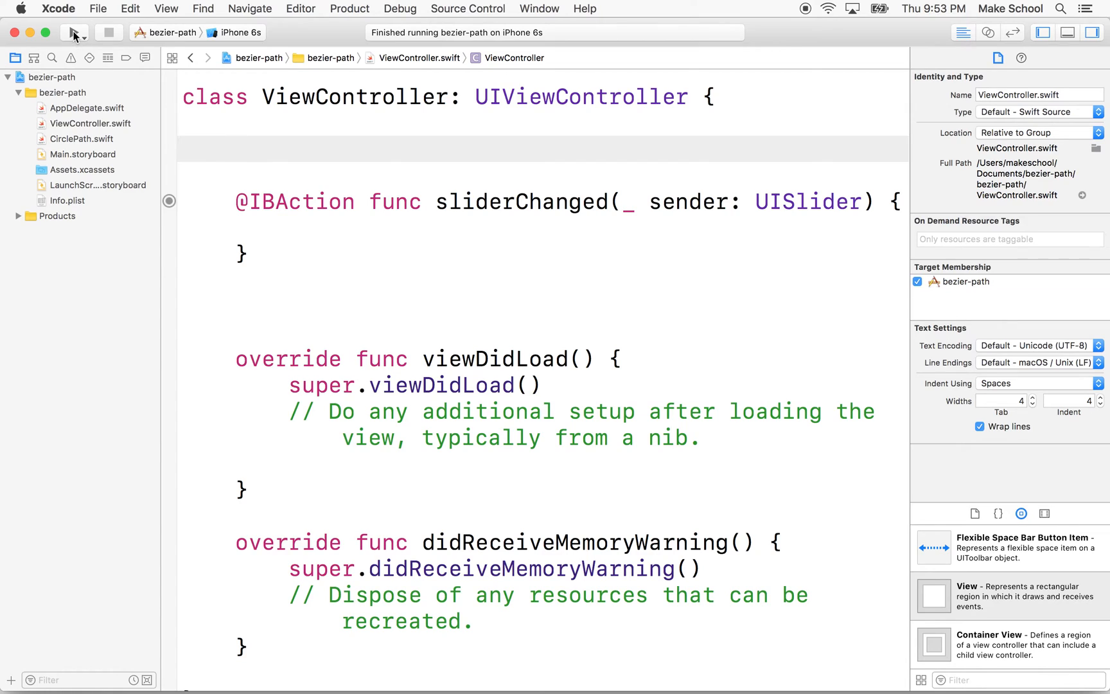
Build and run bezier-path on the iPhone 6s simulator, showing a blank white screen
click(75, 32)
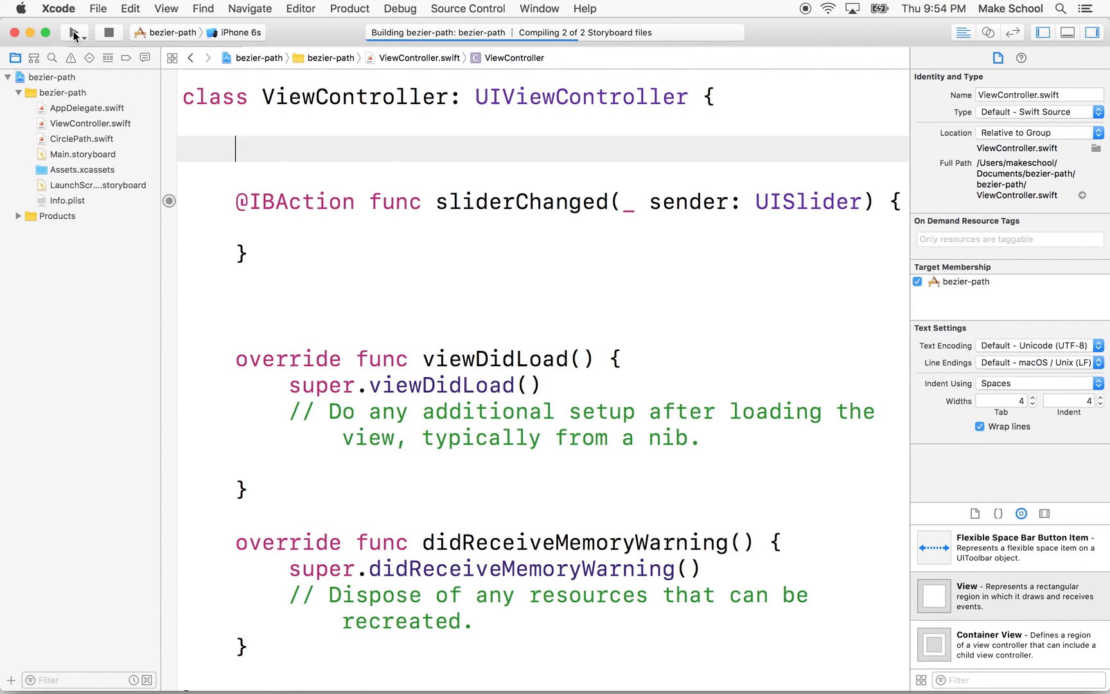
click(77, 33)
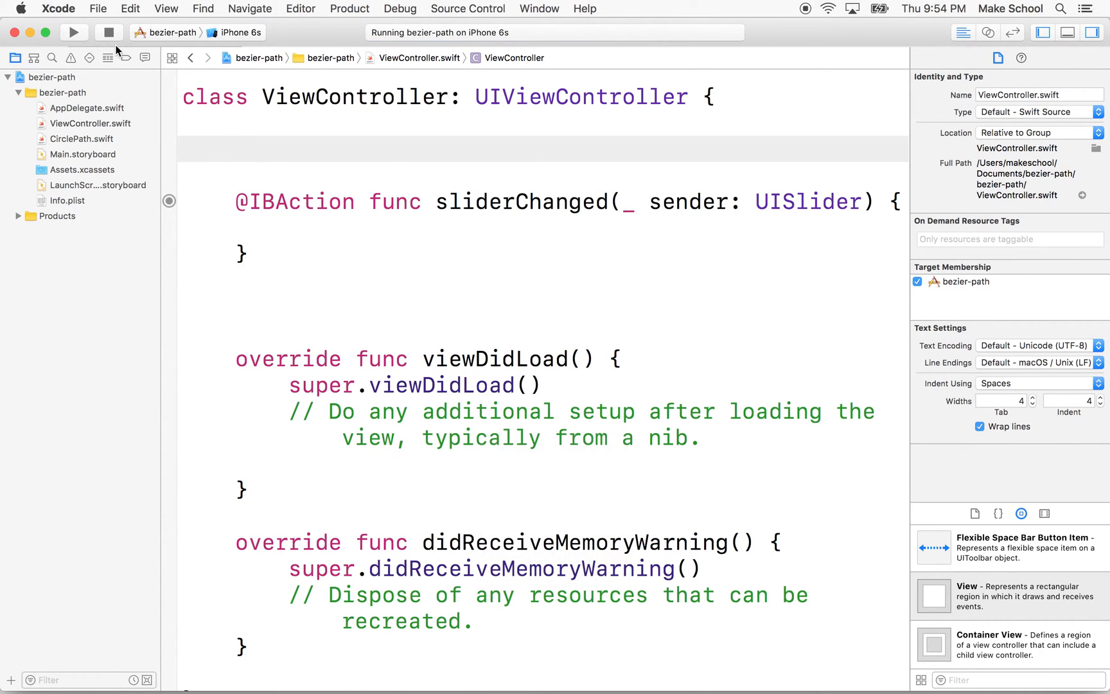
mouse_move(109, 32)
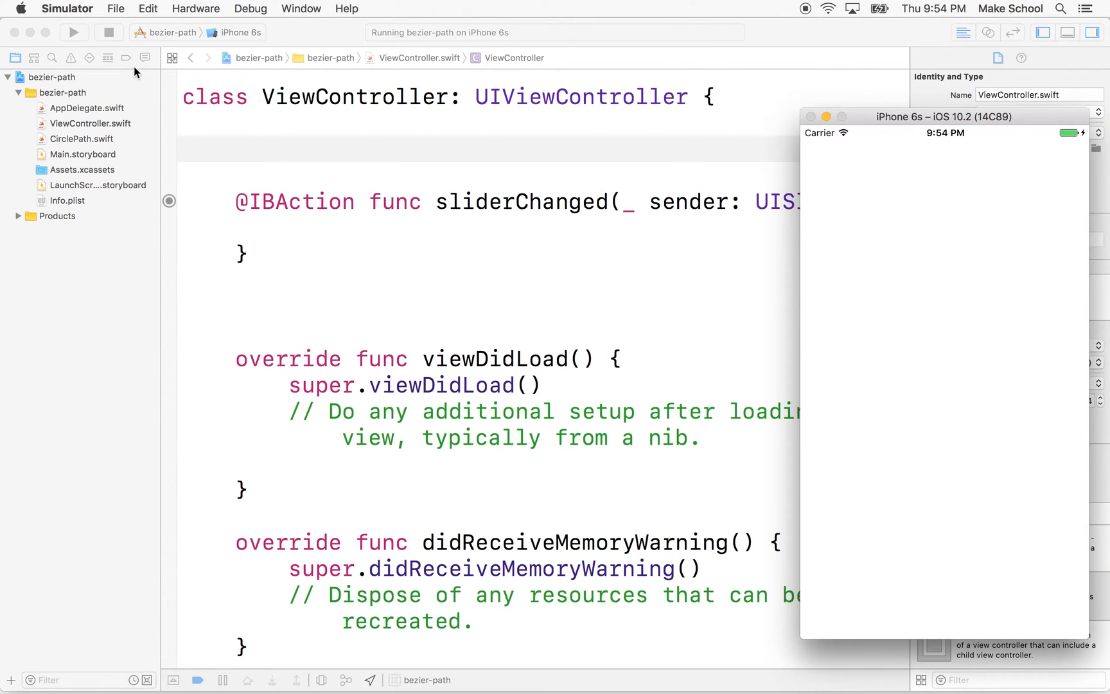
mouse_move(387, 323)
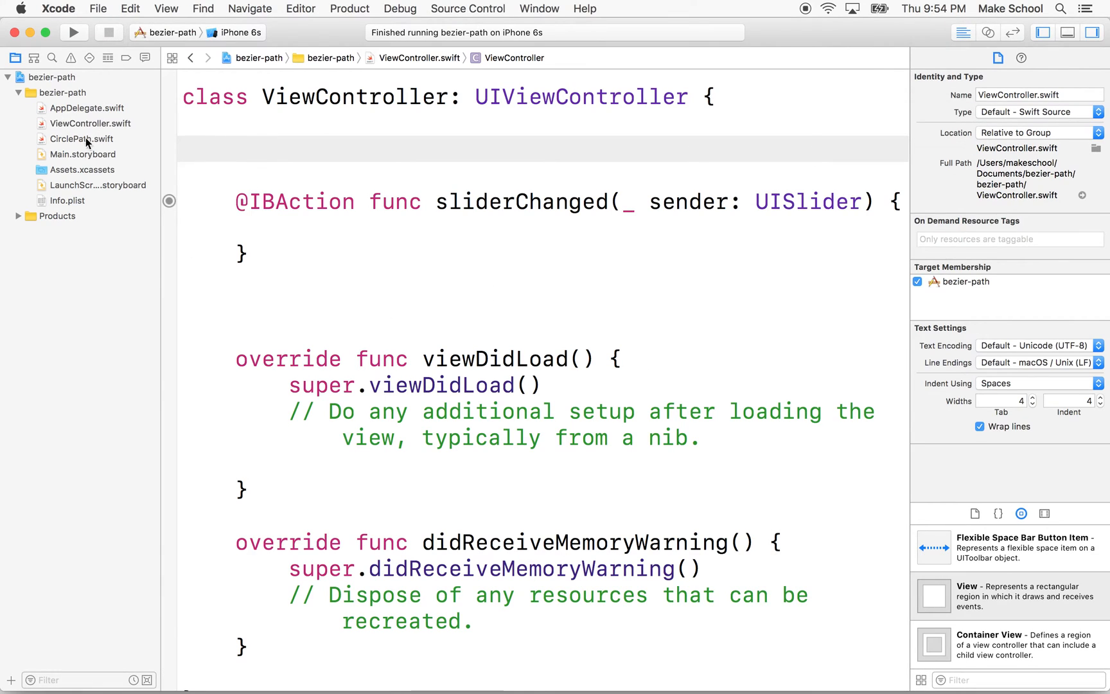
Show CirclePath.swift's required init(coder:), which still only calls fatalError
click(83, 154)
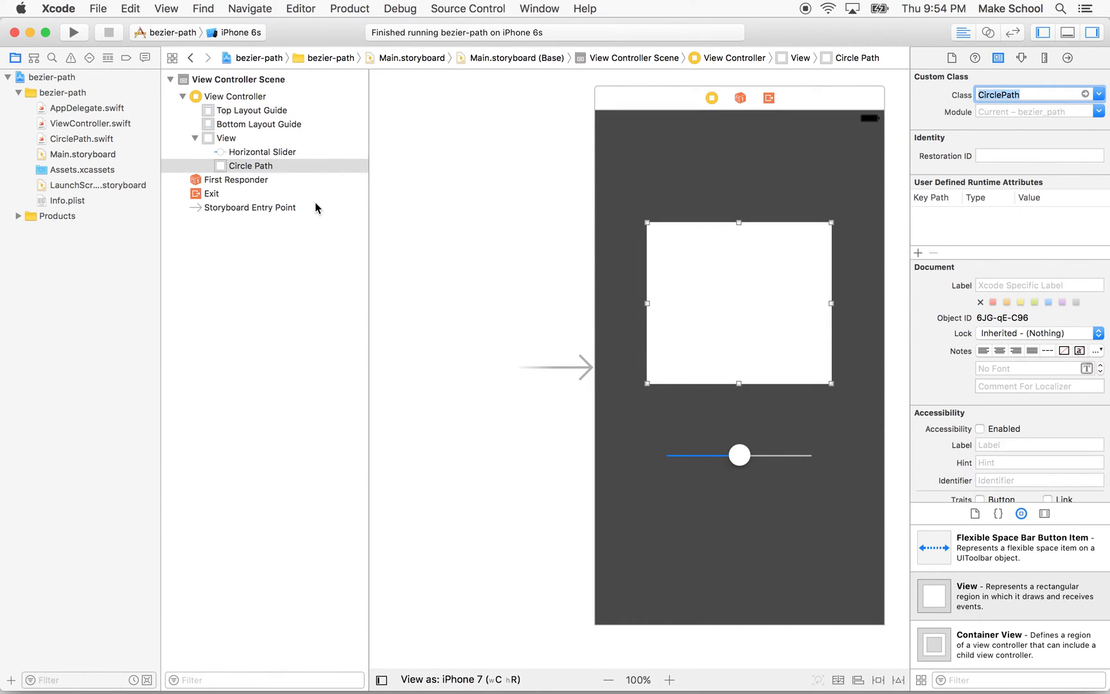
click(89, 138)
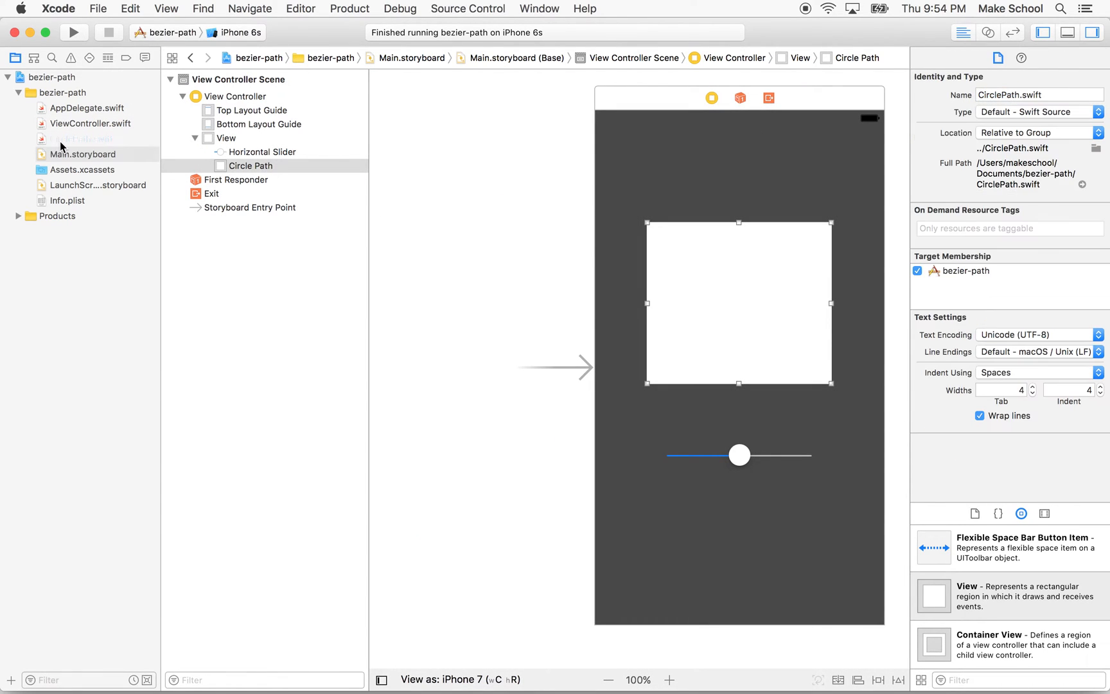
click(85, 138)
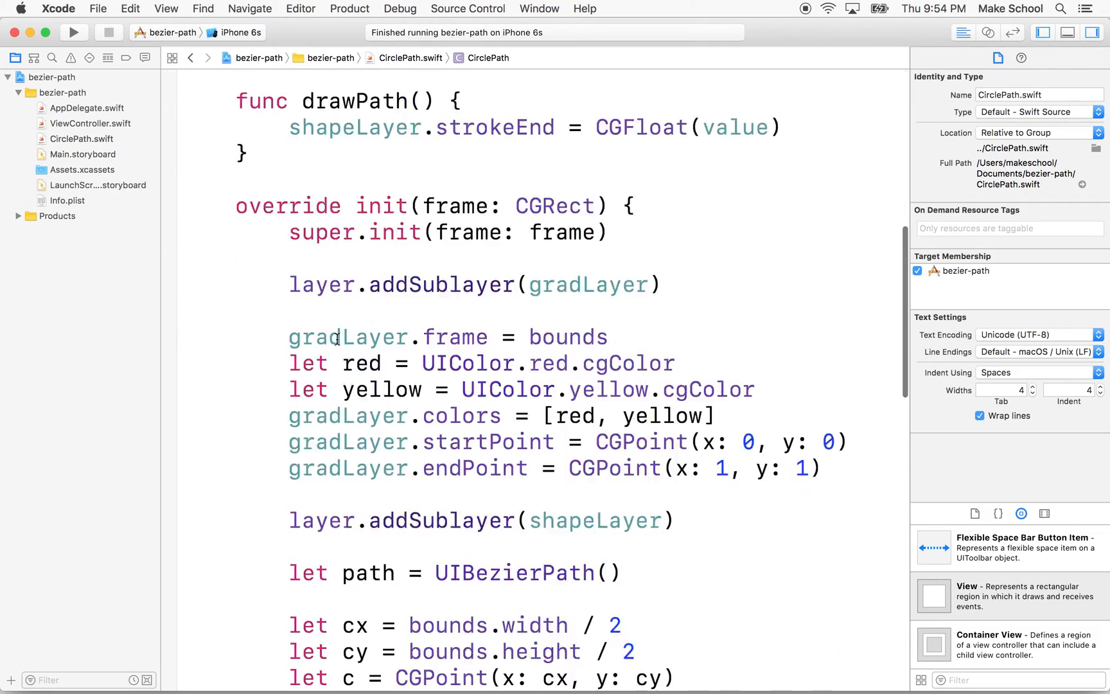
scroll(down, 3)
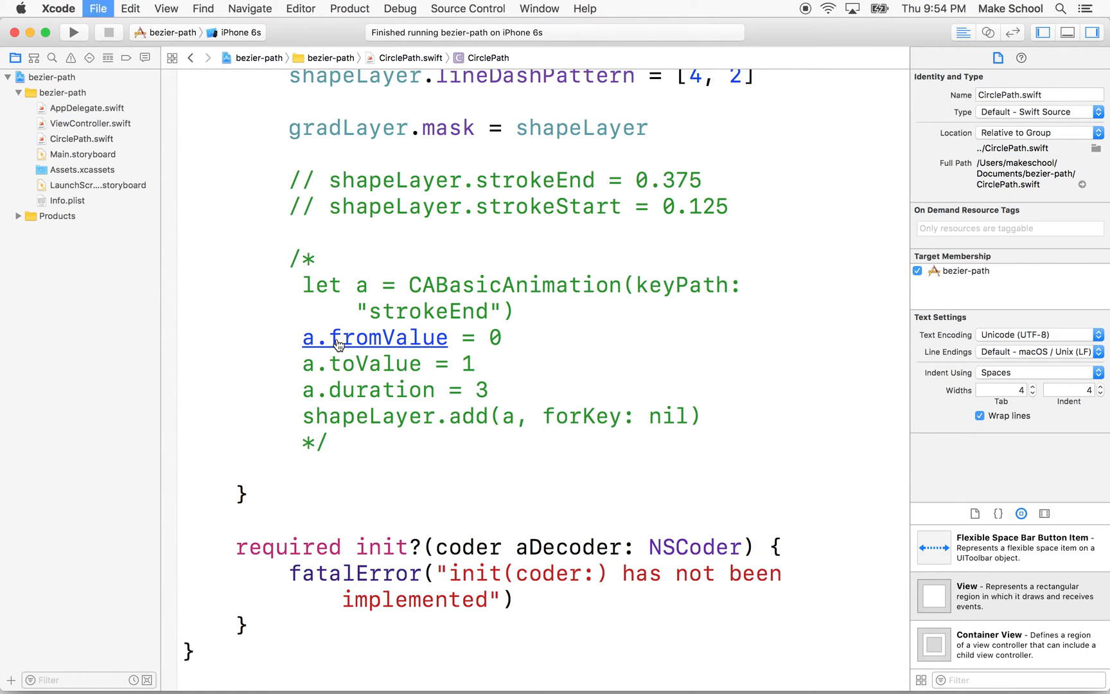
mouse_move(69, 34)
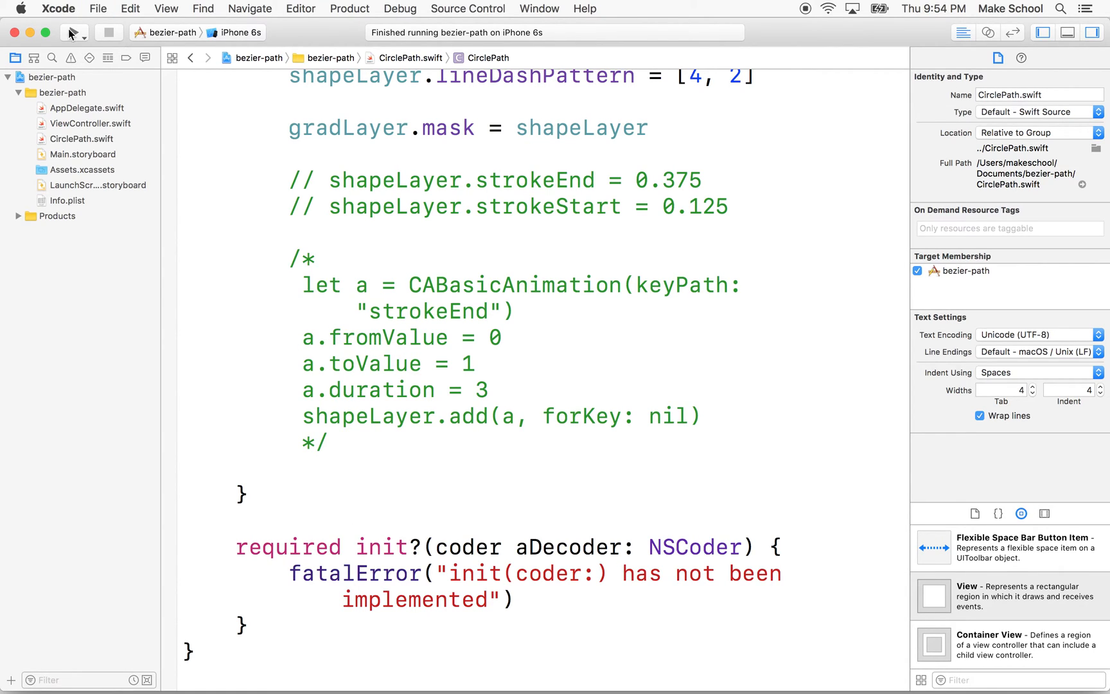
Rebuild and run again, crashing with "init(coder:) has not been implemented"
click(73, 32)
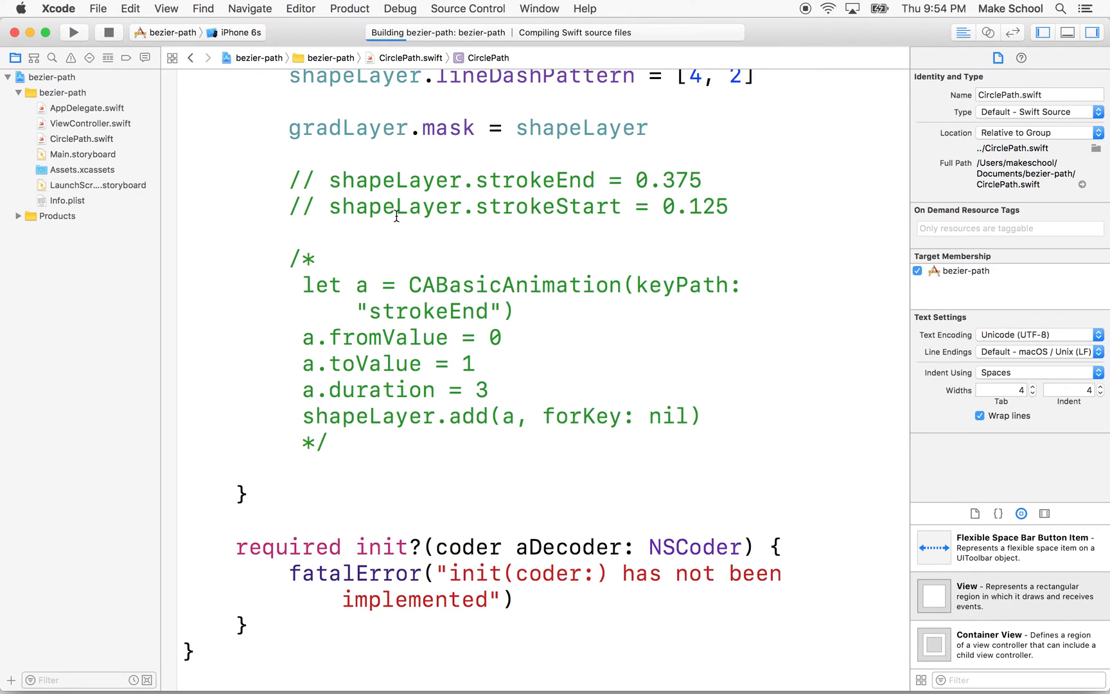
click(74, 32)
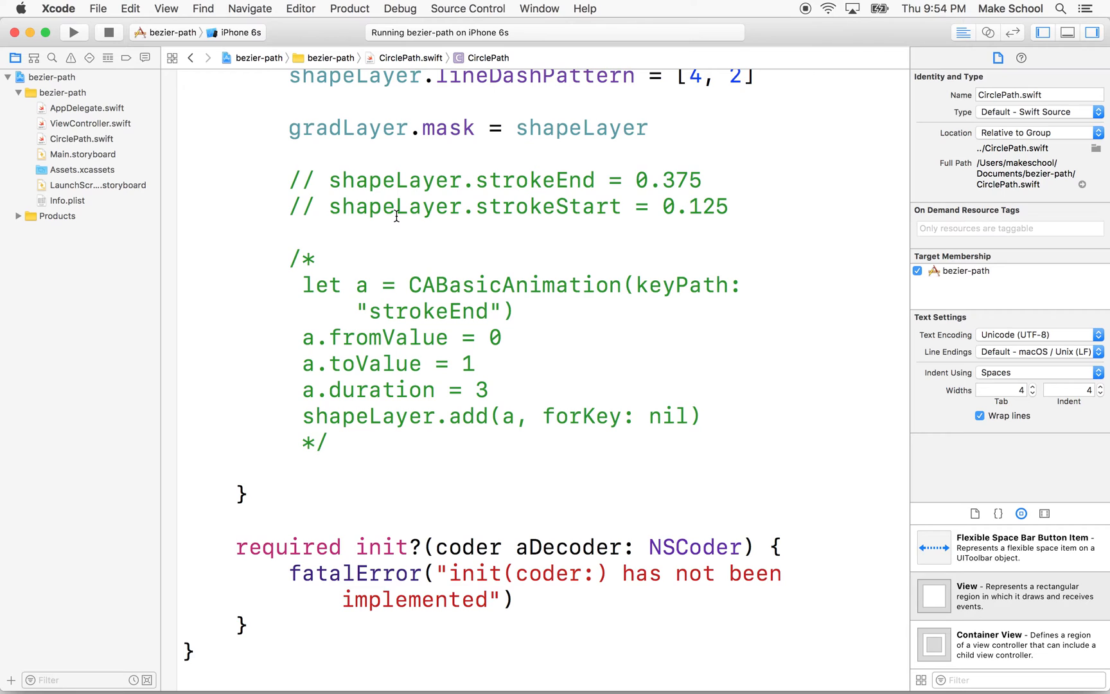
click(72, 32)
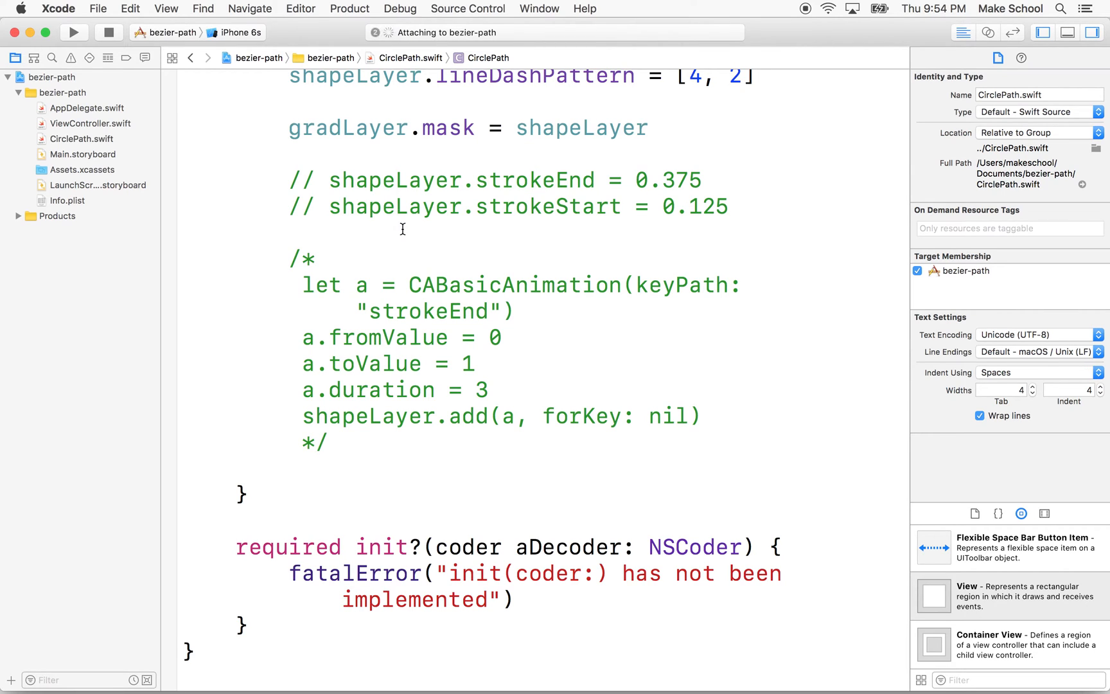
click(73, 32)
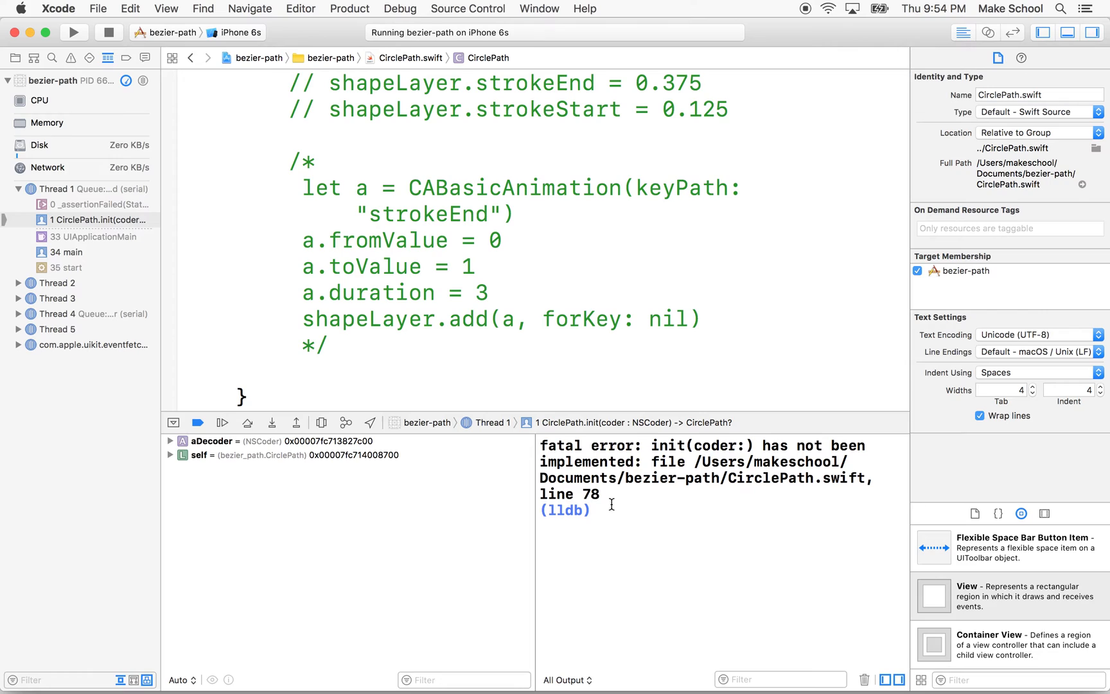
mouse_move(806, 429)
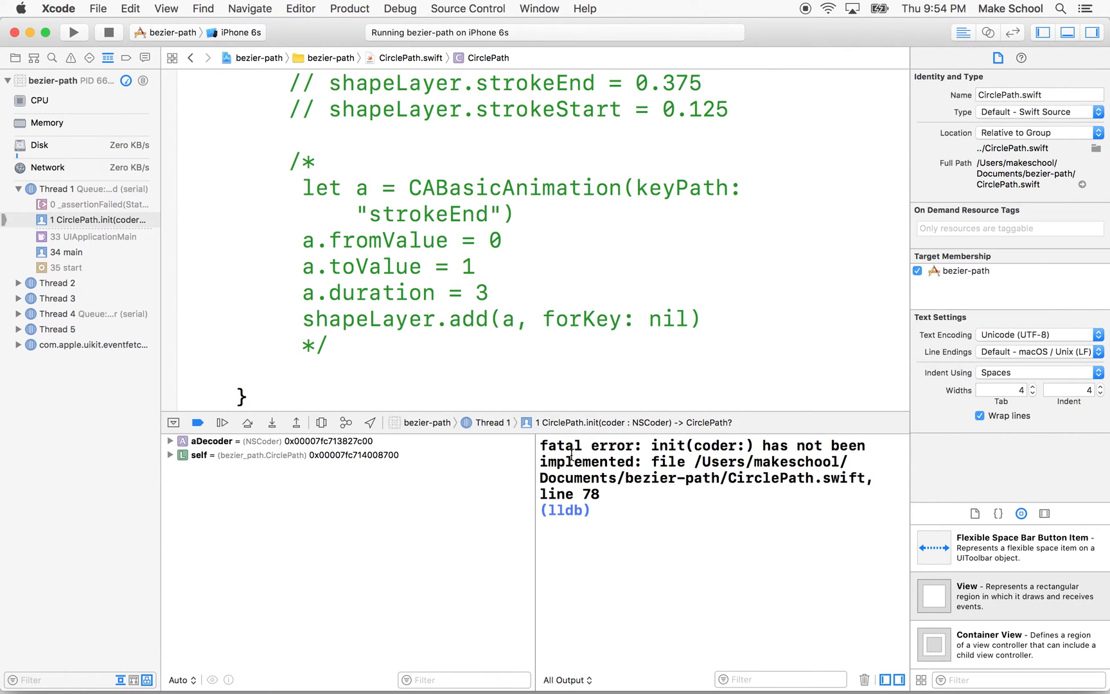
double_click(692, 444)
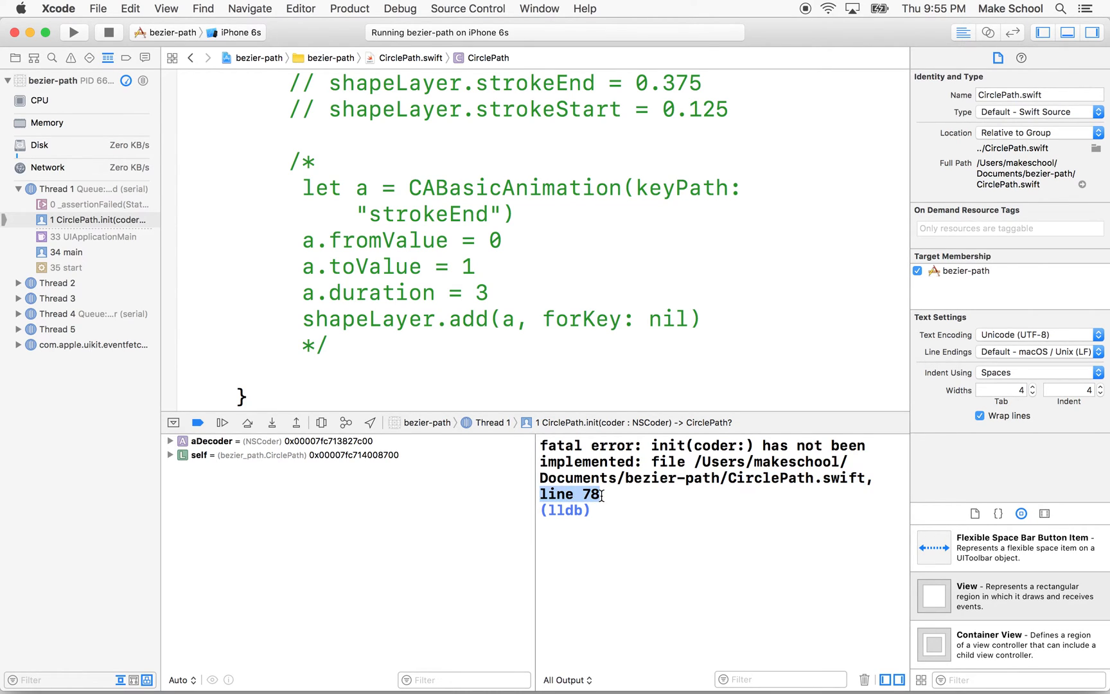
mouse_move(345, 227)
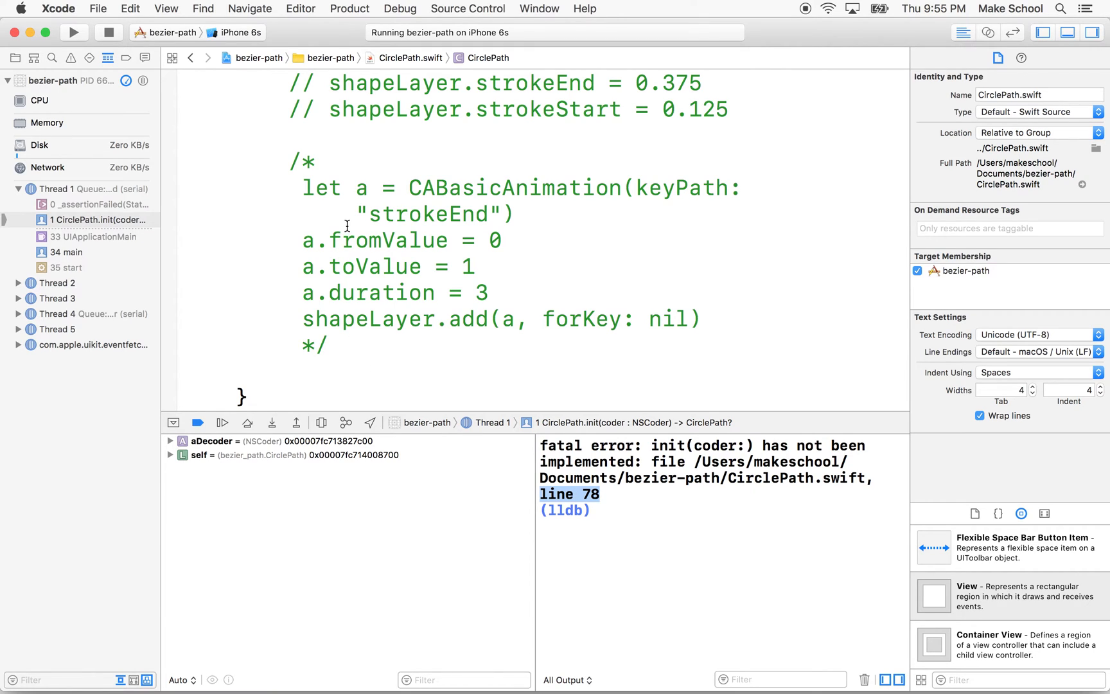
click(15, 58)
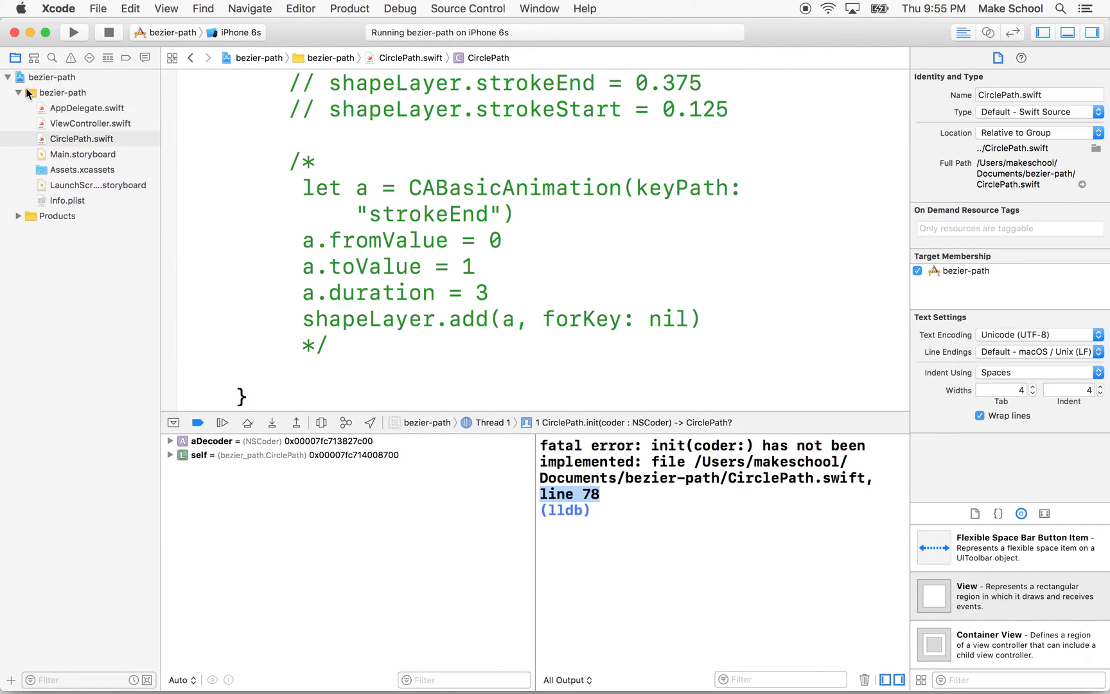
scroll(up, 3)
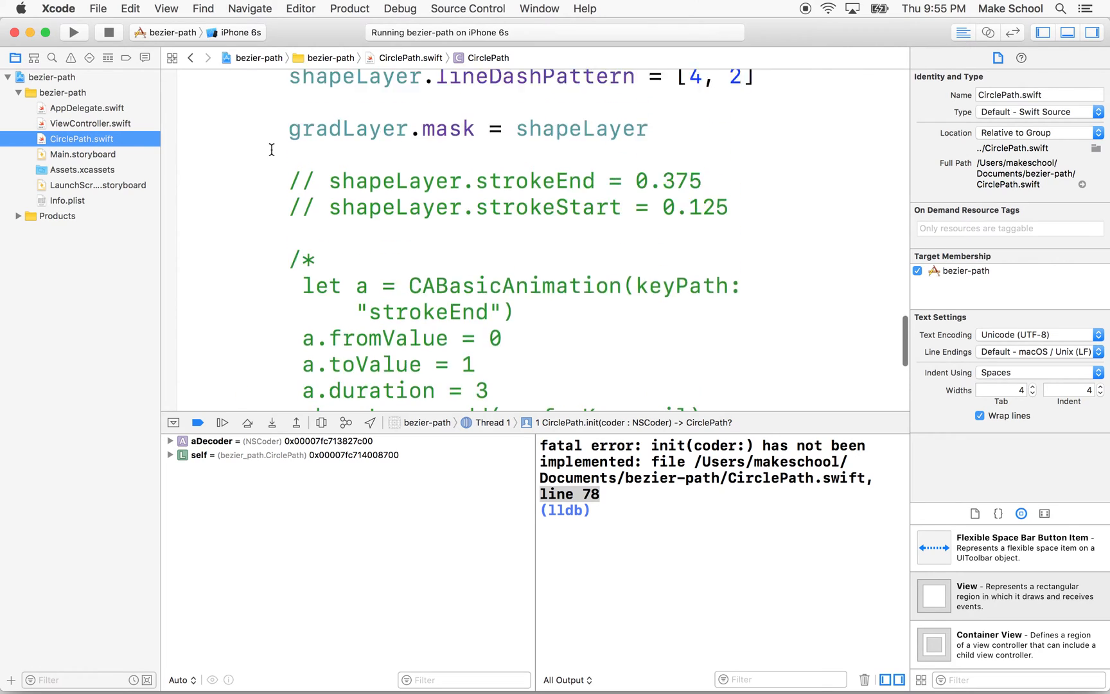
scroll(down, 3)
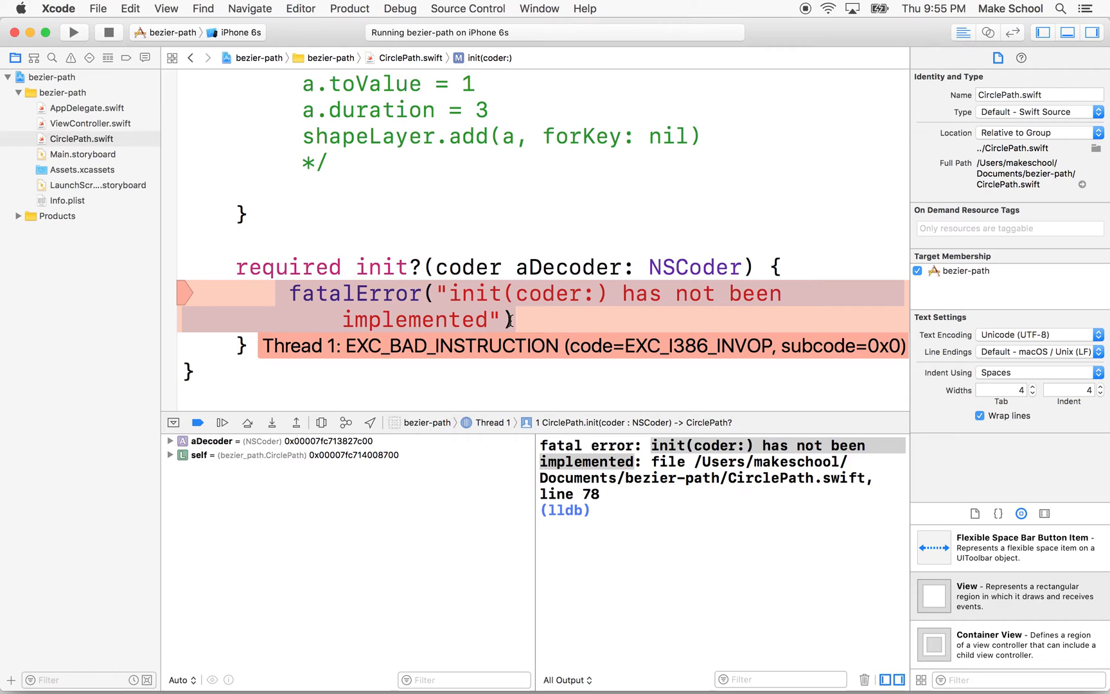
mouse_move(354, 300)
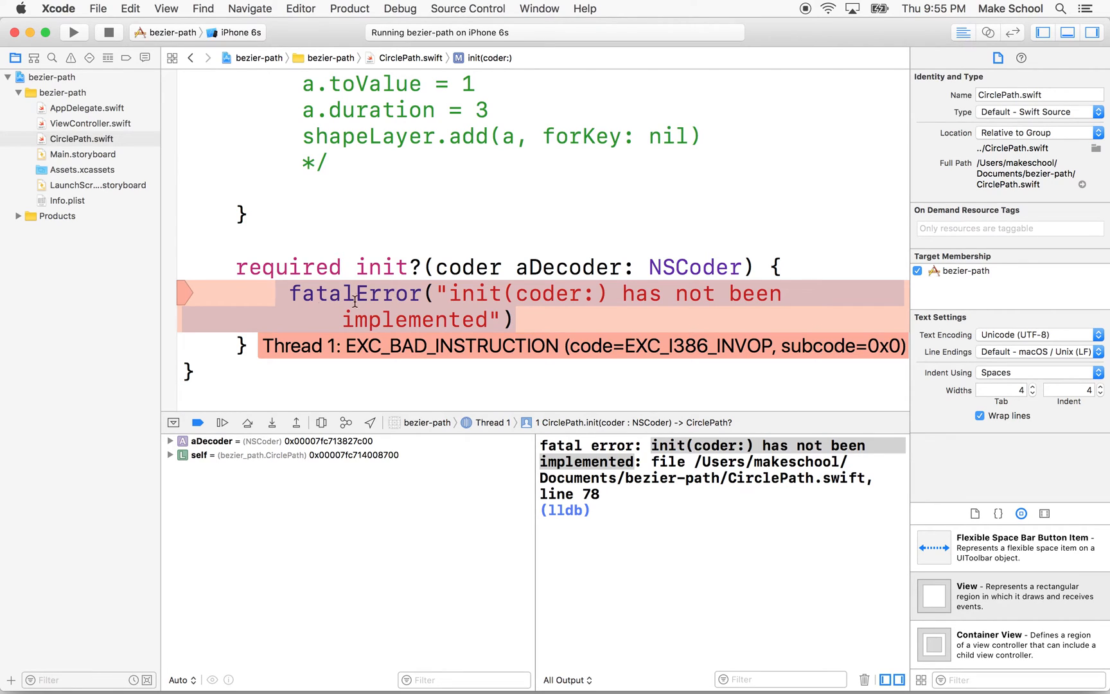
mouse_move(384, 308)
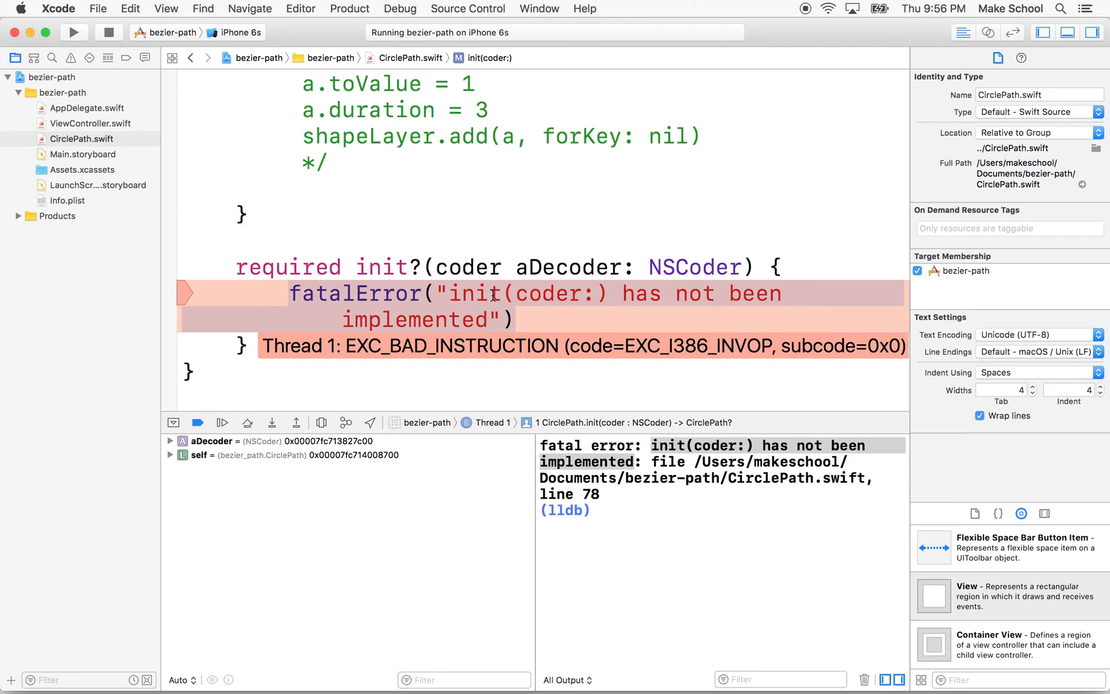
mouse_move(458, 276)
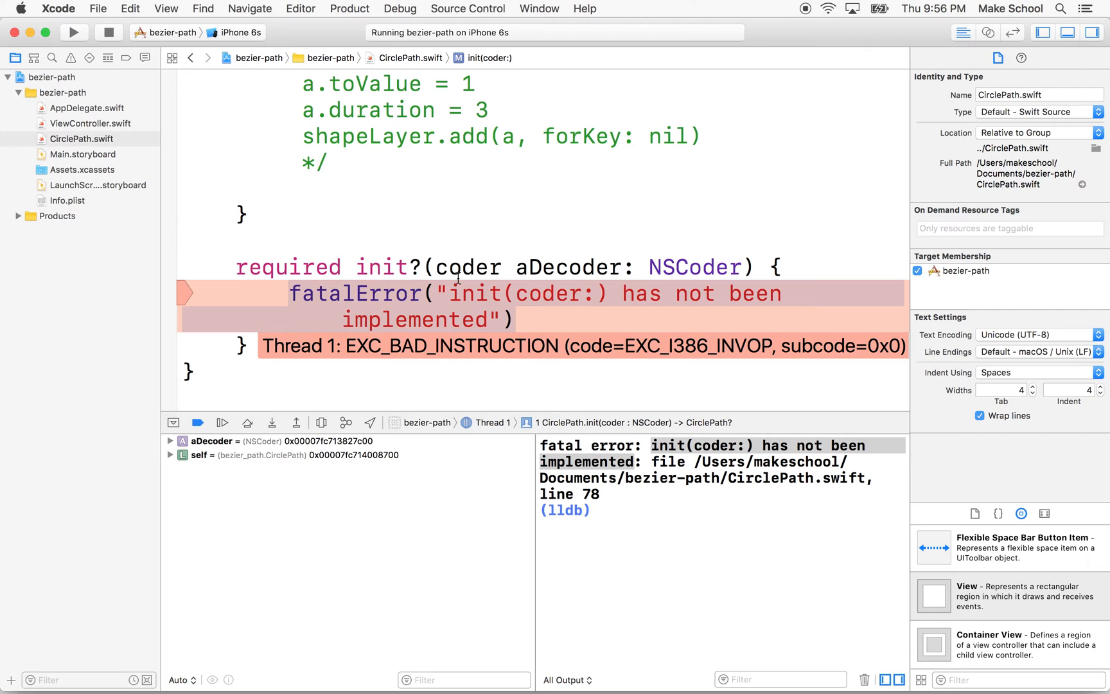
scroll(up, 3)
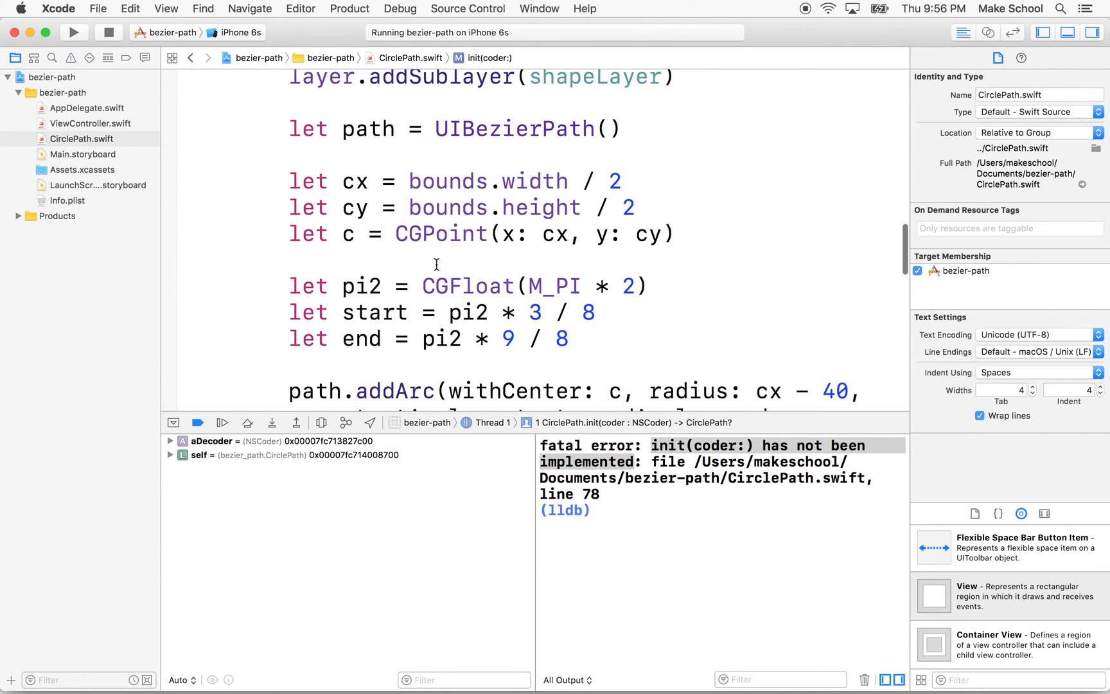
scroll(up, 3)
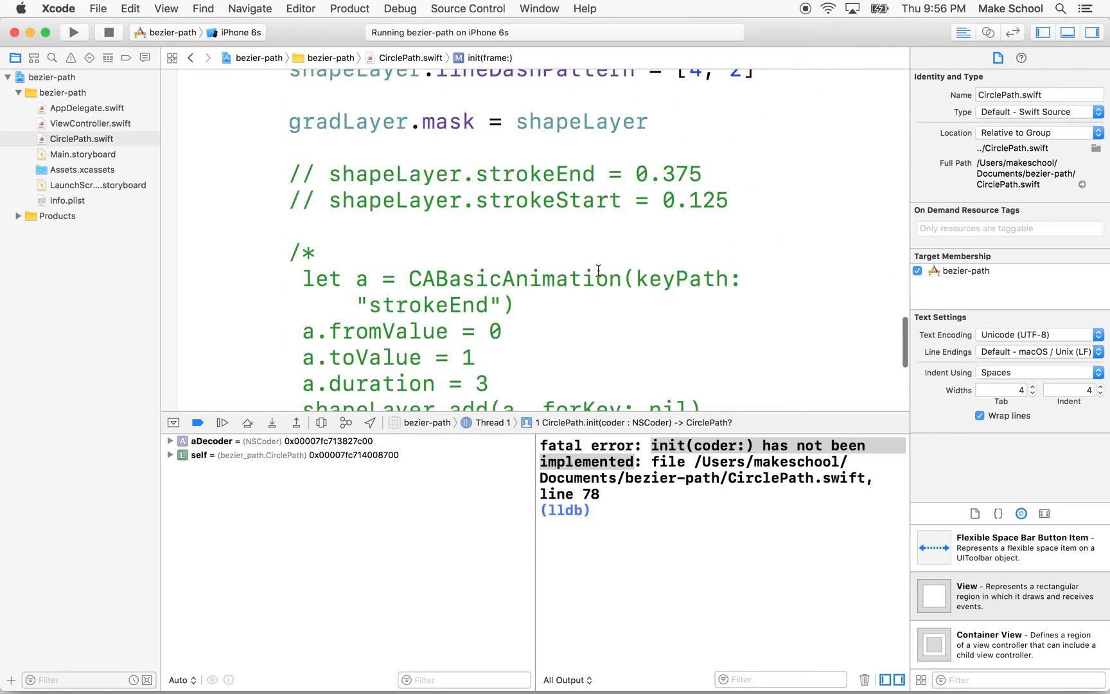
scroll(down, 3)
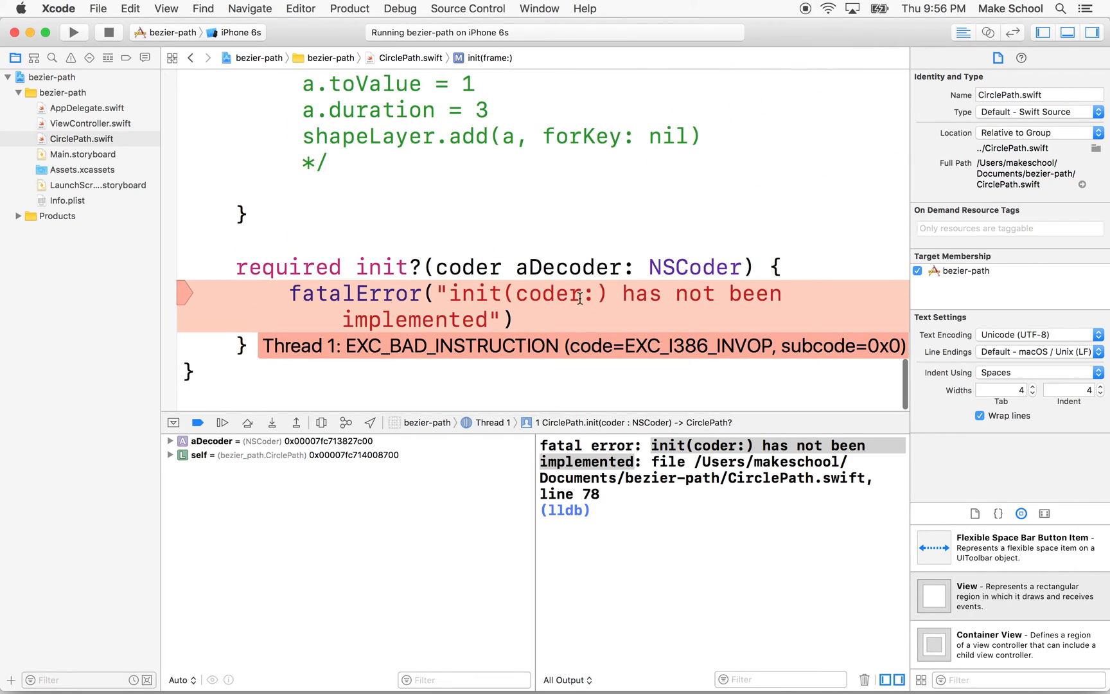
mouse_move(130, 165)
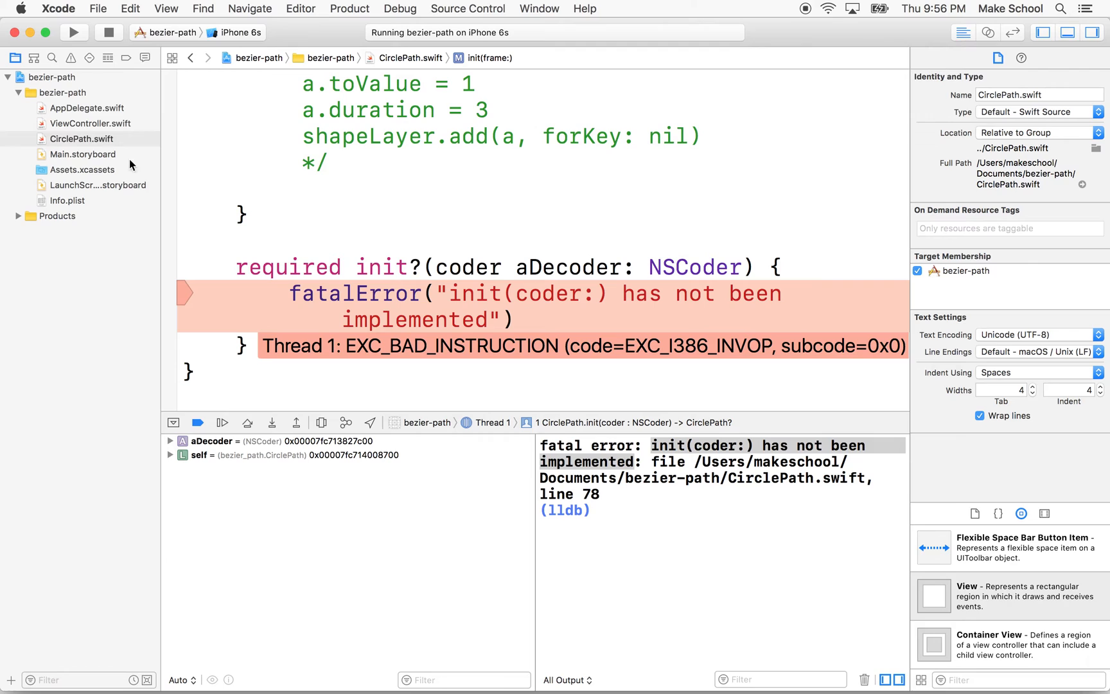
click(82, 154)
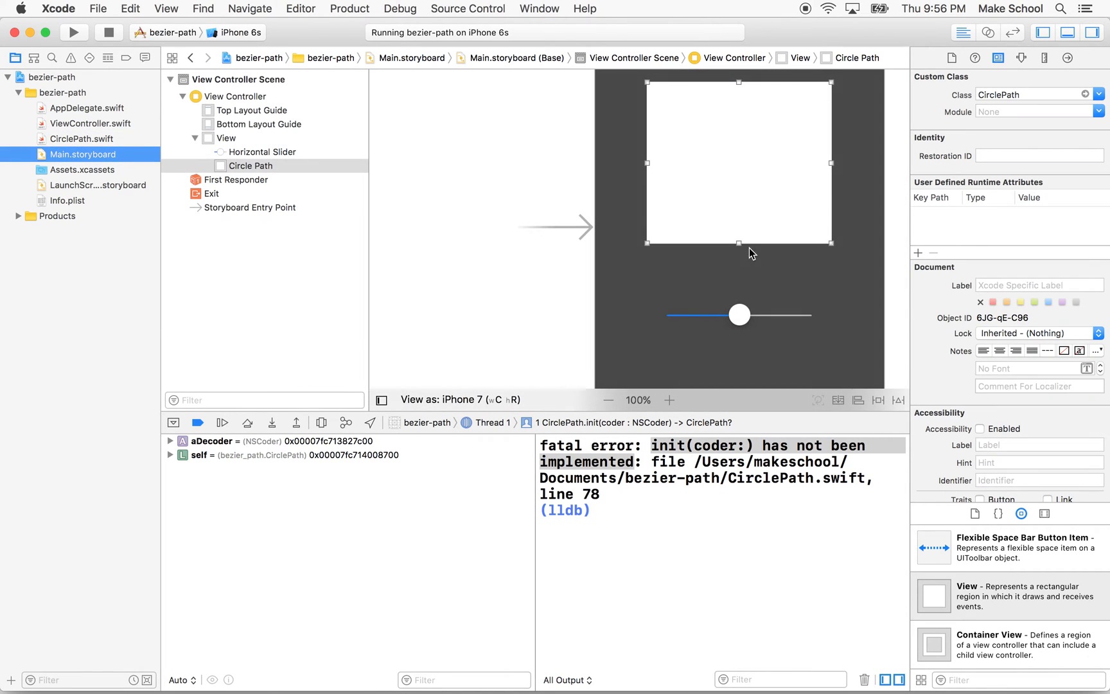
mouse_move(768, 238)
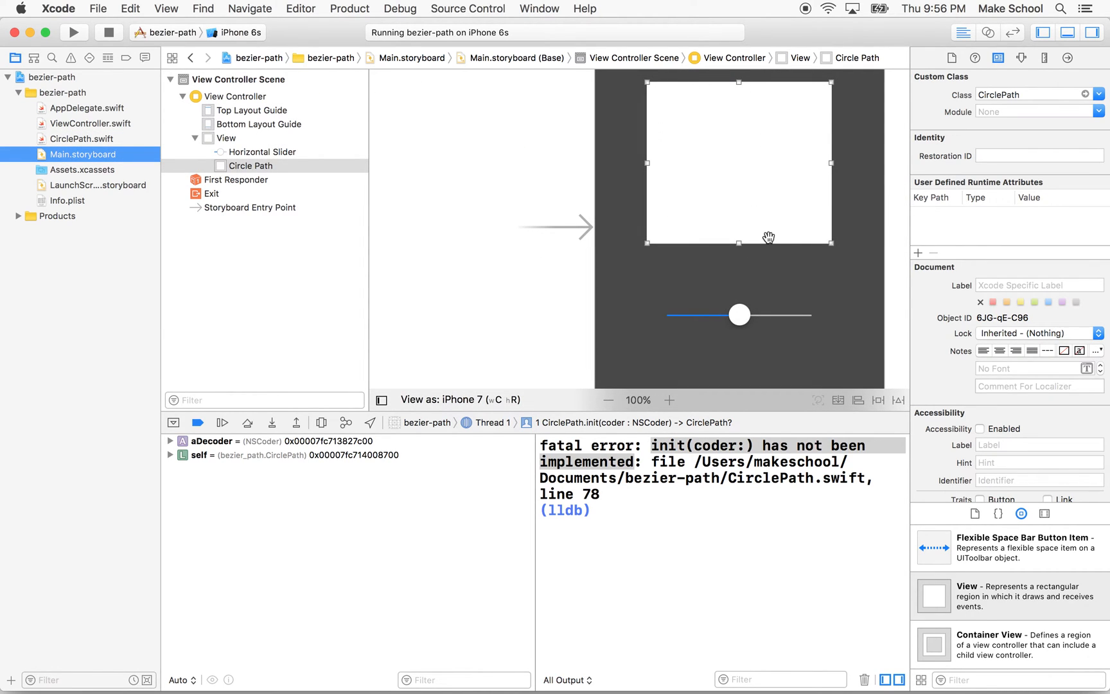
mouse_move(734, 126)
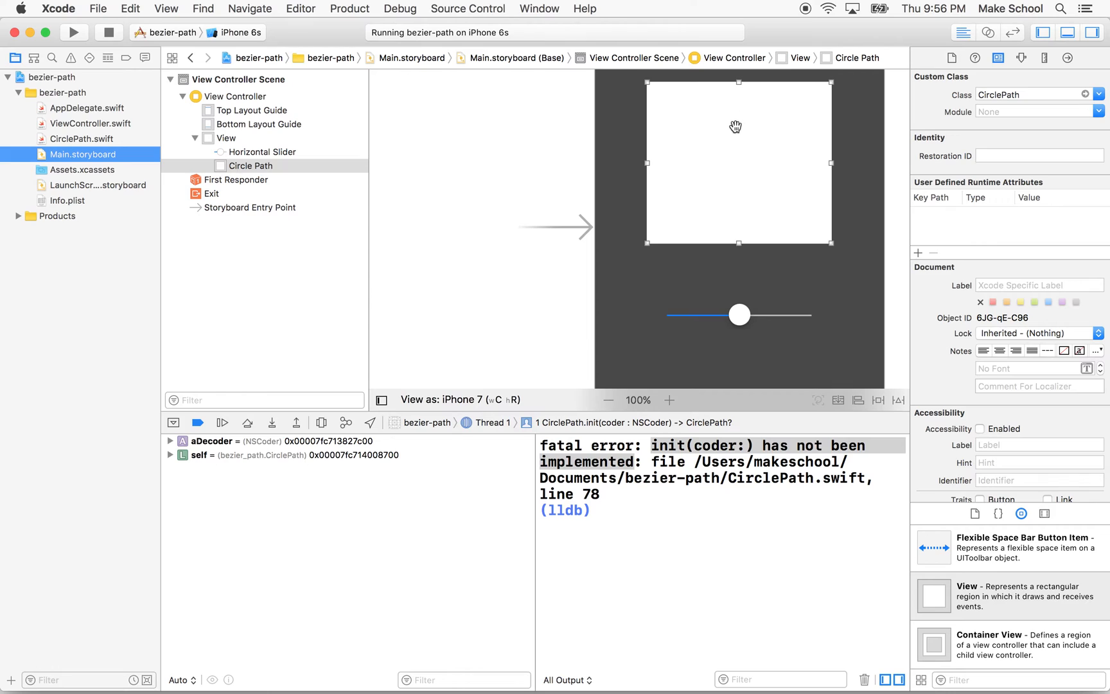
mouse_move(791, 166)
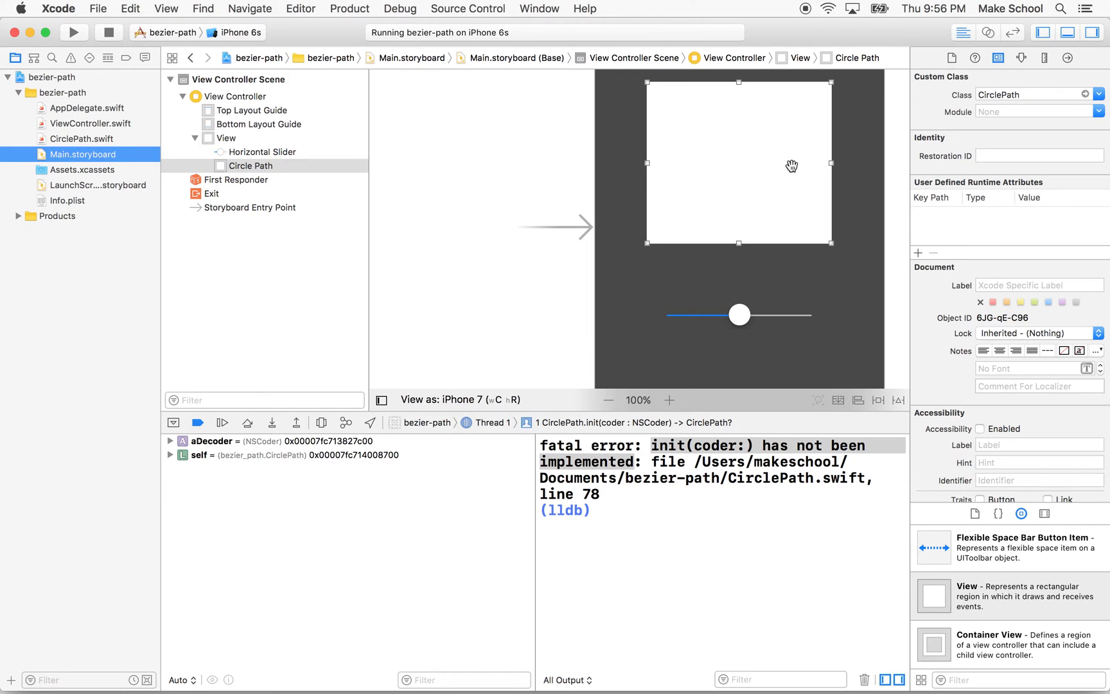
mouse_move(783, 79)
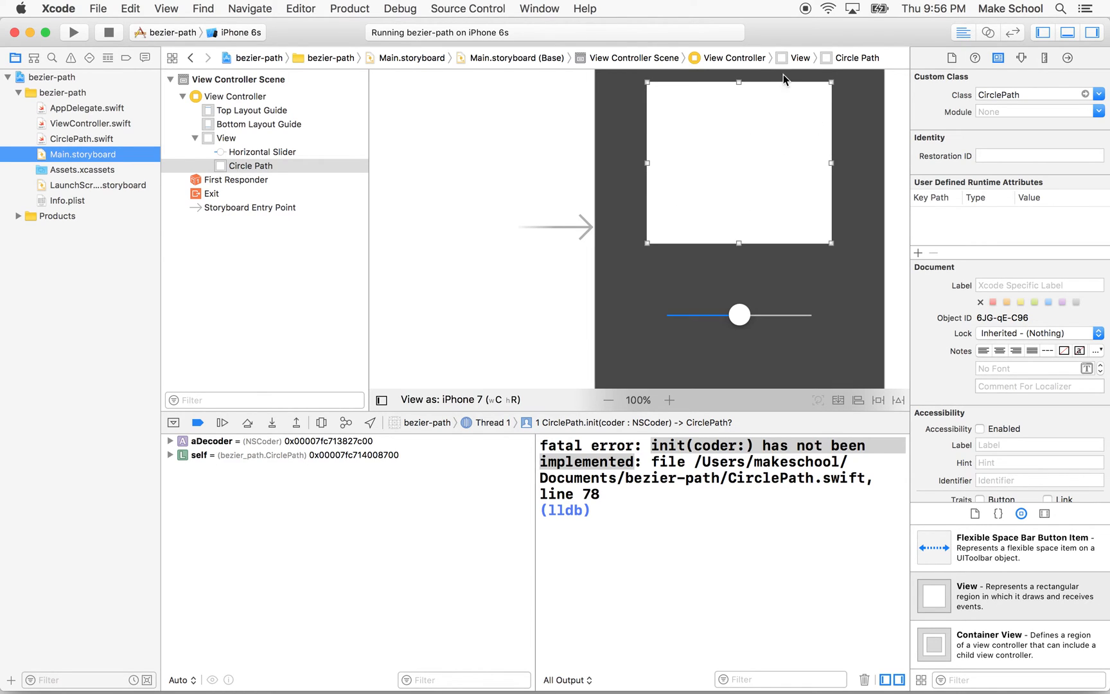
scroll(down, 3)
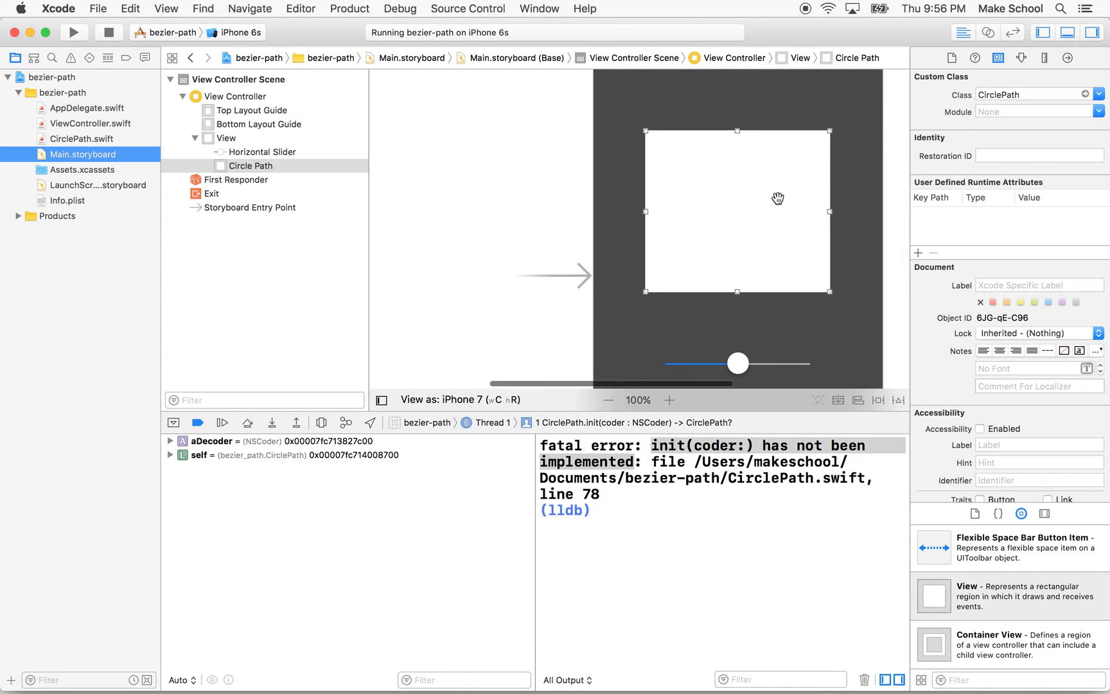
mouse_move(706, 211)
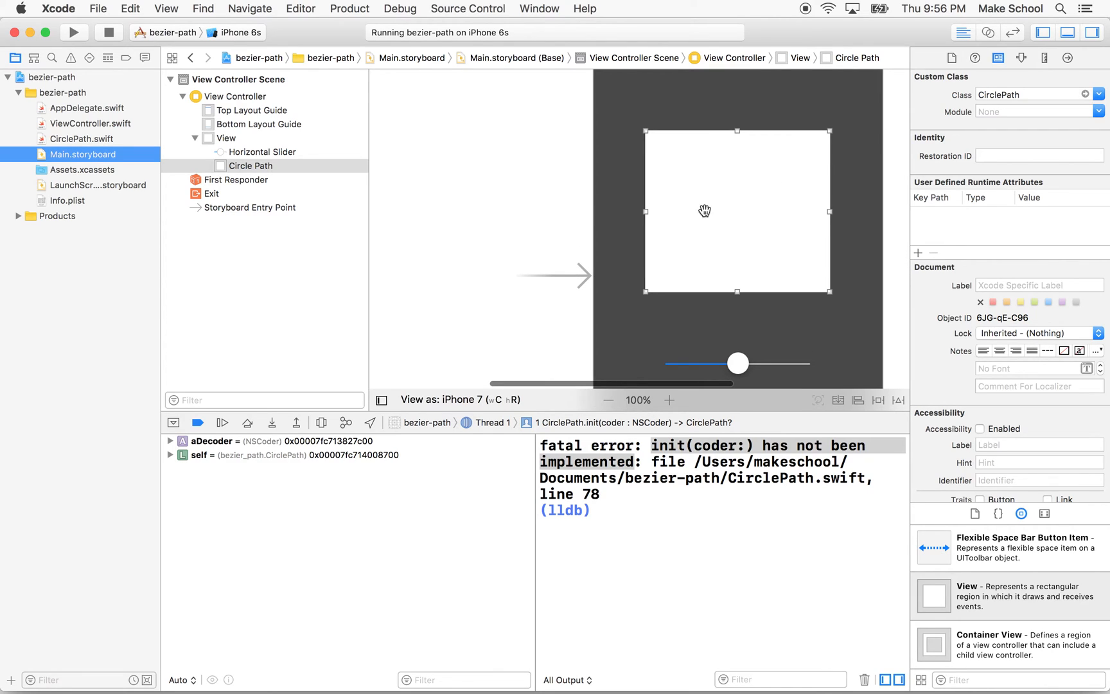
mouse_move(723, 160)
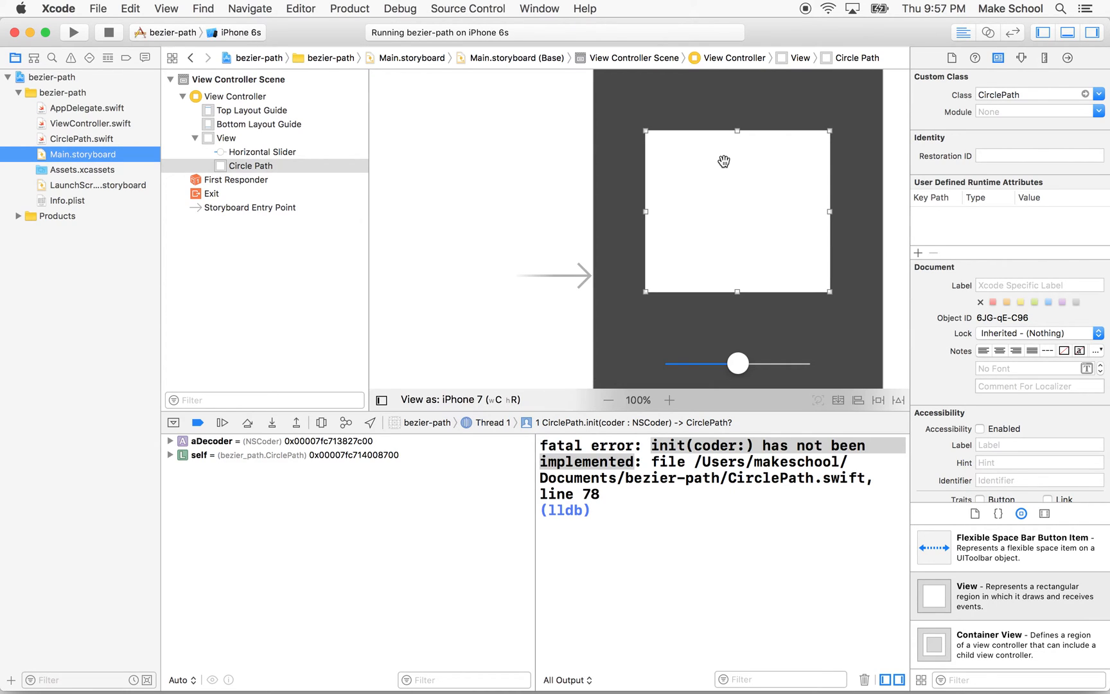
mouse_move(640, 185)
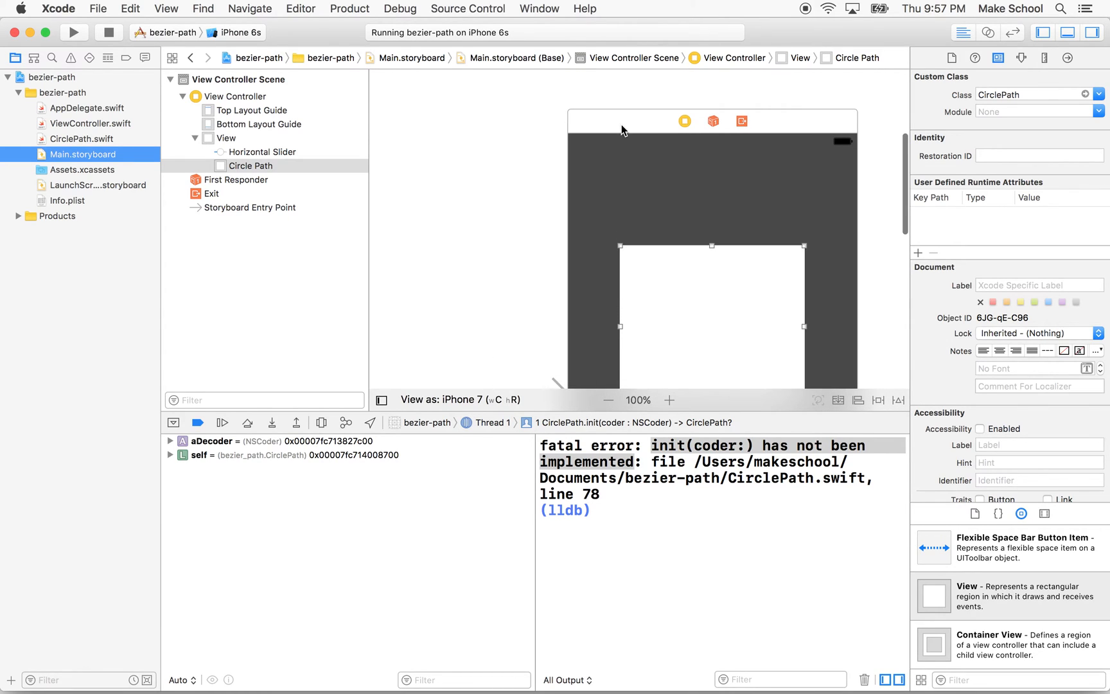
mouse_move(800, 157)
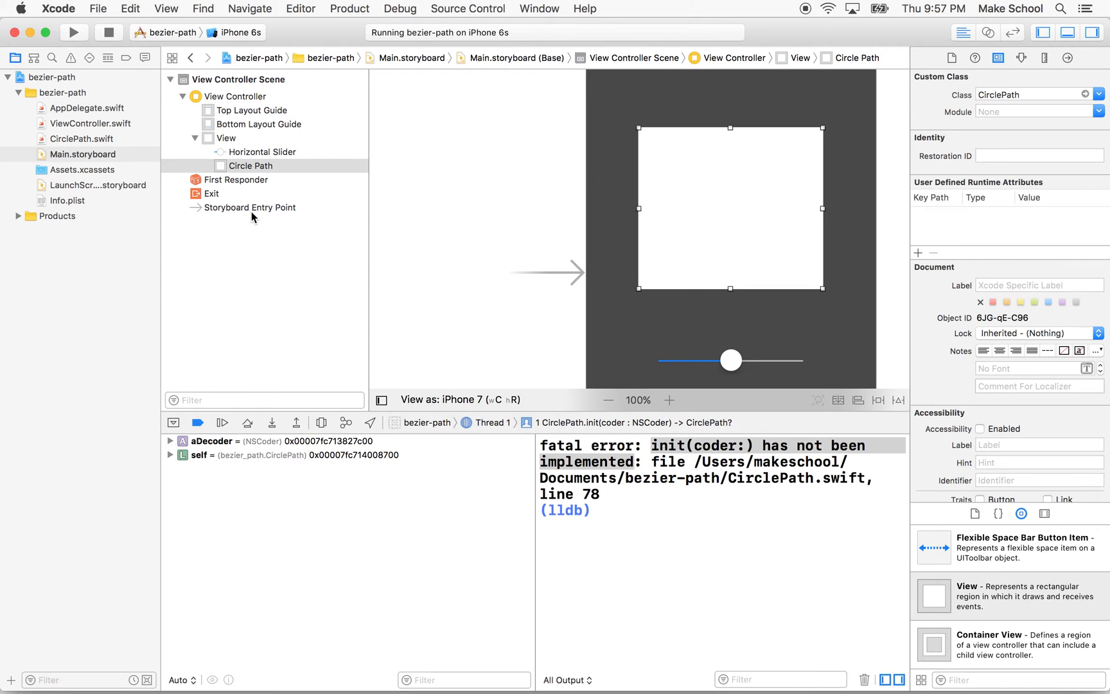
click(81, 139)
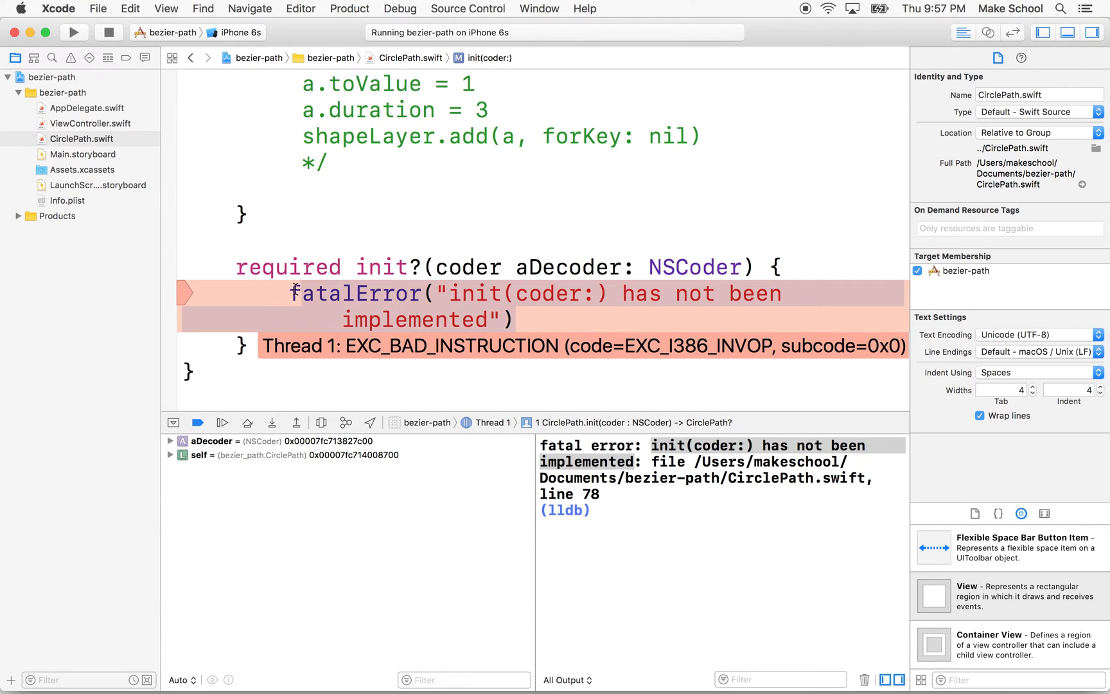
Stop the crashed run and have required init(coder:) call super.init(coder: aDecoder) instead of fatalError
click(107, 32)
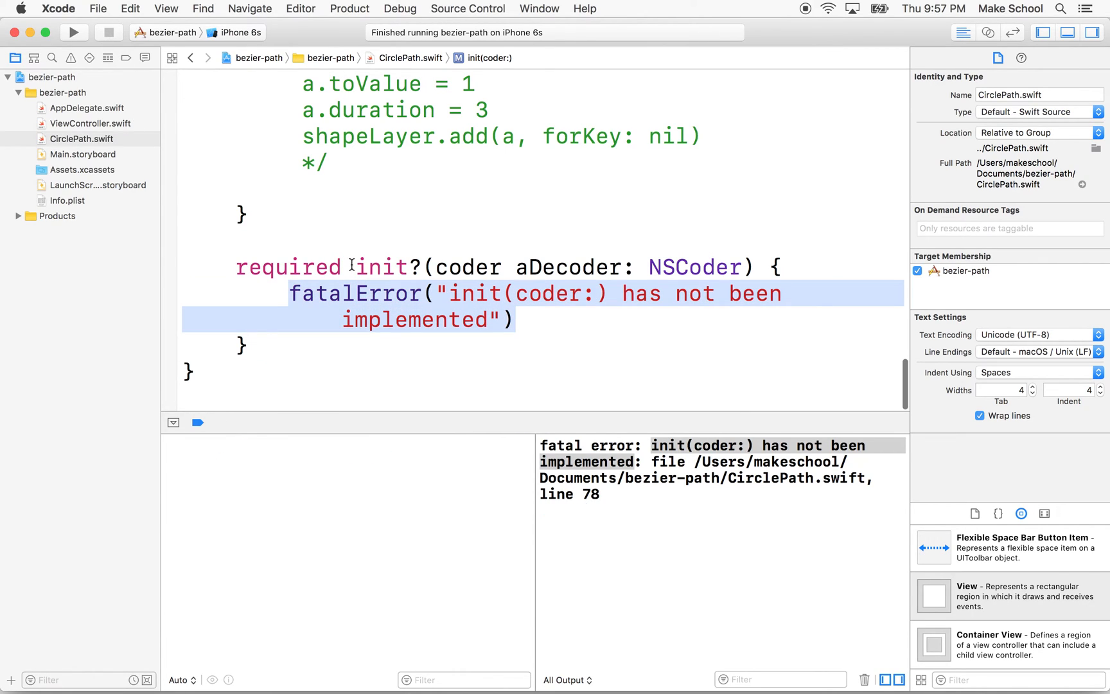
mouse_move(290, 297)
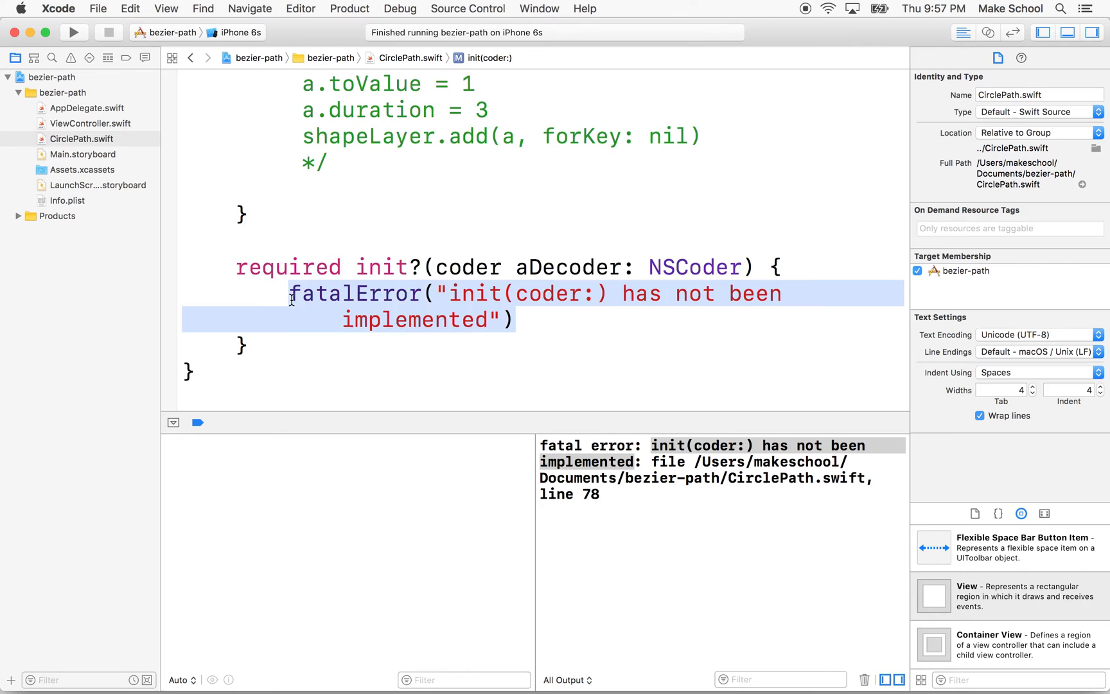
key(delete)
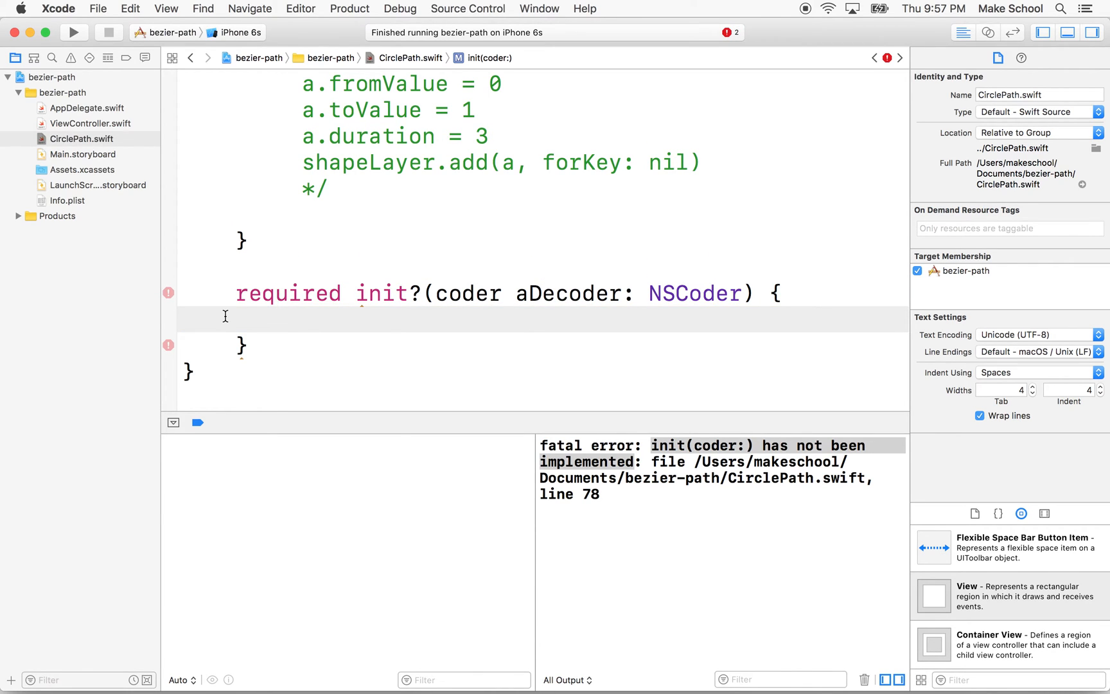
text(super.init(coder: NSCoder)
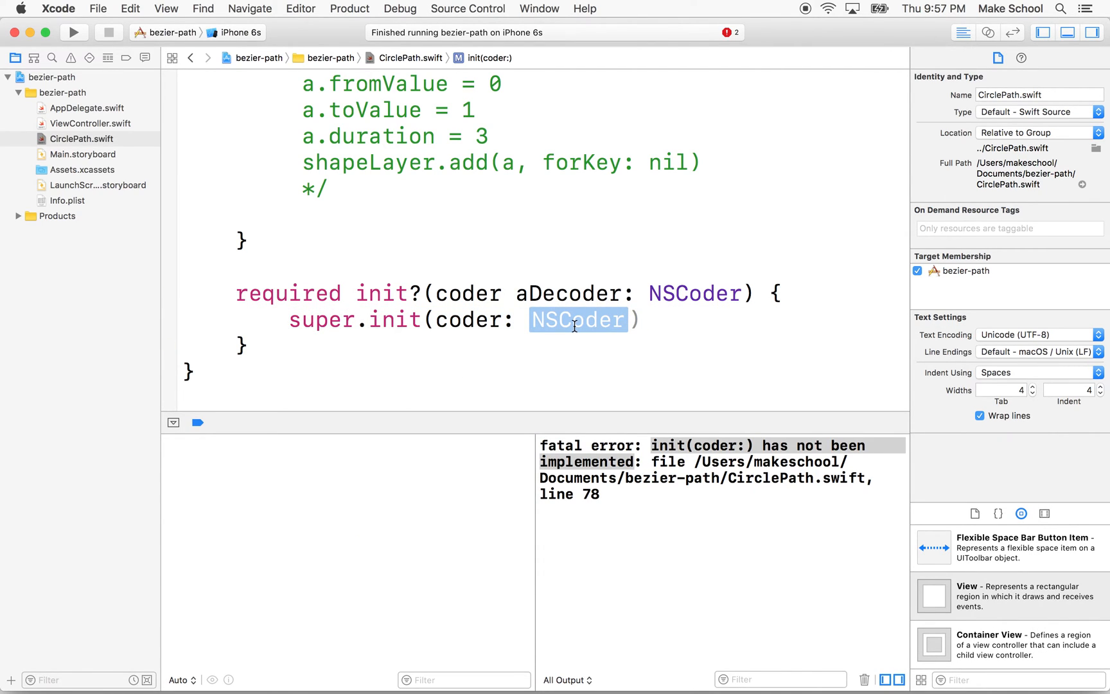
text(aD)
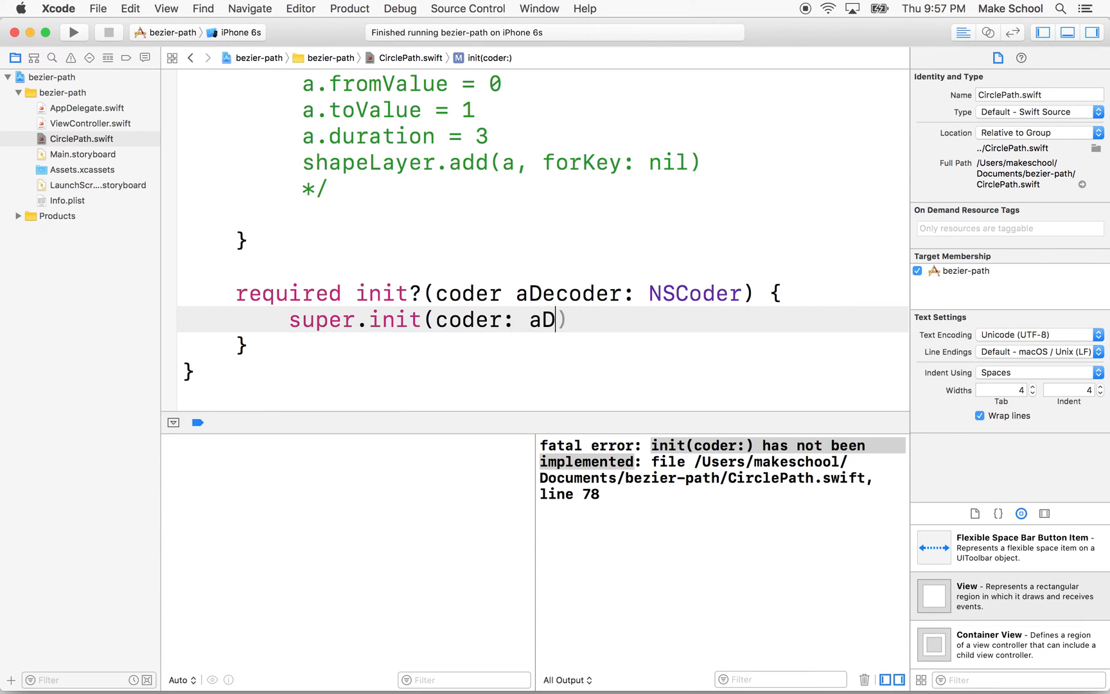
text(ecoder)
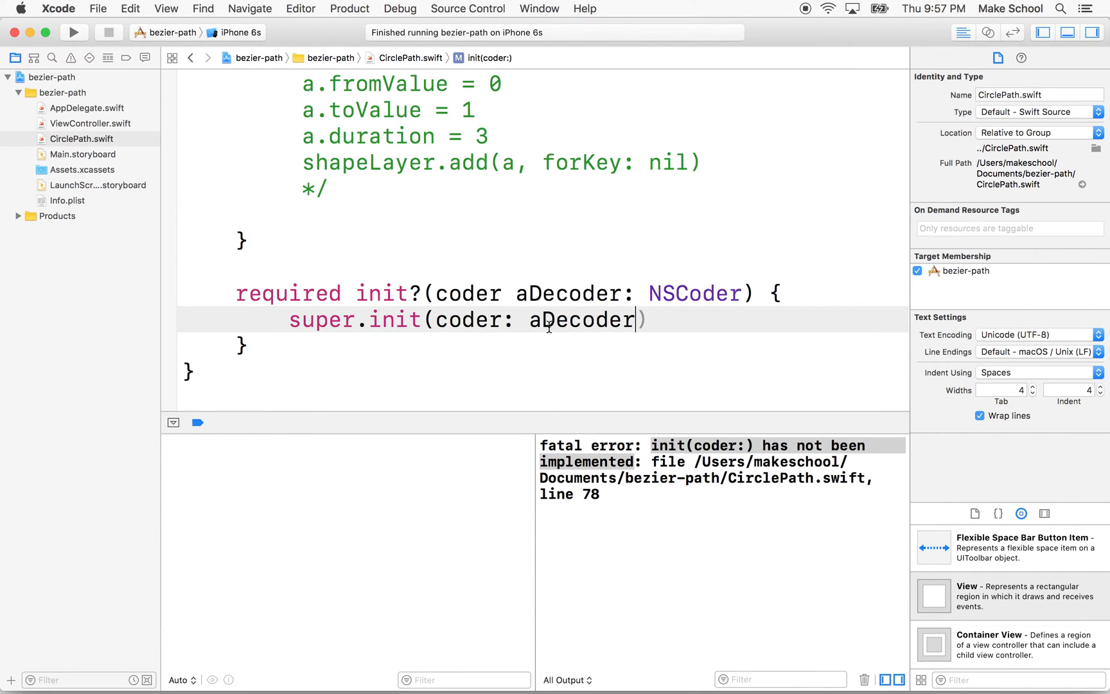
Review the NSCoder/aDecoder parameter and open a blank line after the super.init call
double_click(566, 293)
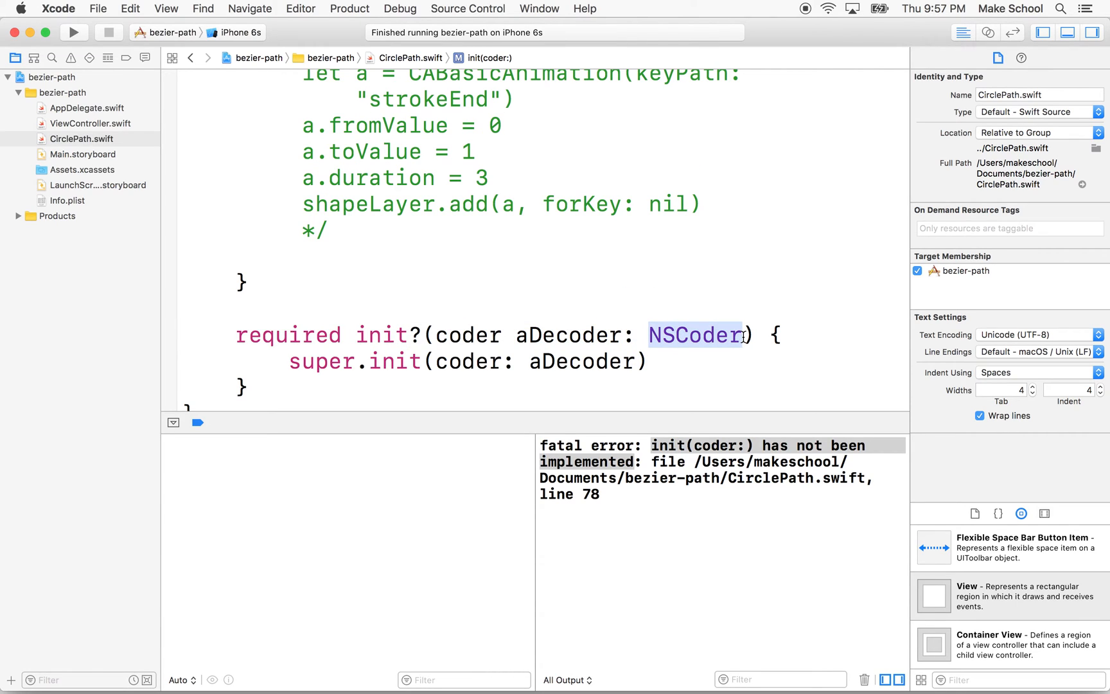
double_click(566, 335)
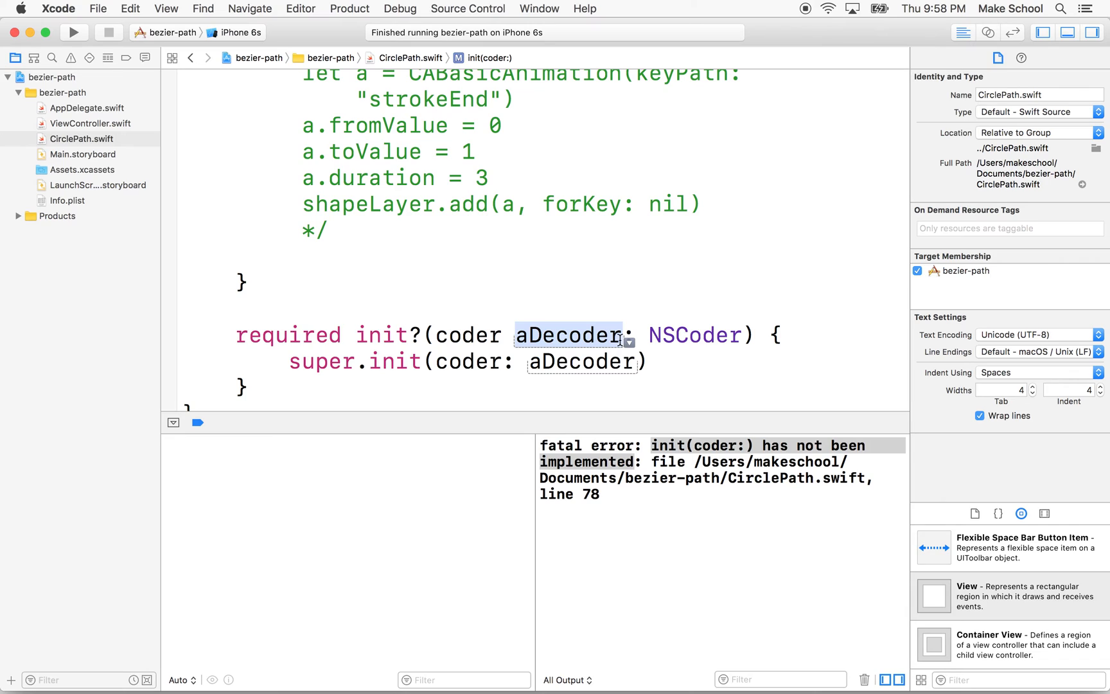
mouse_move(528, 364)
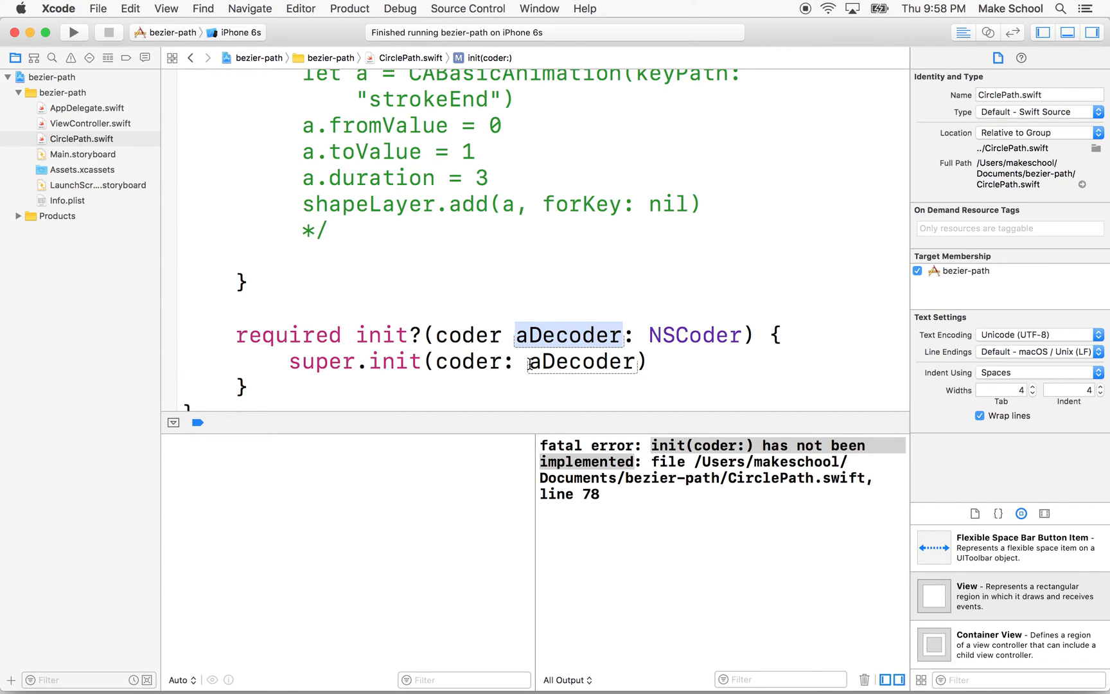
click(339, 362)
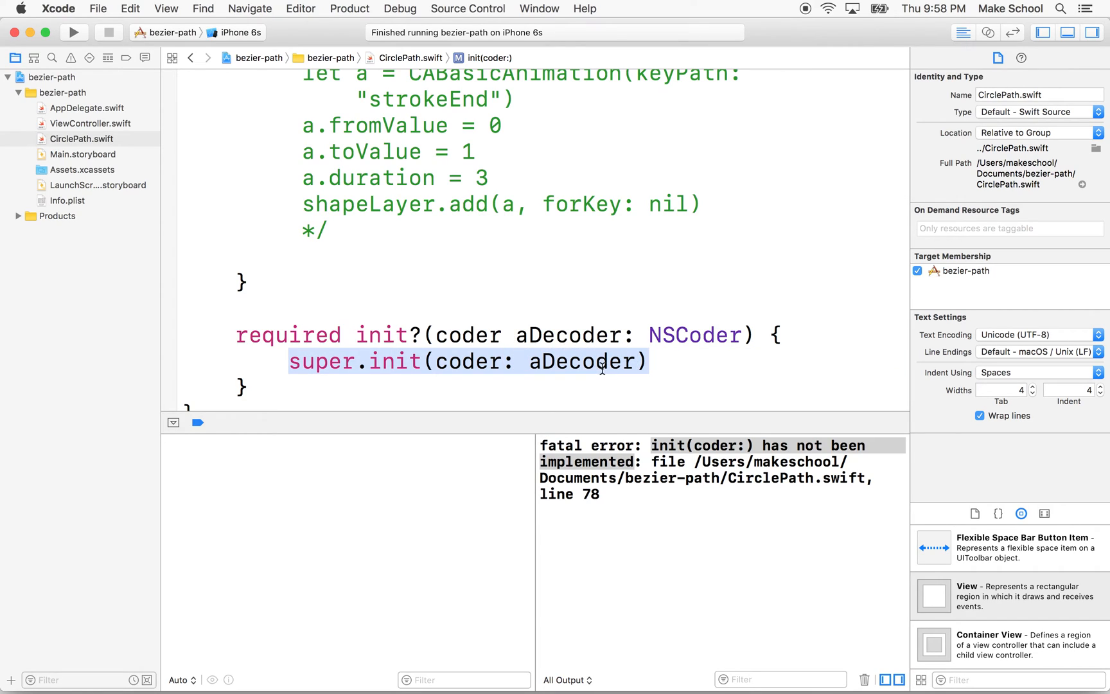
double_click(581, 361)
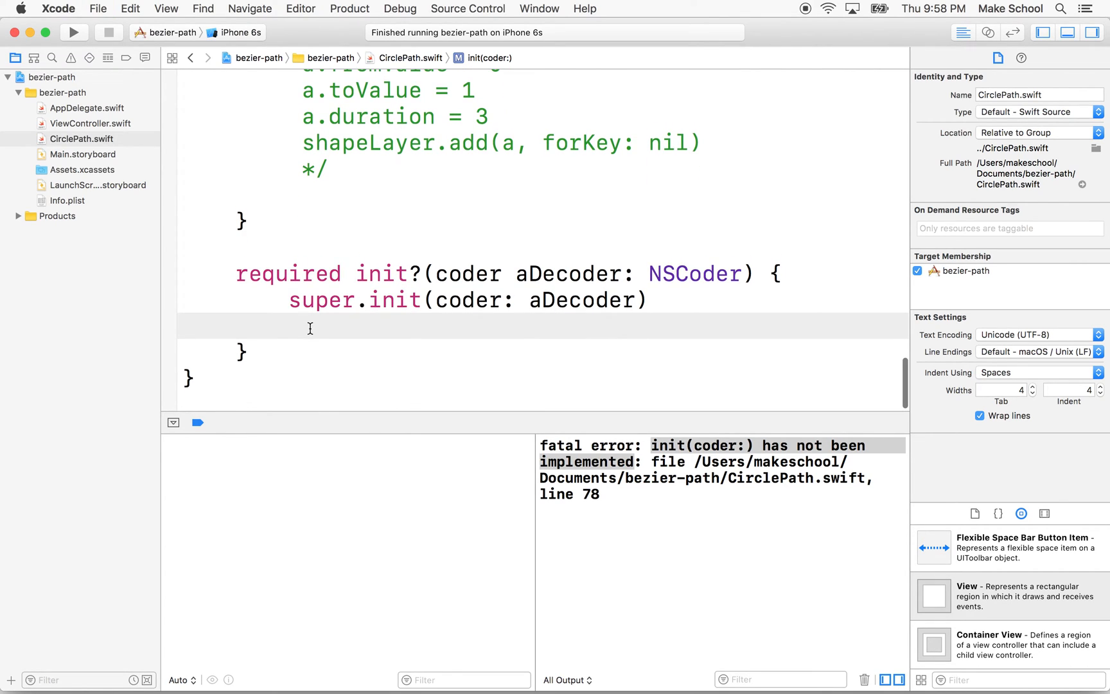
Add a // Setup placeholder comment in init(coder:) and review init(frame:) above it
text(// Set)
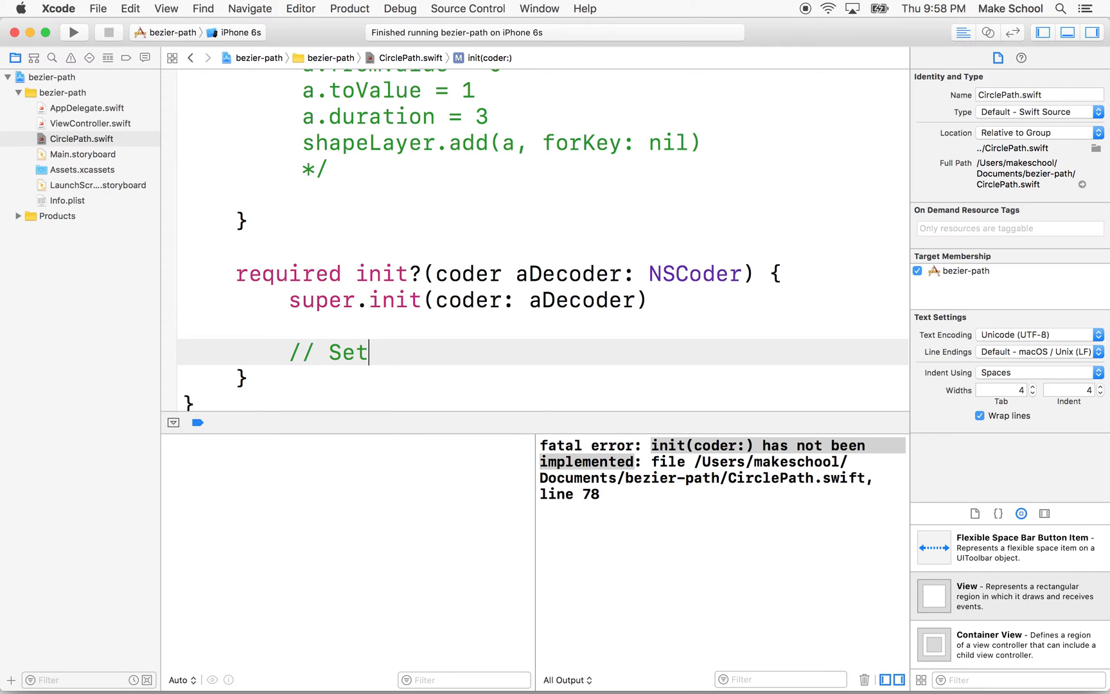
text(up)
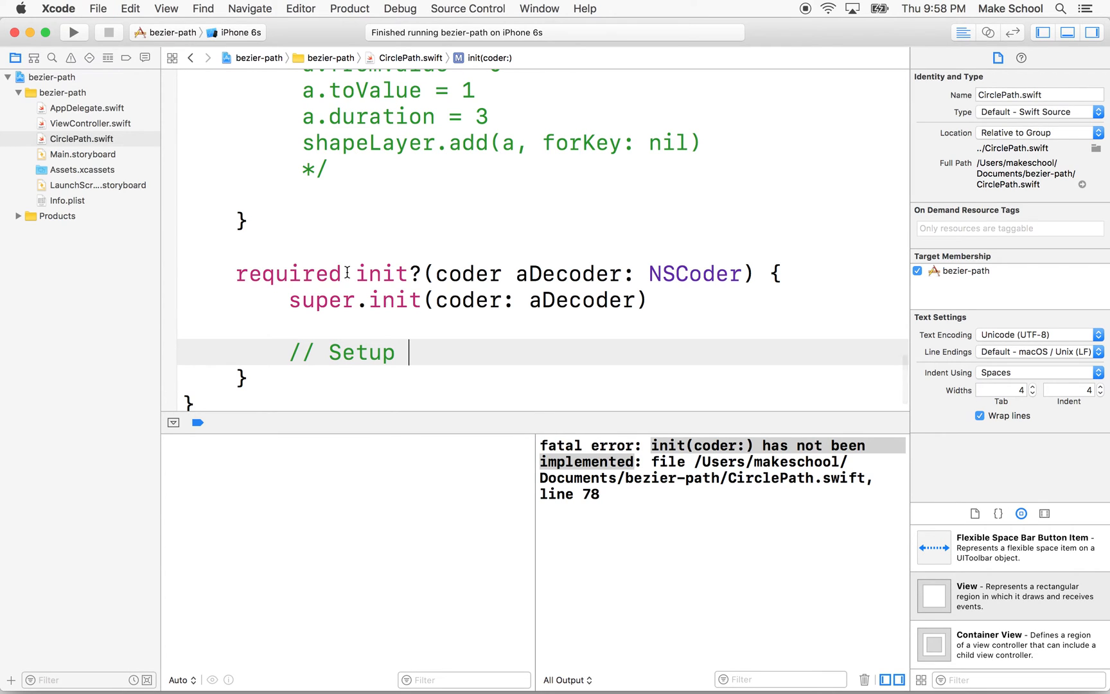
scroll(up, 3)
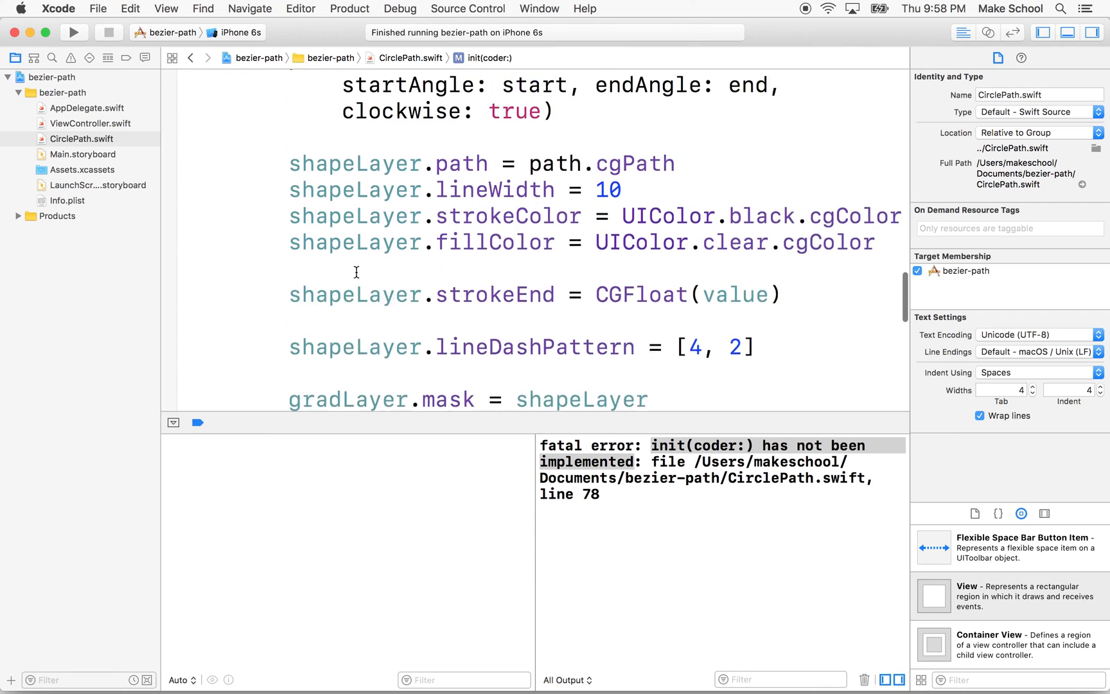
scroll(up, 3)
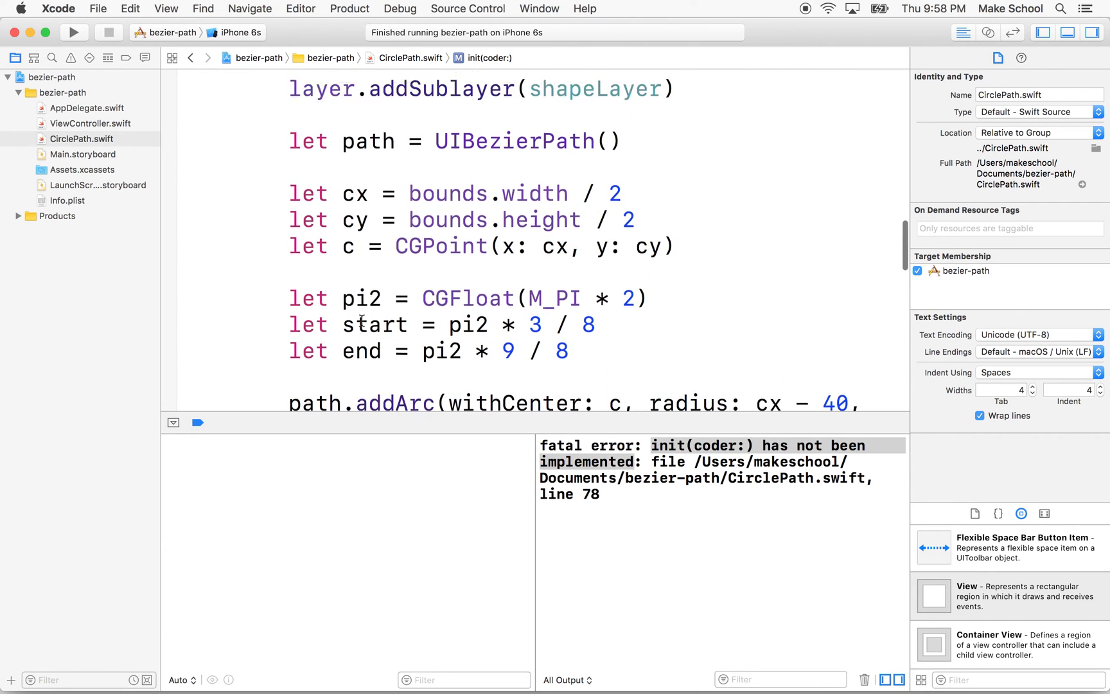
scroll(up, 3)
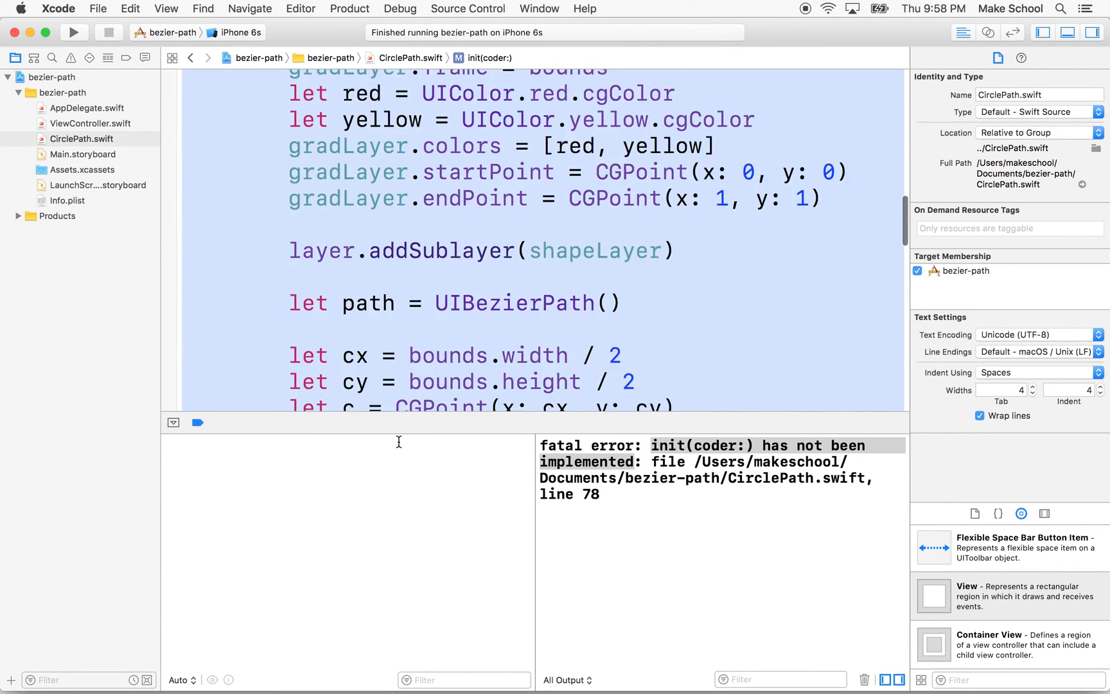
scroll(down, 3)
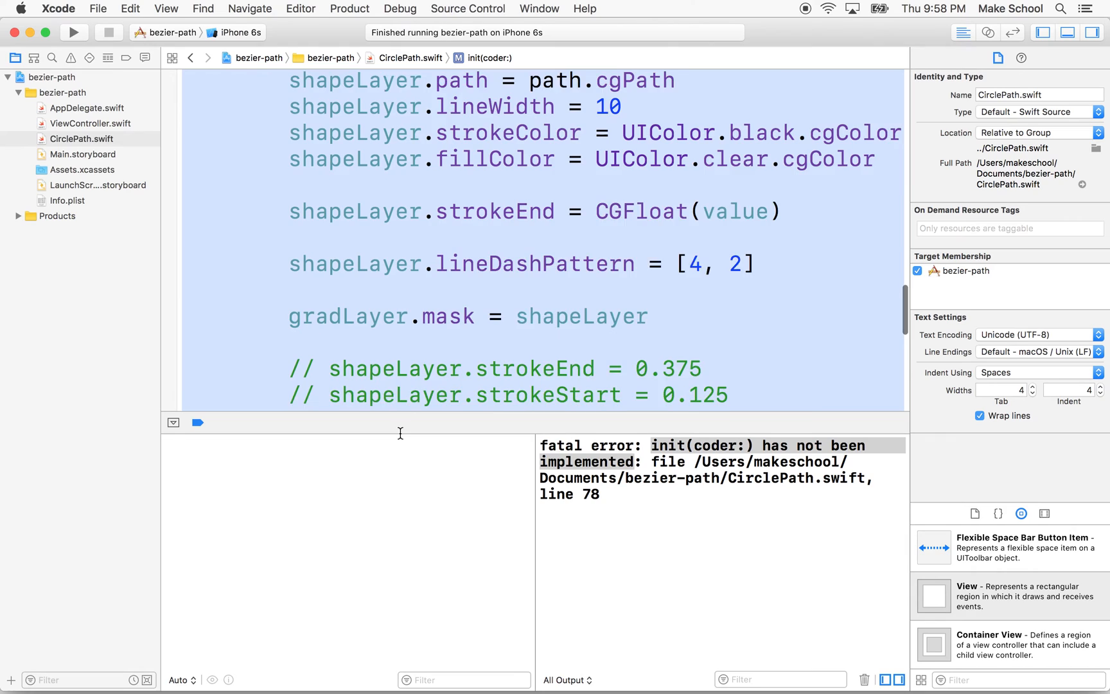
scroll(down, 3)
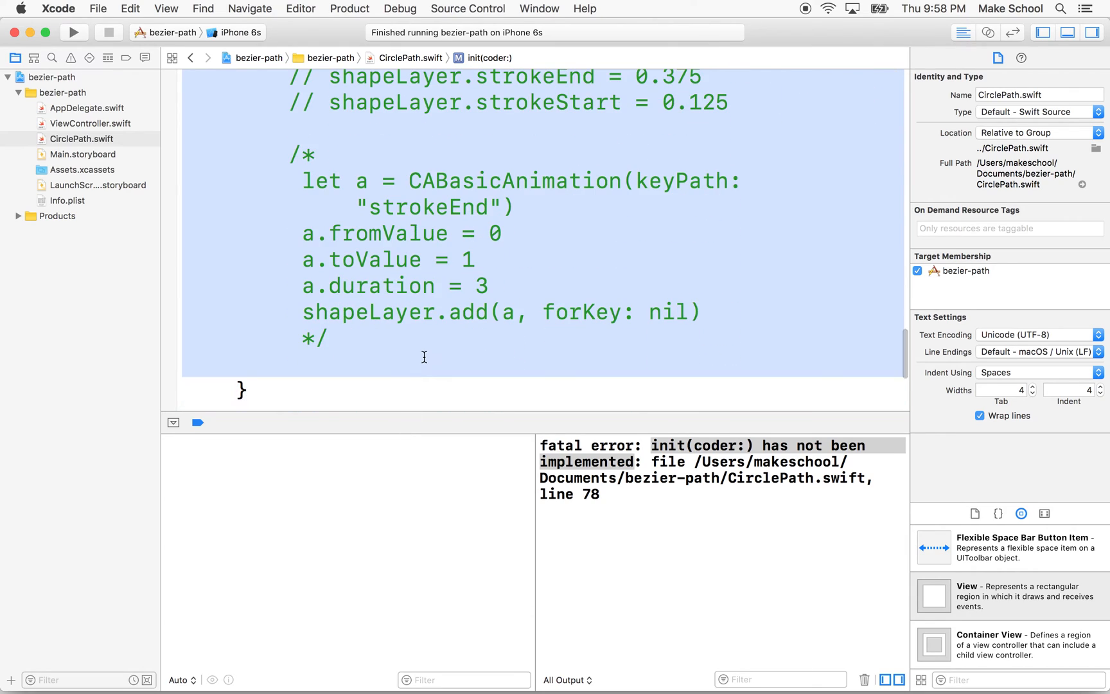
scroll(down, 3)
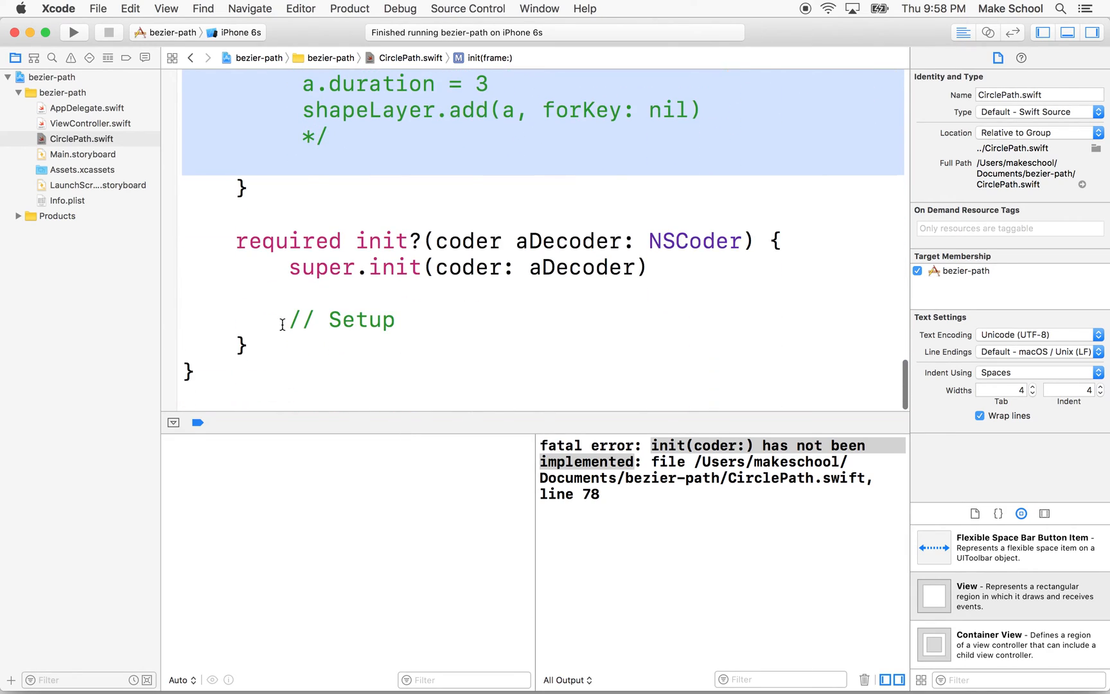
Cut the gradient and arc drawing code out of init(frame:), leaving only its super.init call
double_click(361, 320)
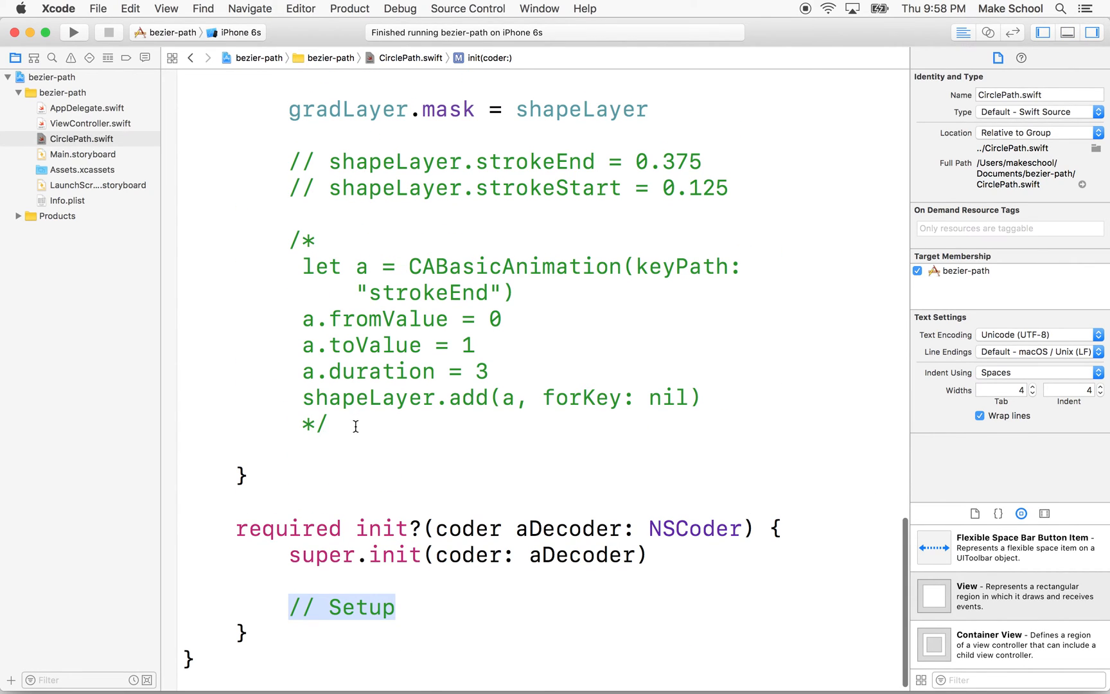
mouse_move(376, 377)
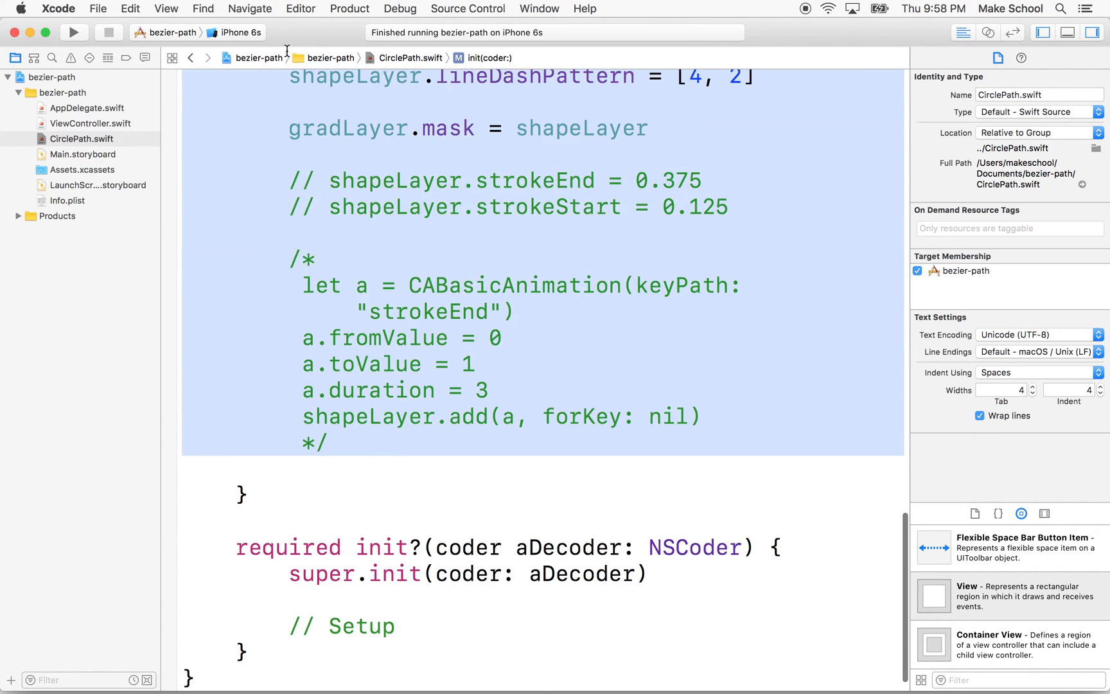
scroll(up, 3)
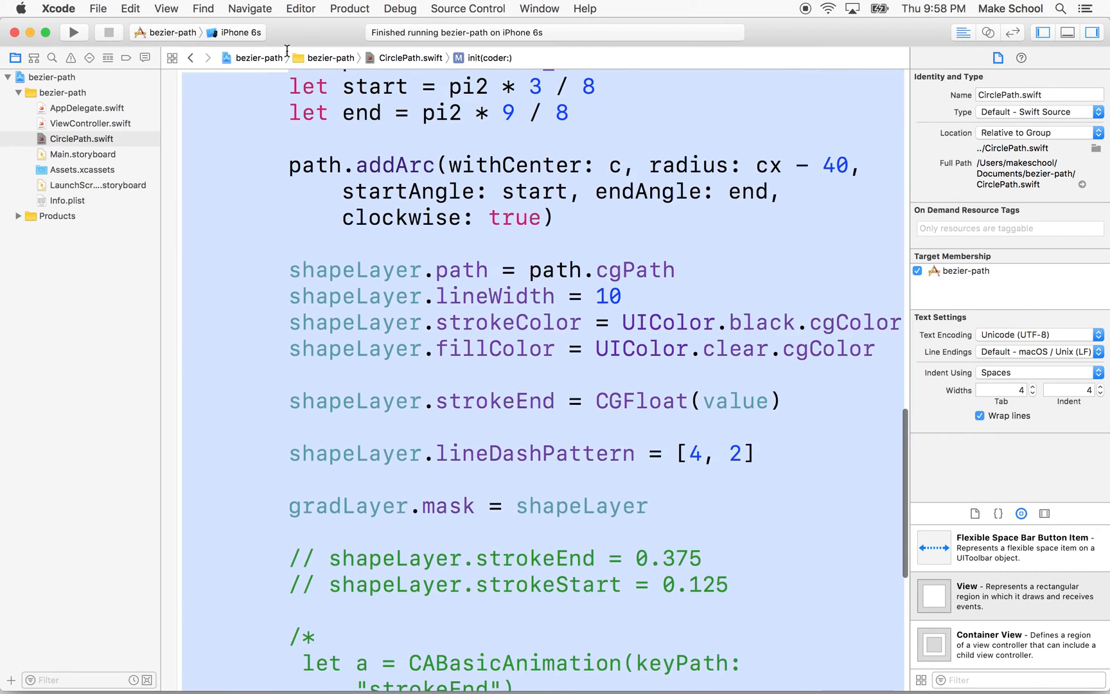
scroll(up, 3)
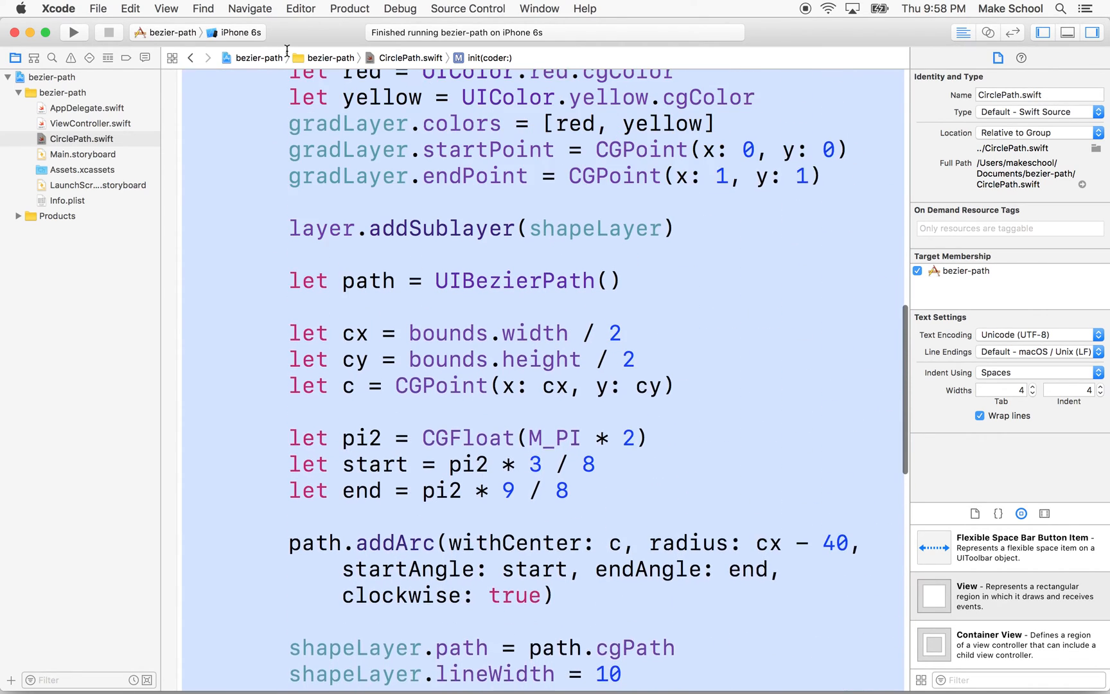
scroll(up, 3)
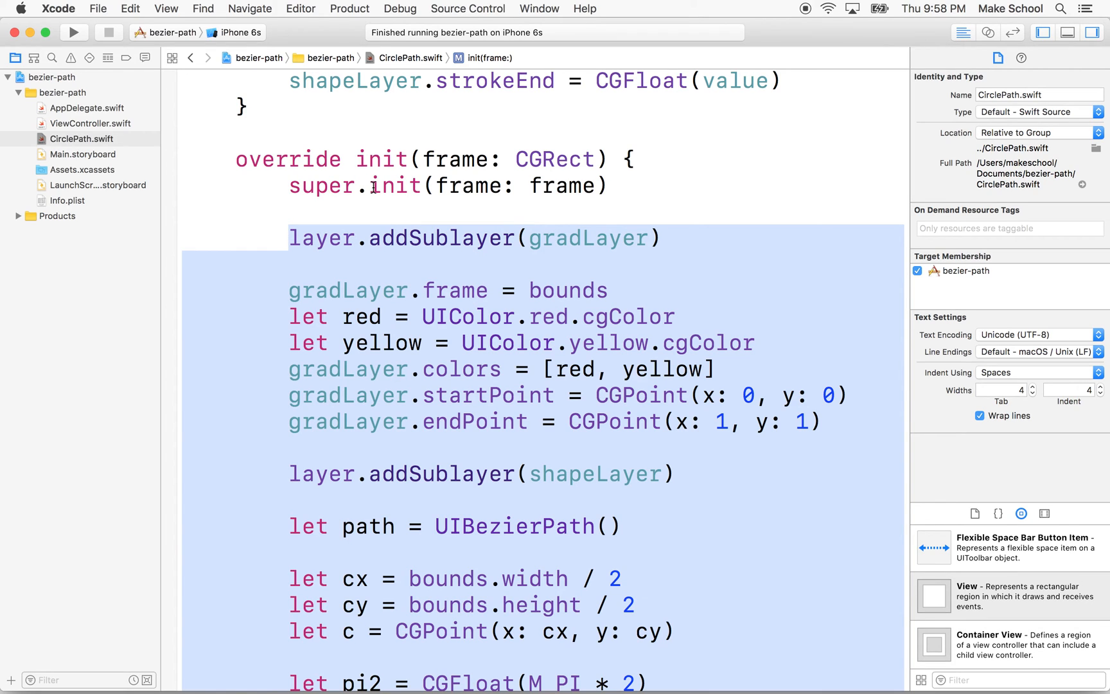
scroll(down, 3)
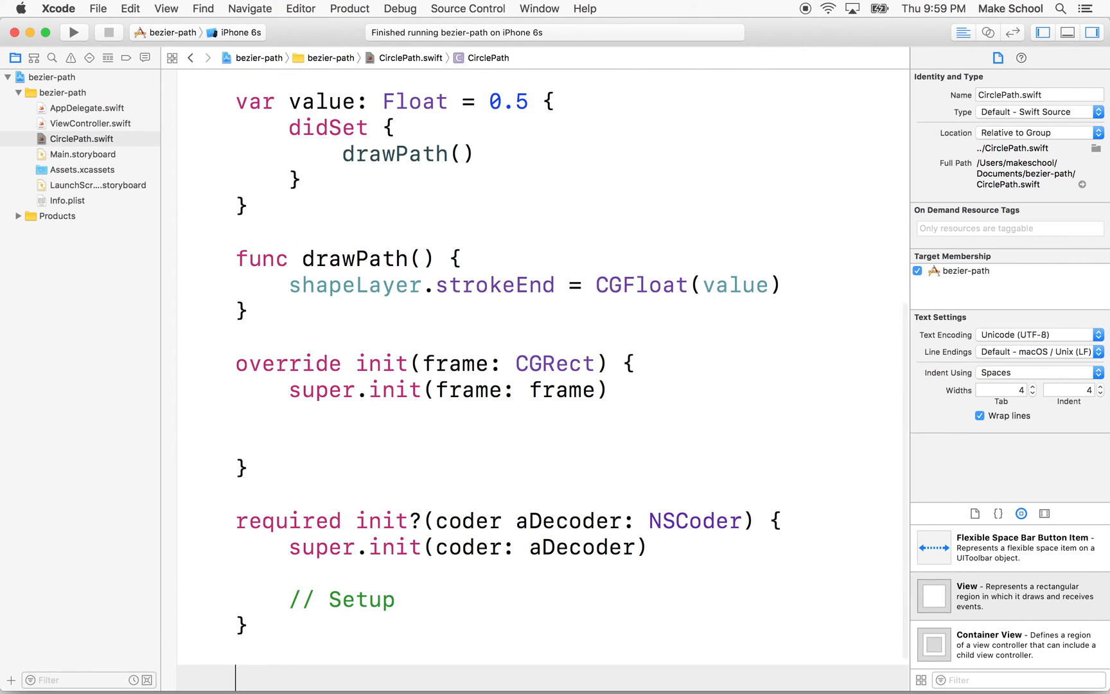
scroll(down, 3)
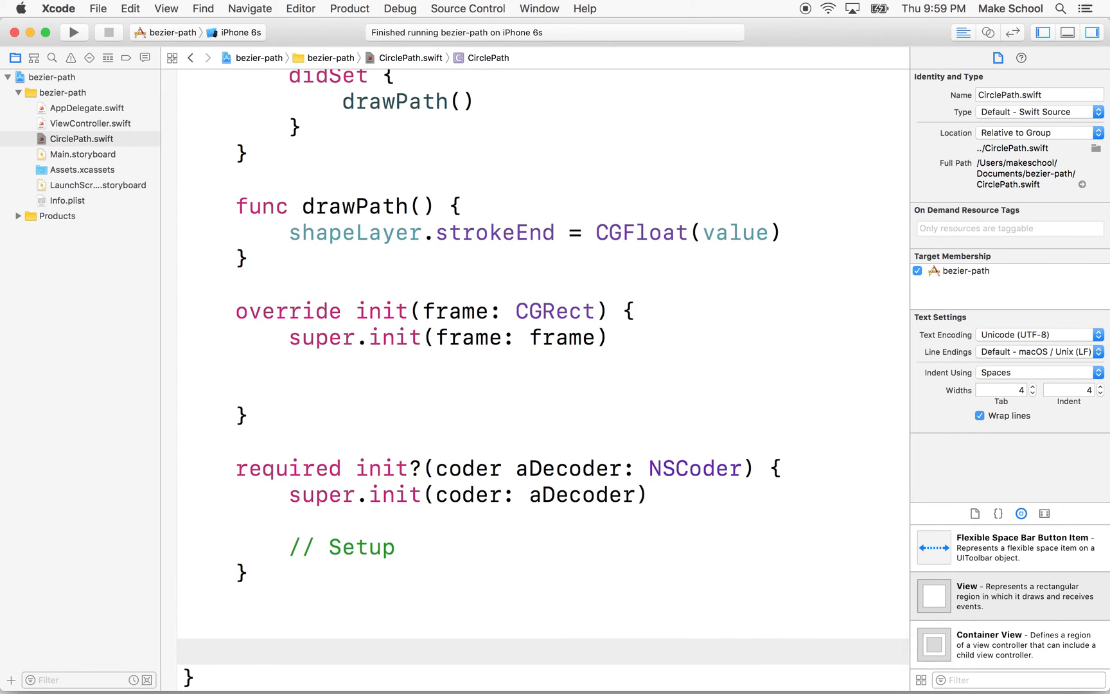
scroll(down, 3)
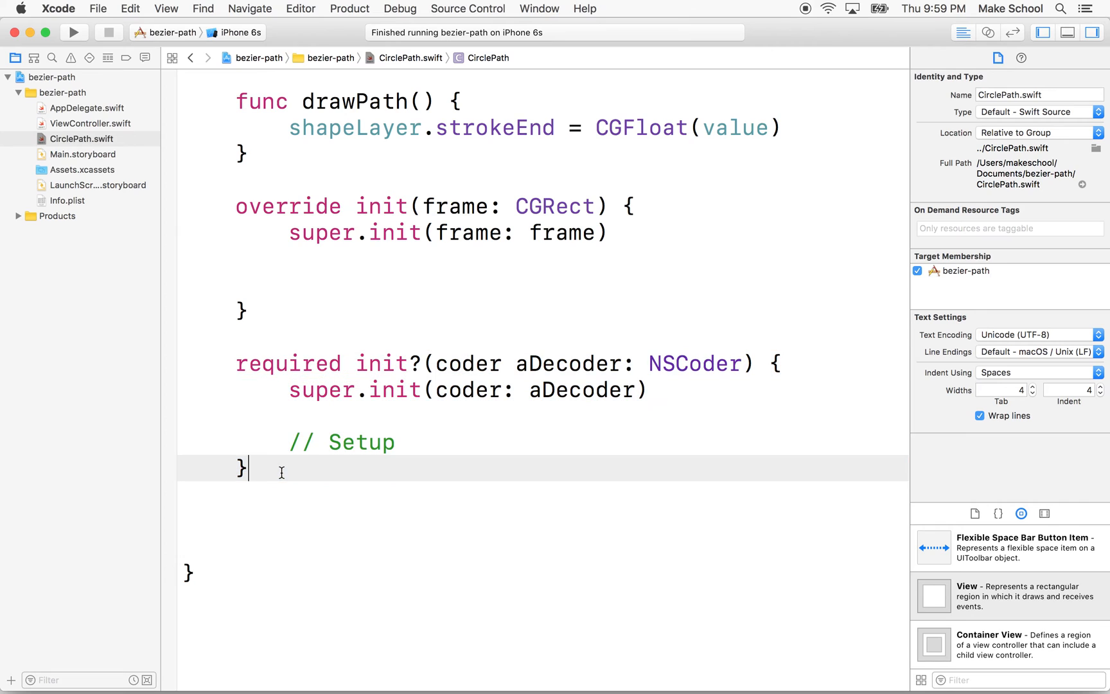
Define func setup() holding the layer and arc code and call setup() from both init(frame:) and init(coder:)
text(unc setup() {)
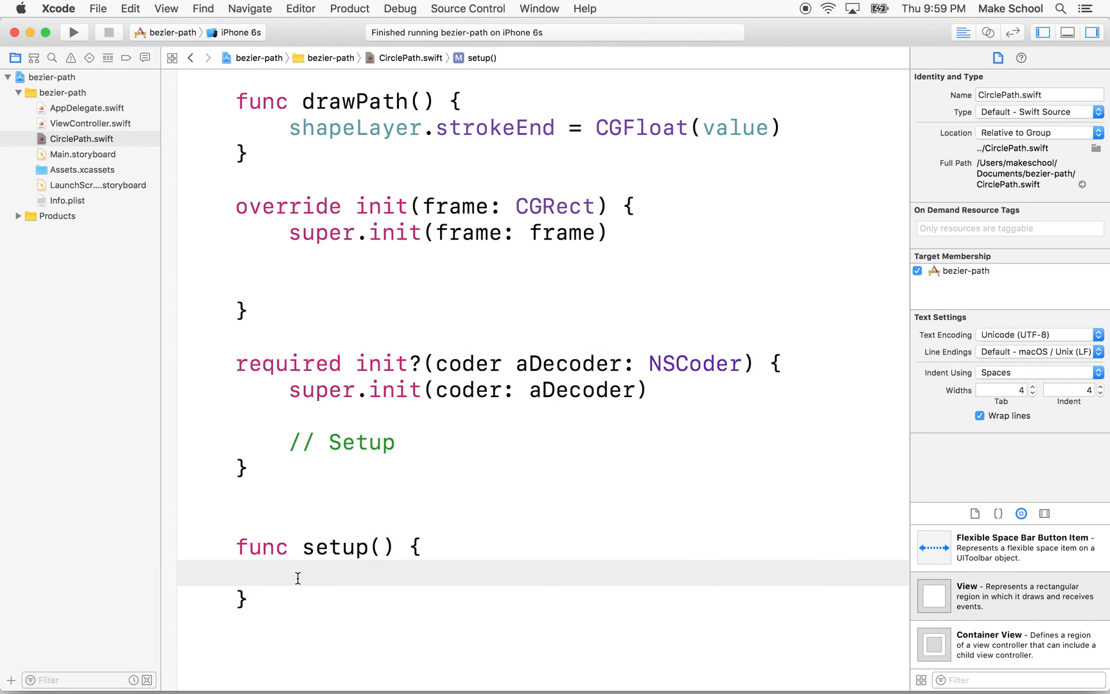
scroll(up, 3)
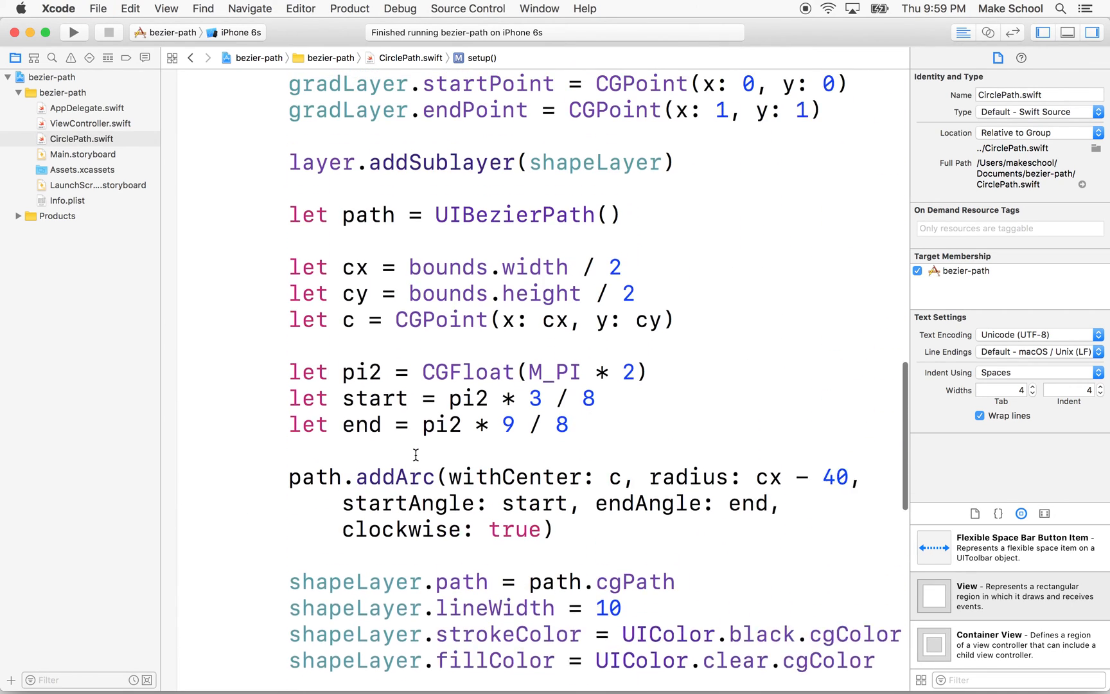
scroll(up, 3)
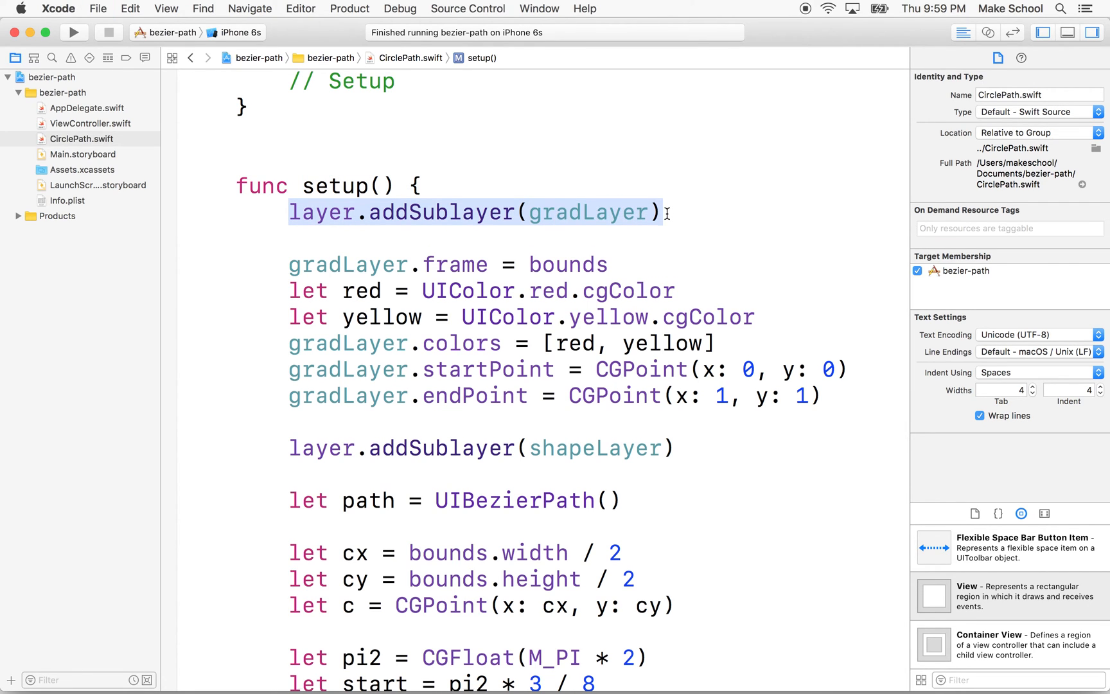
scroll(up, 3)
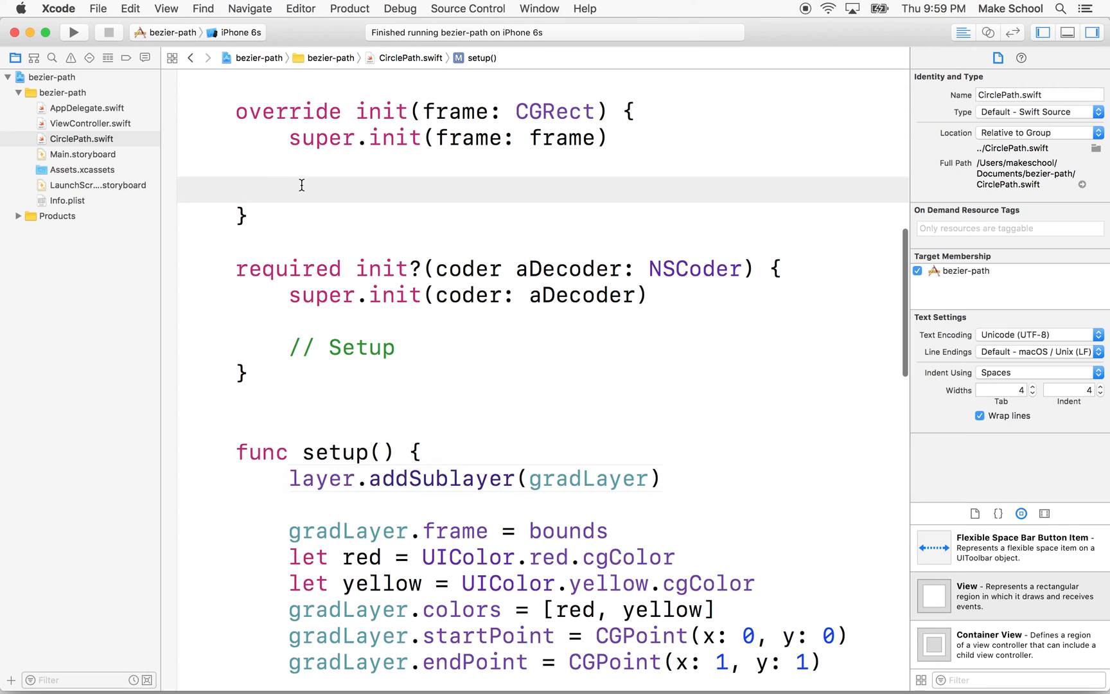
text(setup)
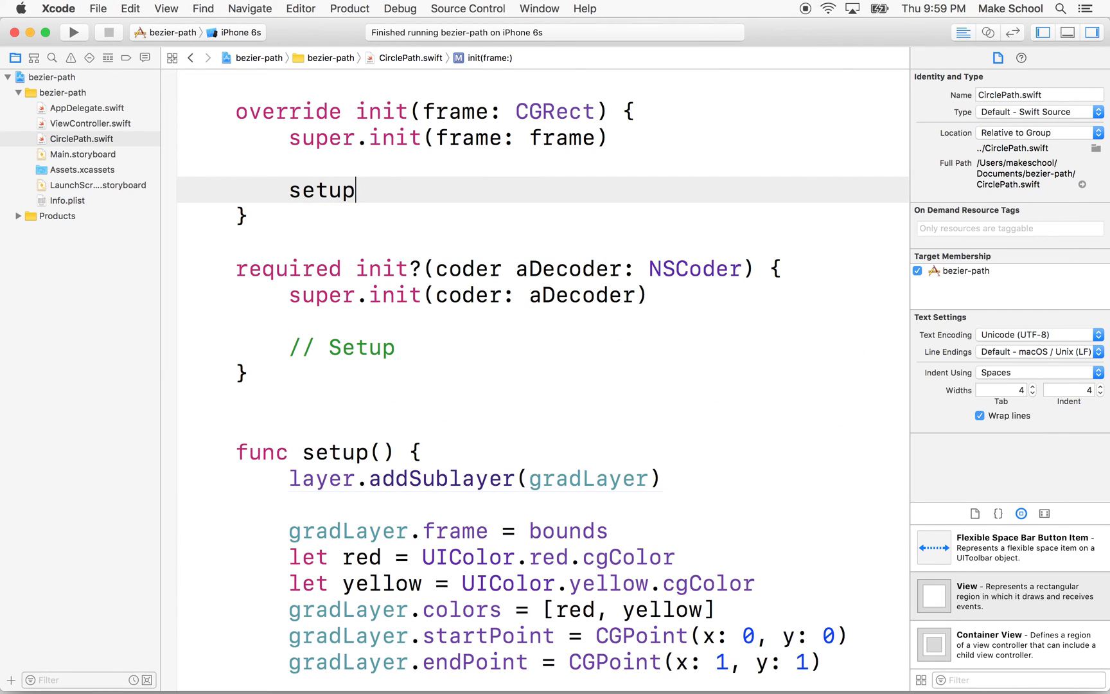
text(())
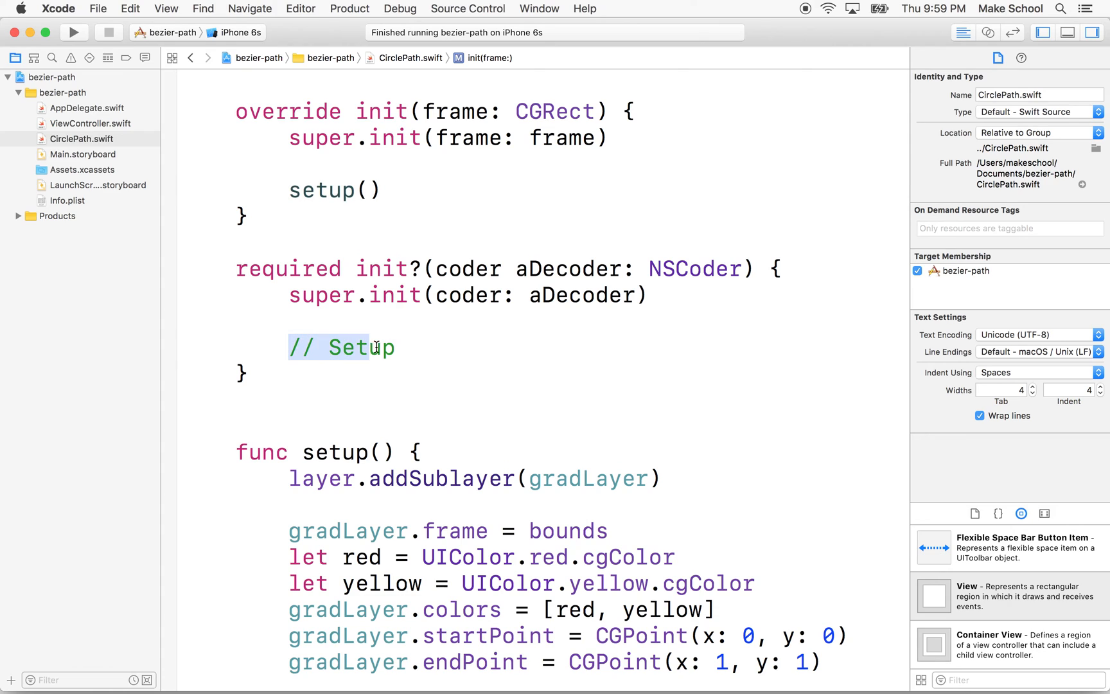
text(setup)
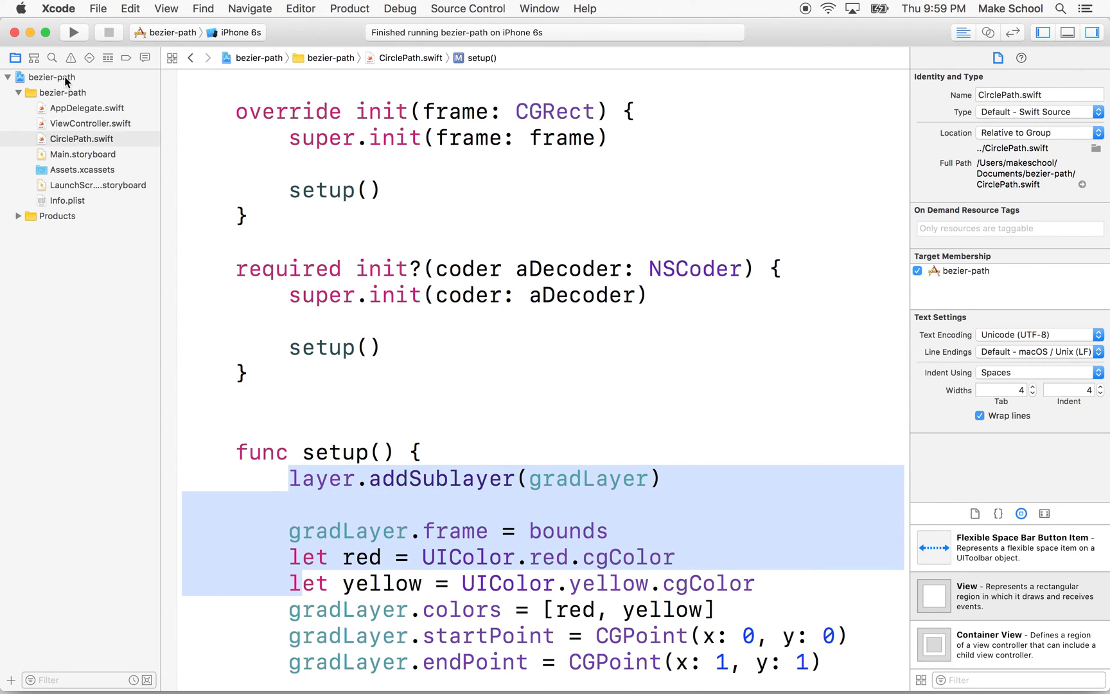
Build and run the bezier-path app in the iPhone 6s Simulator, then stop the run
click(73, 32)
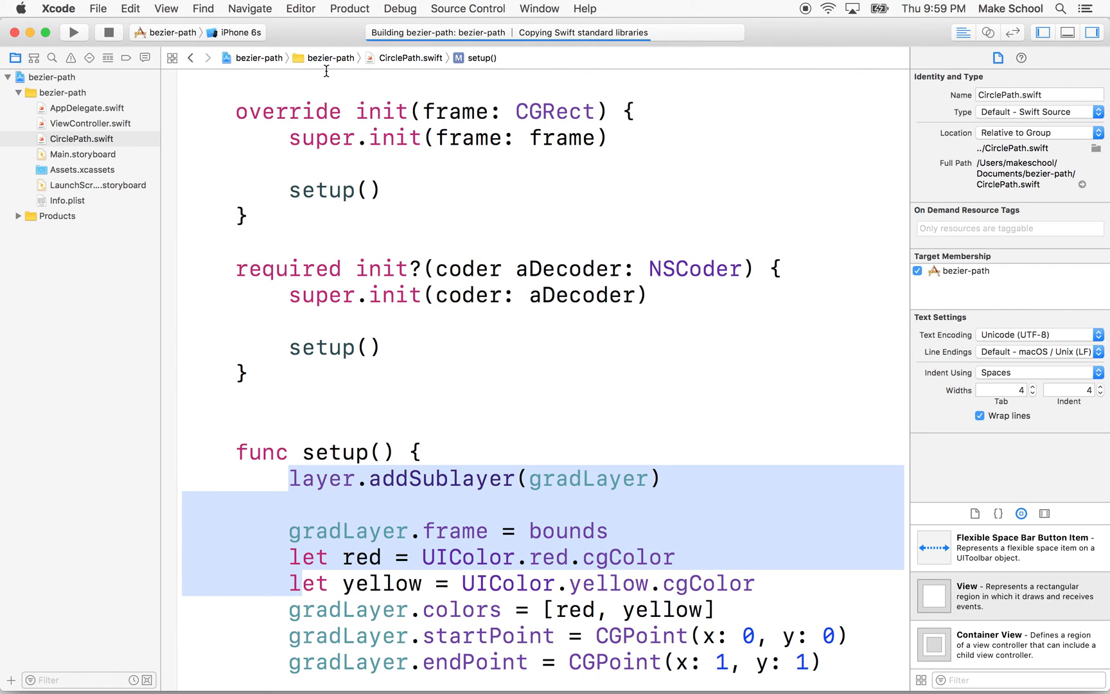
click(73, 32)
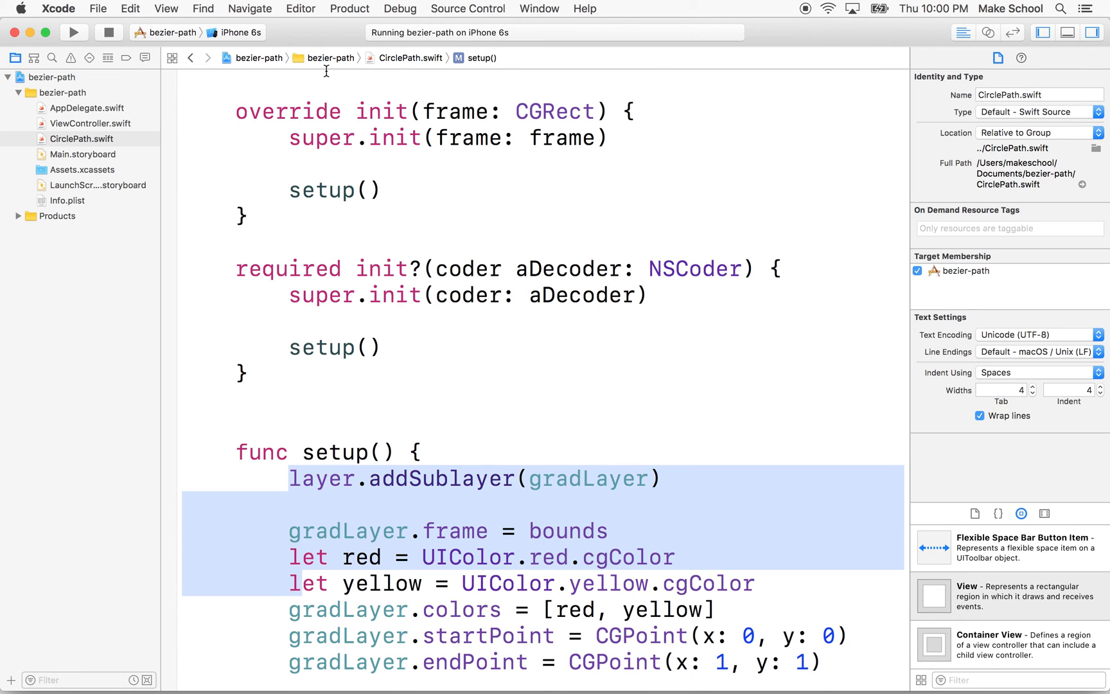
click(74, 32)
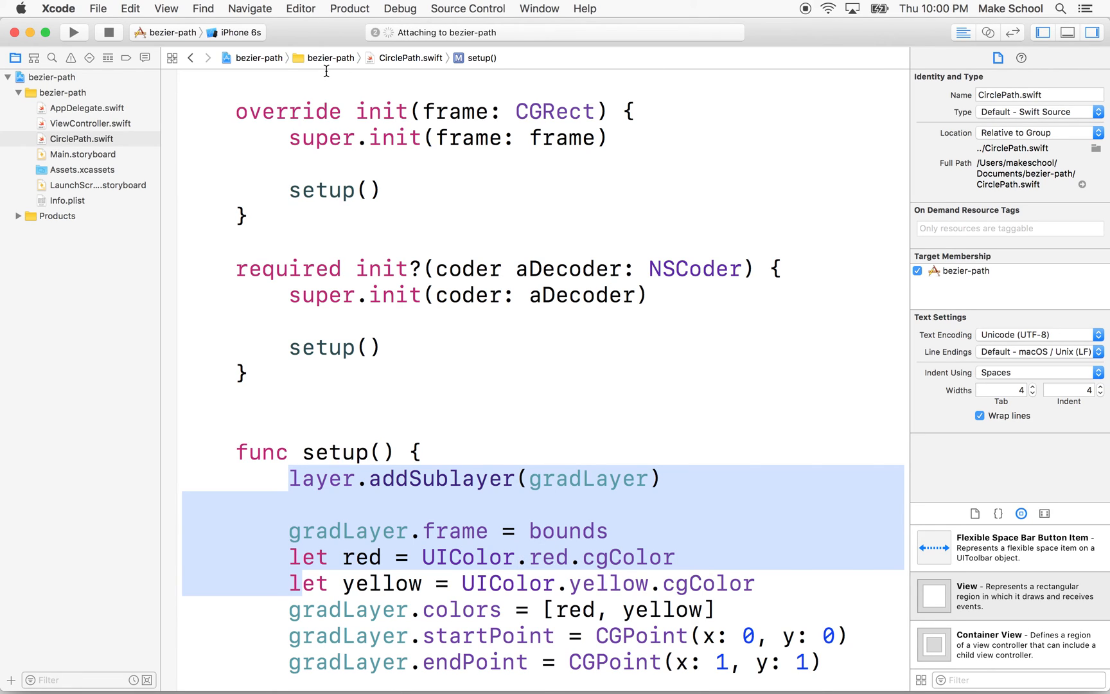
click(74, 32)
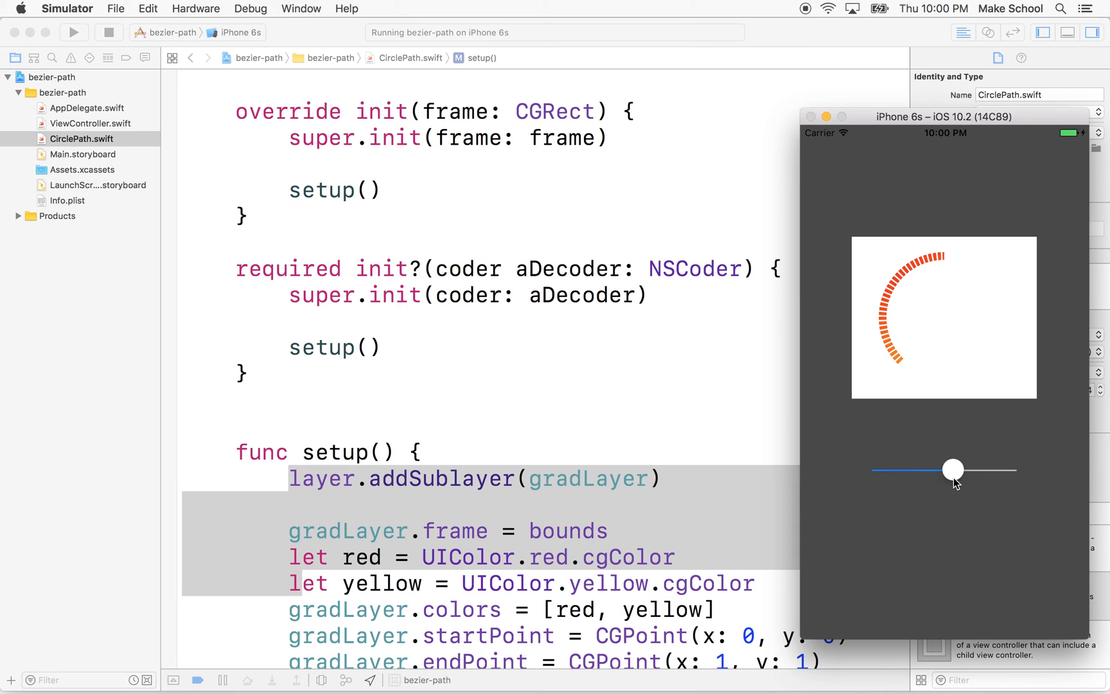
mouse_move(998, 271)
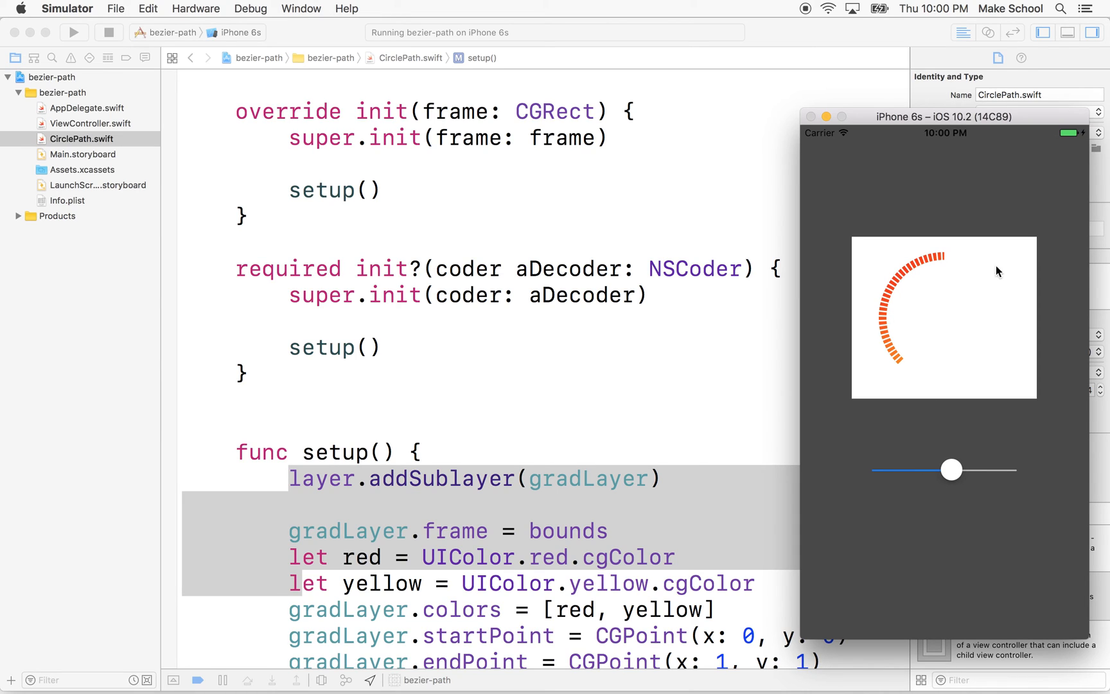
mouse_move(653, 248)
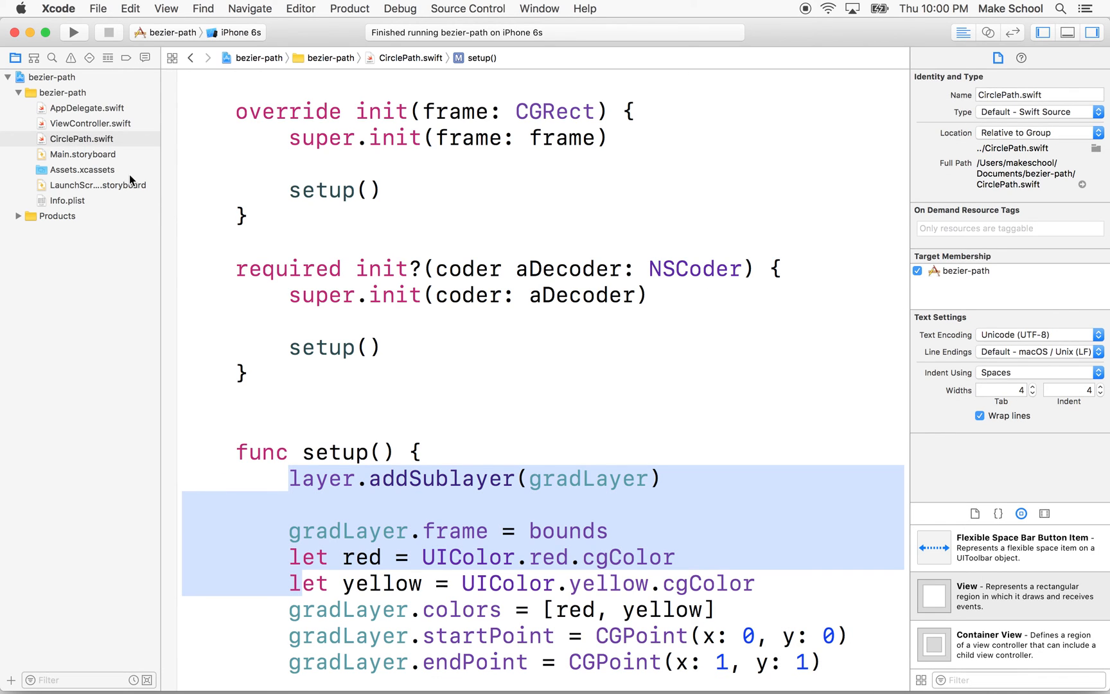
mouse_move(42, 155)
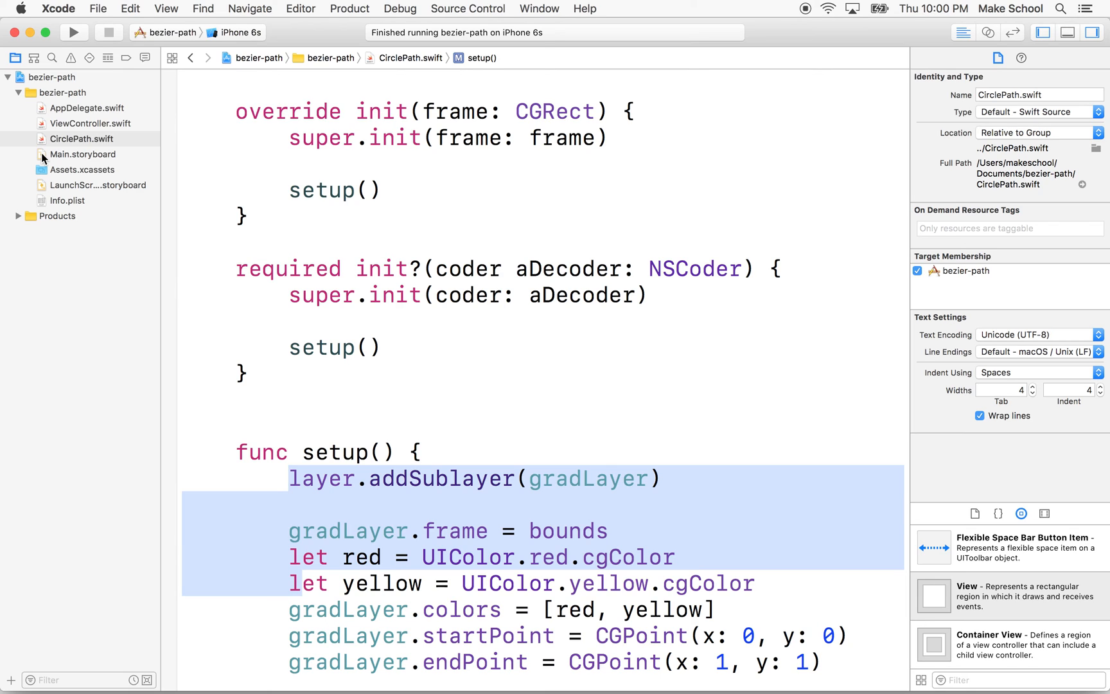
Show Main.storyboard with ViewController.swift beside it in the assistant editor
click(81, 154)
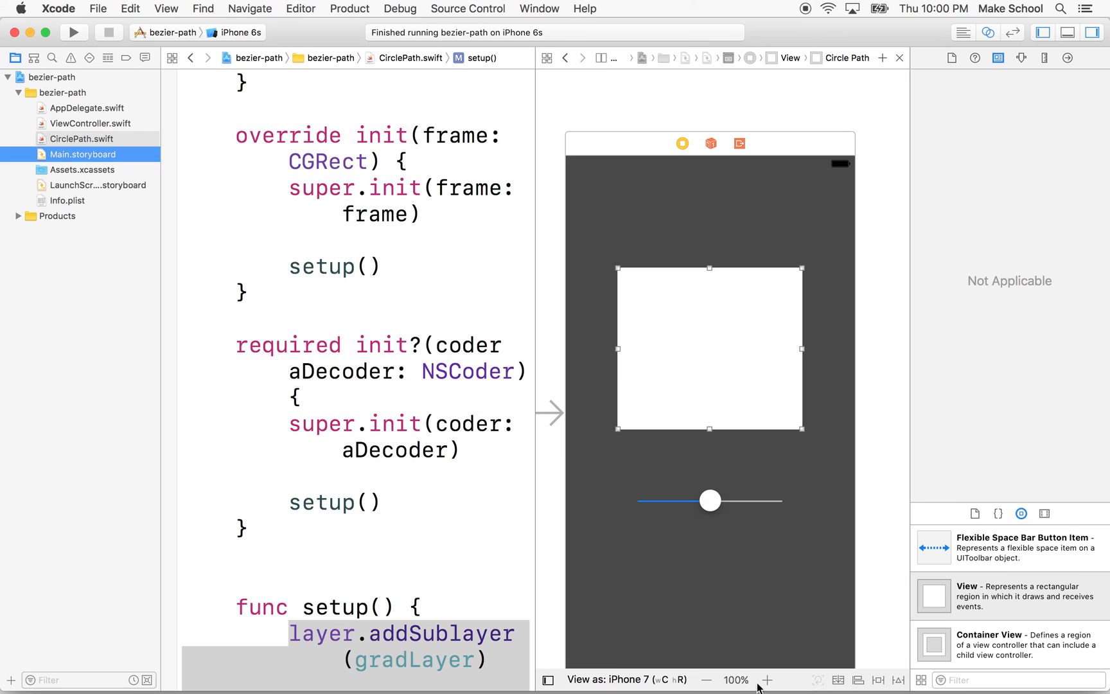
scroll(up, 3)
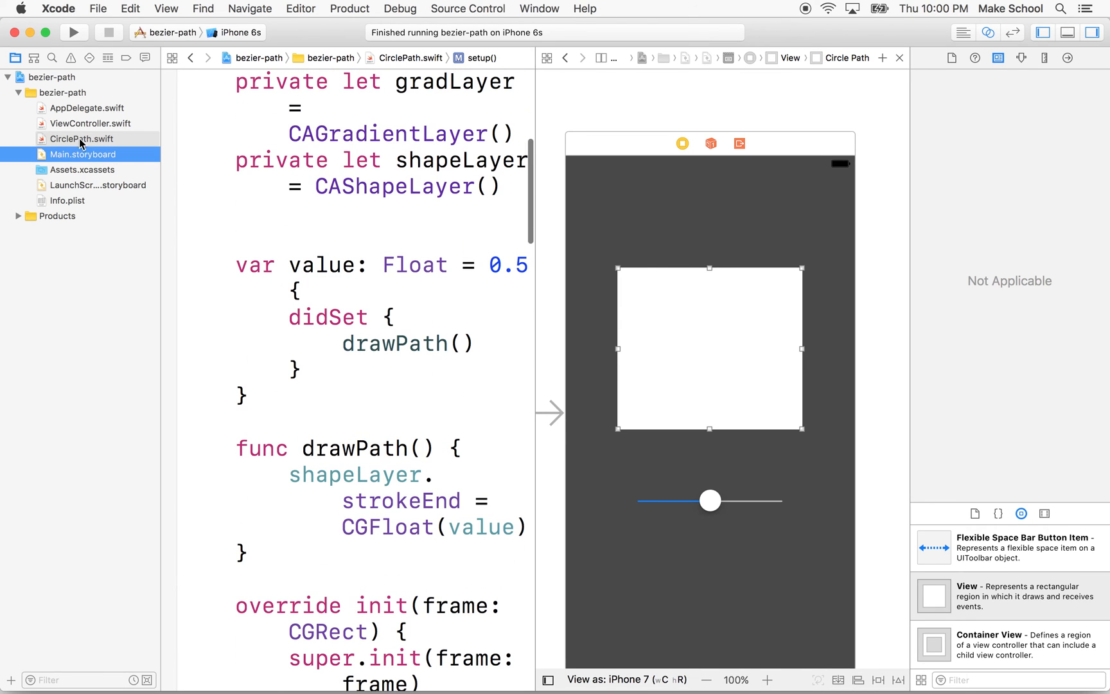
click(90, 123)
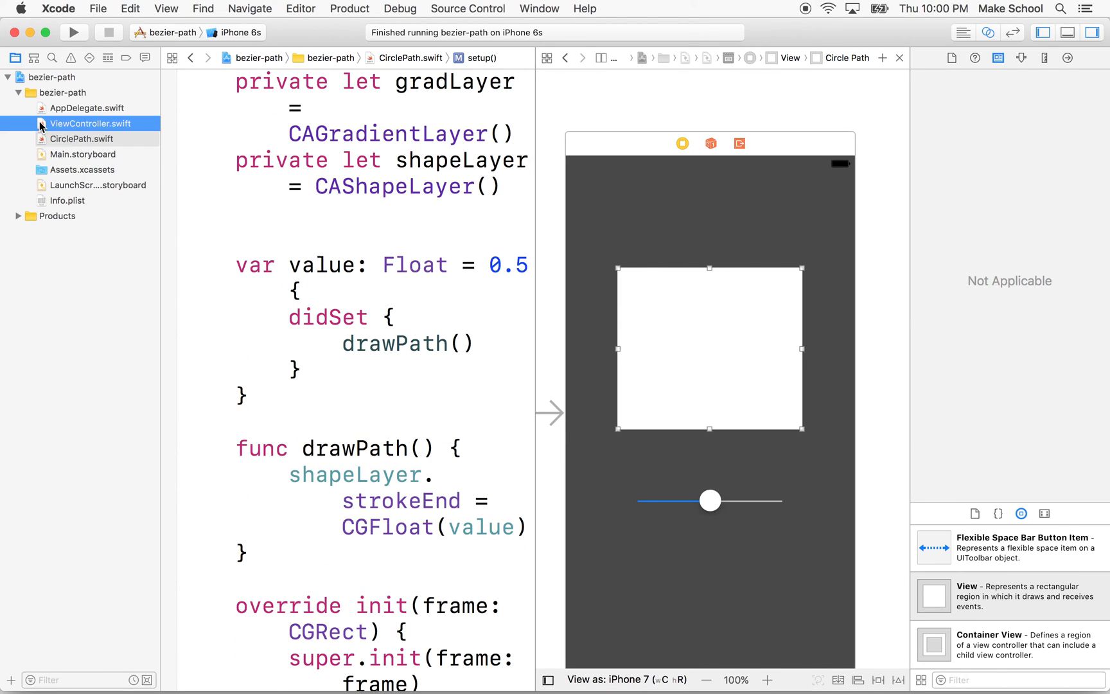
click(91, 123)
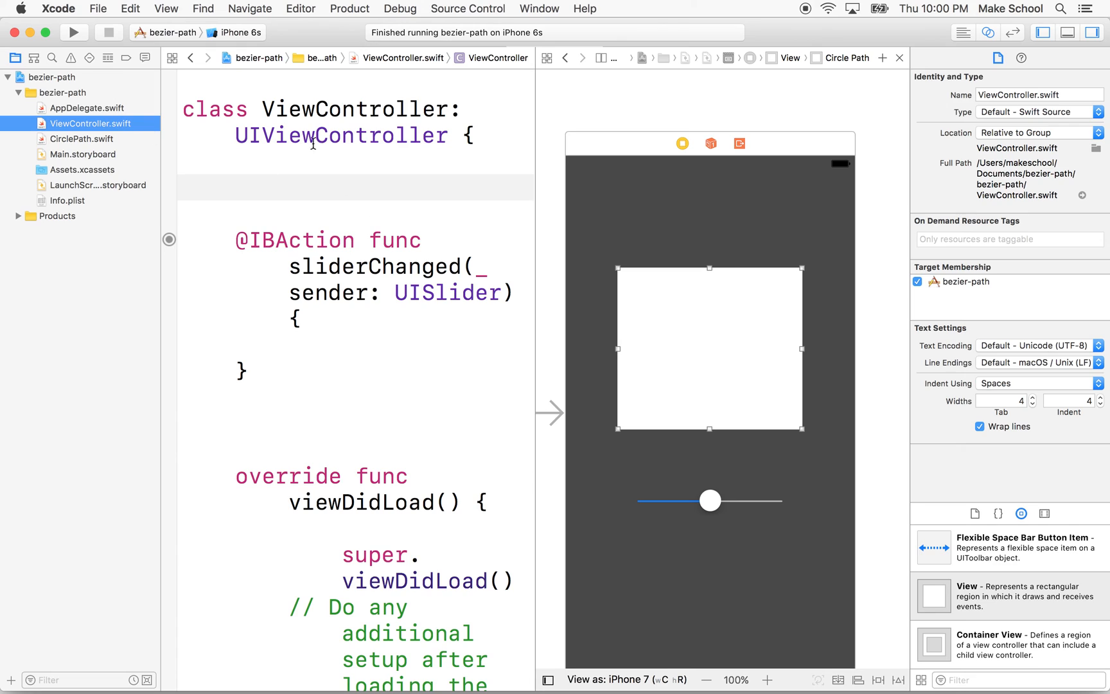
double_click(355, 109)
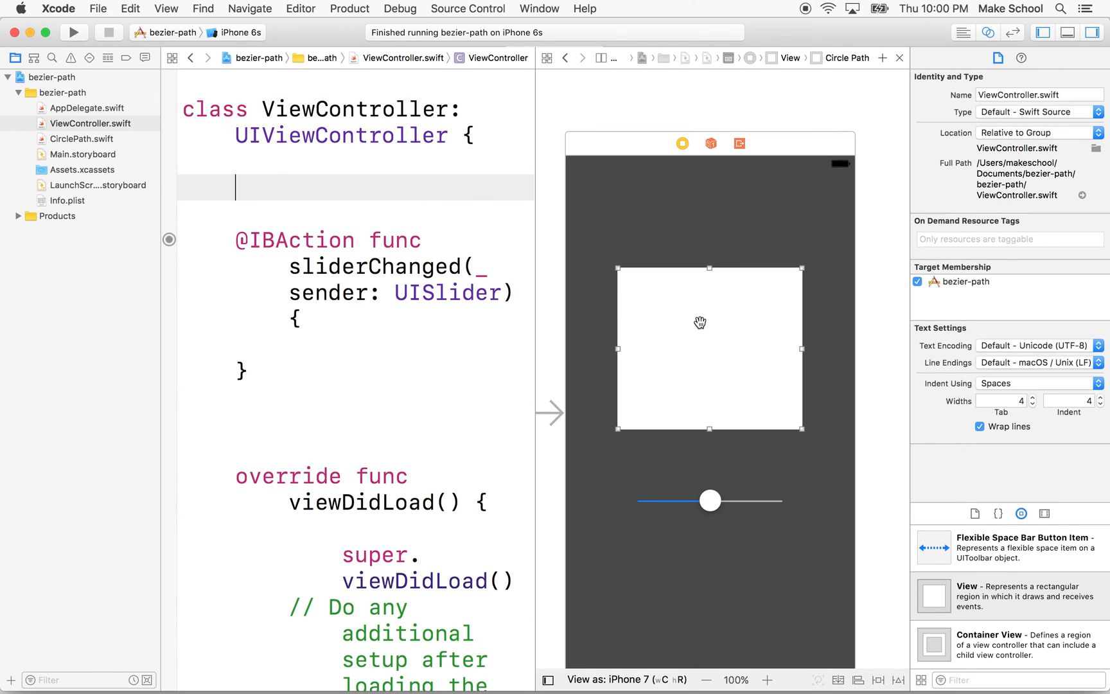
mouse_move(694, 334)
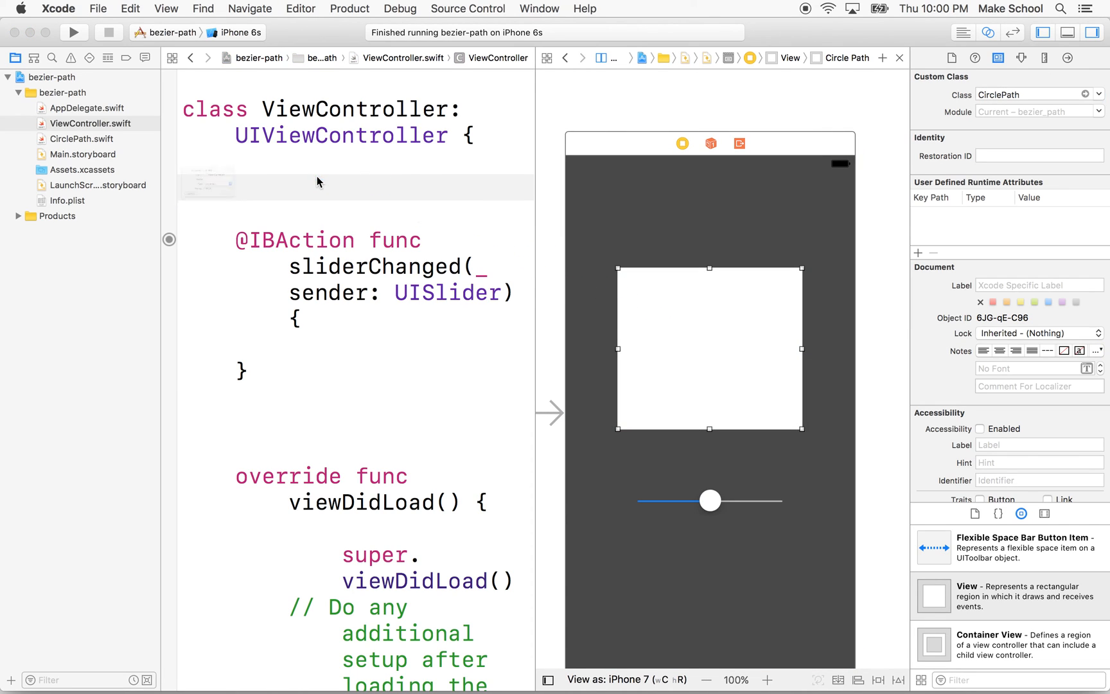
text(c)
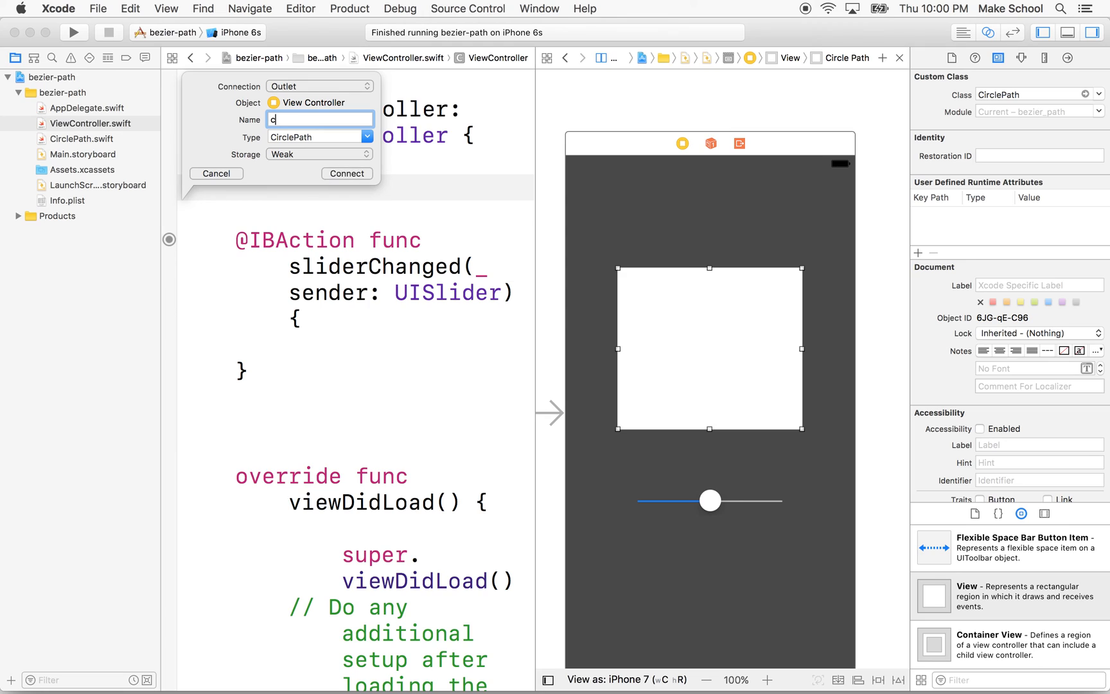
text(irclePath)
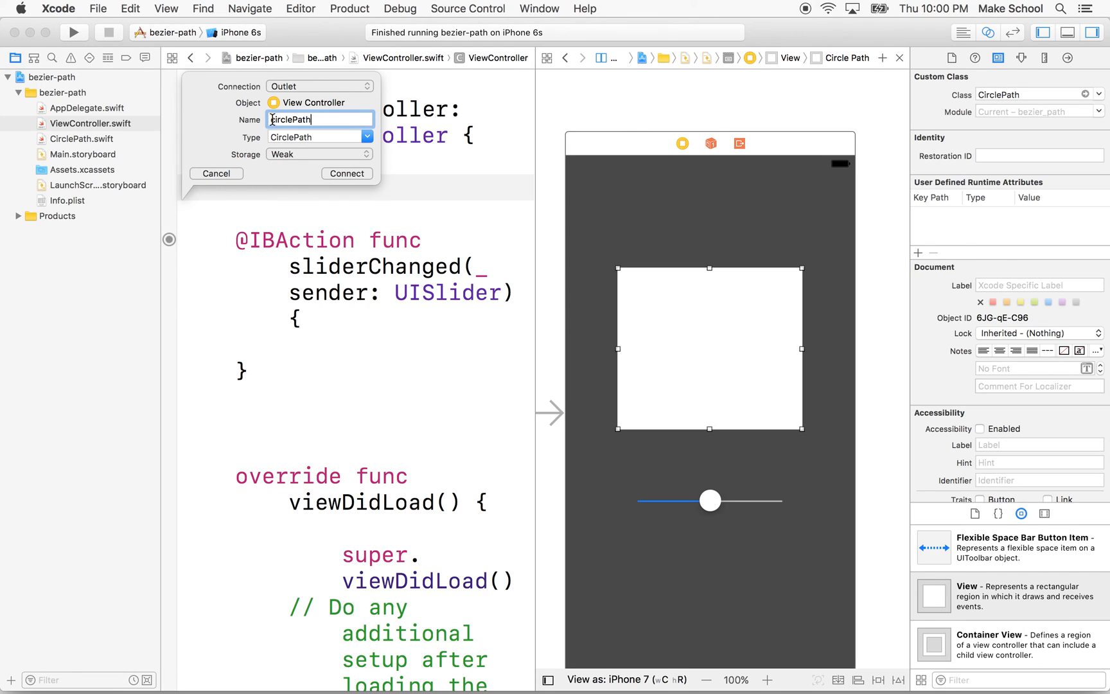
click(346, 174)
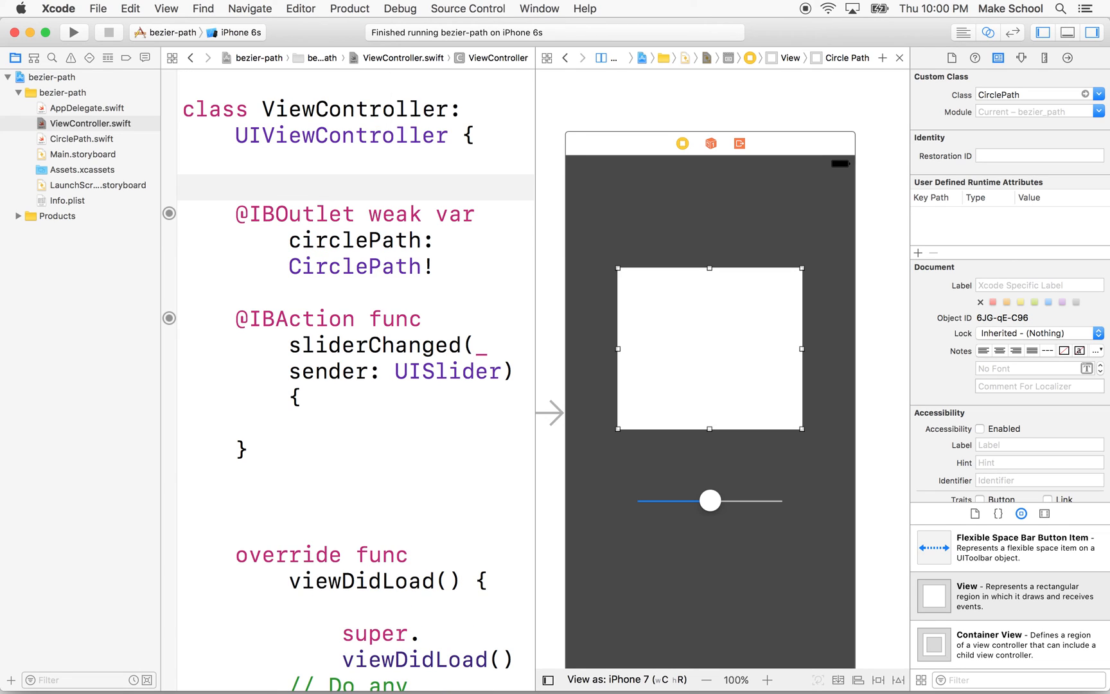
mouse_move(872, 149)
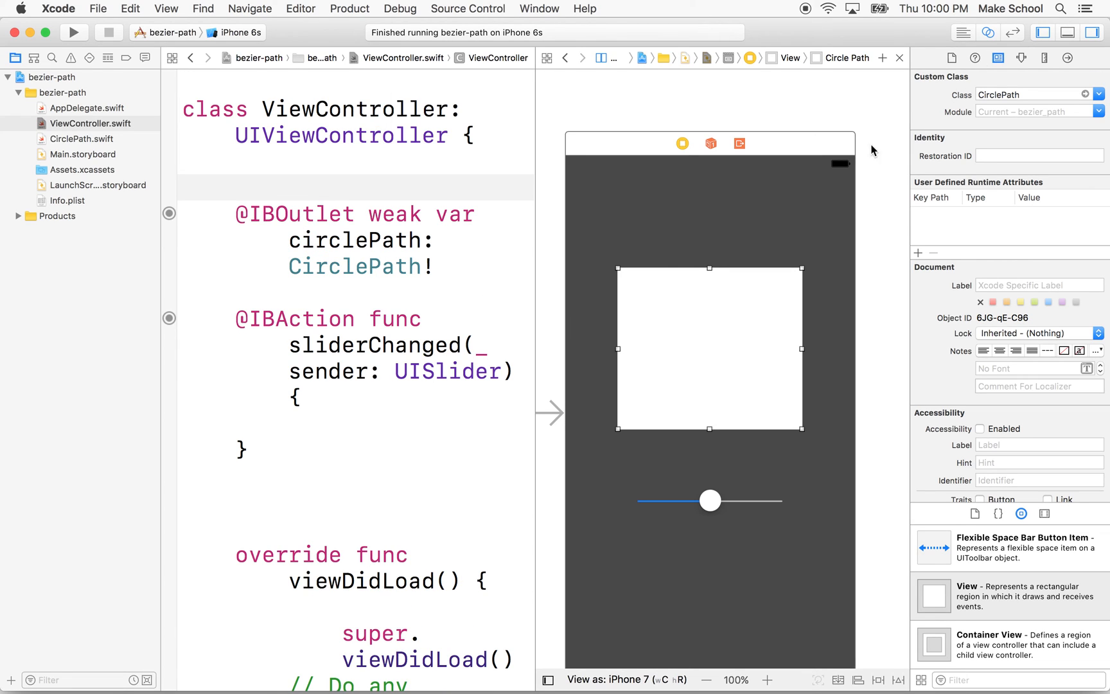
mouse_move(928, 62)
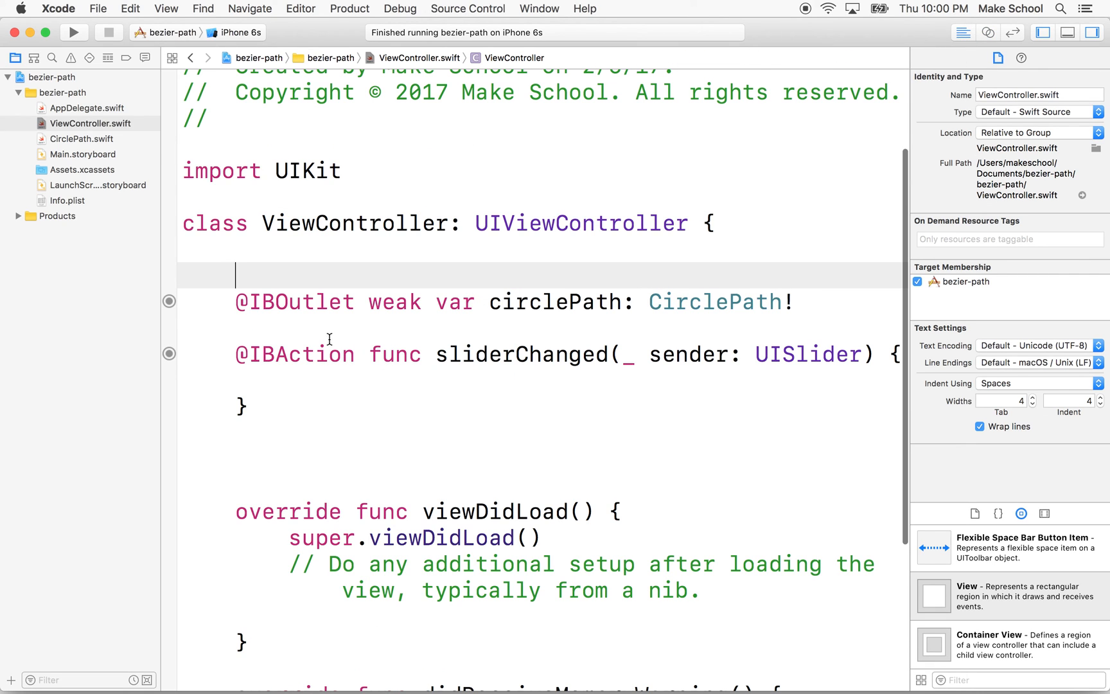
Write circlePath.value = sender.value inside the sliderChanged action
double_click(713, 302)
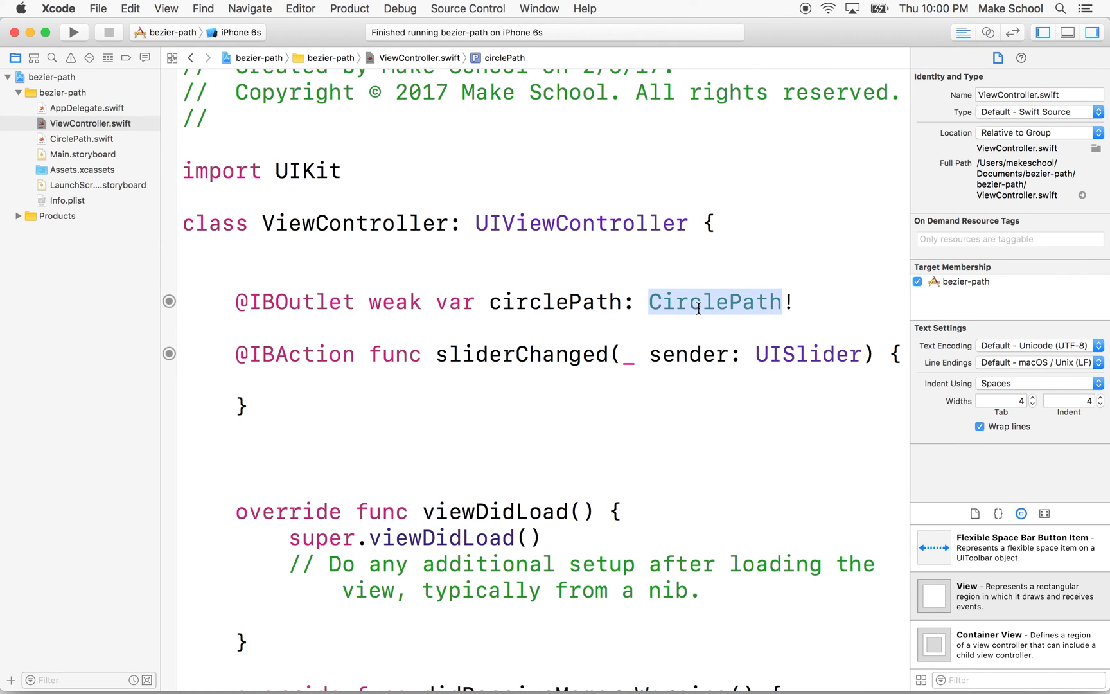
click(297, 387)
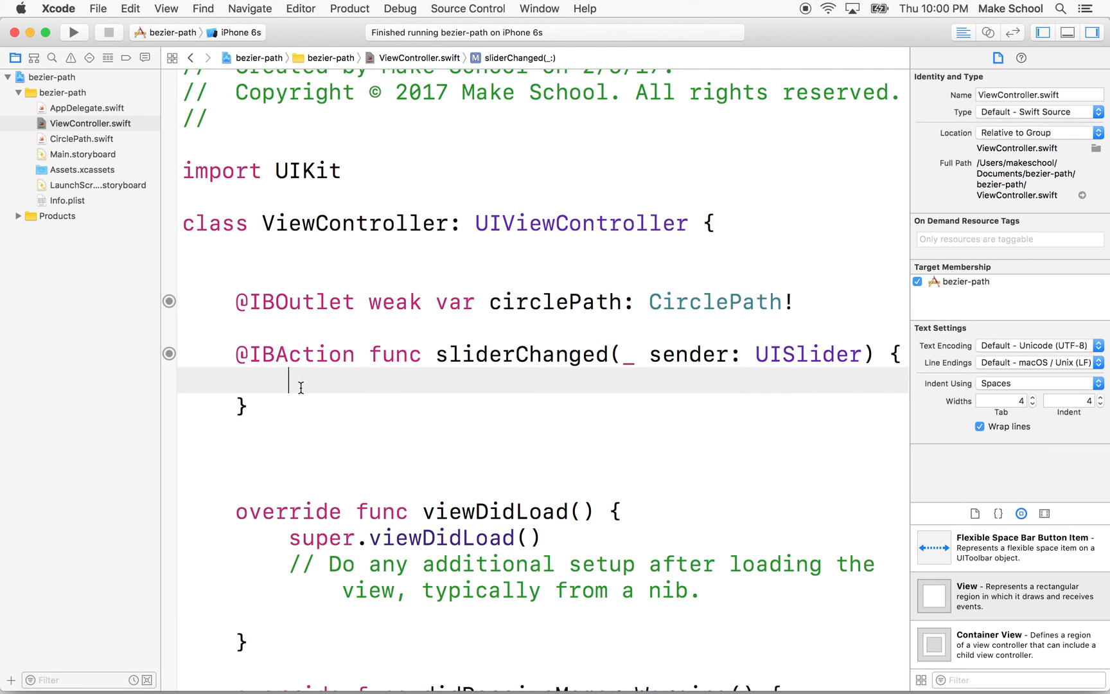
text(circlePath.value = s)
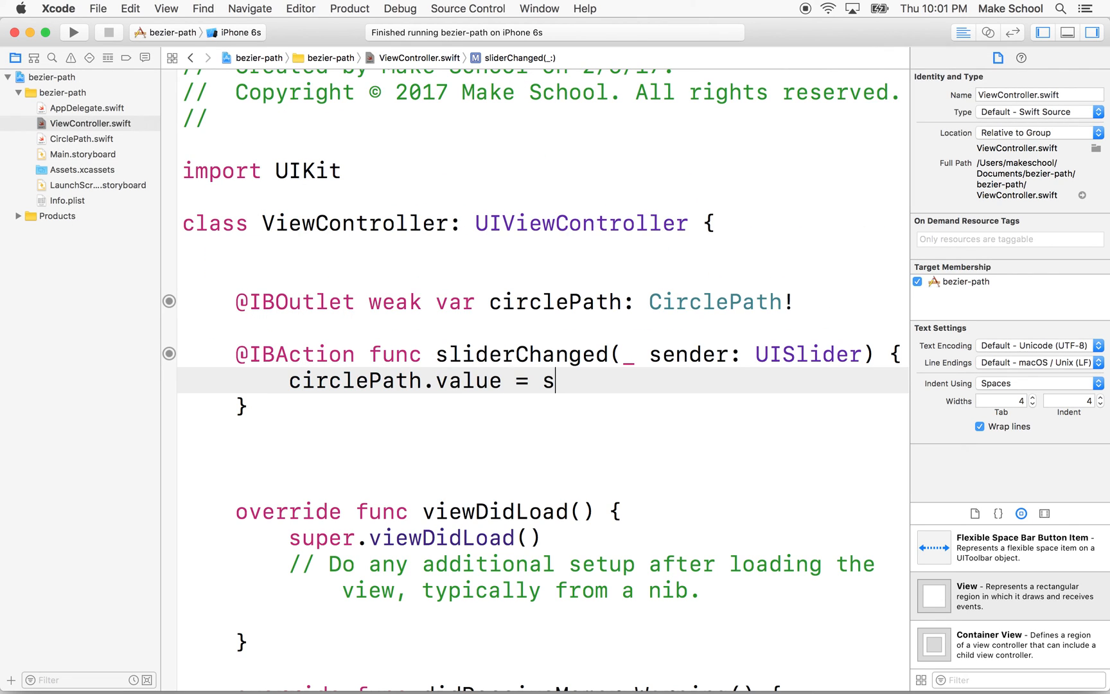
text(ender.c)
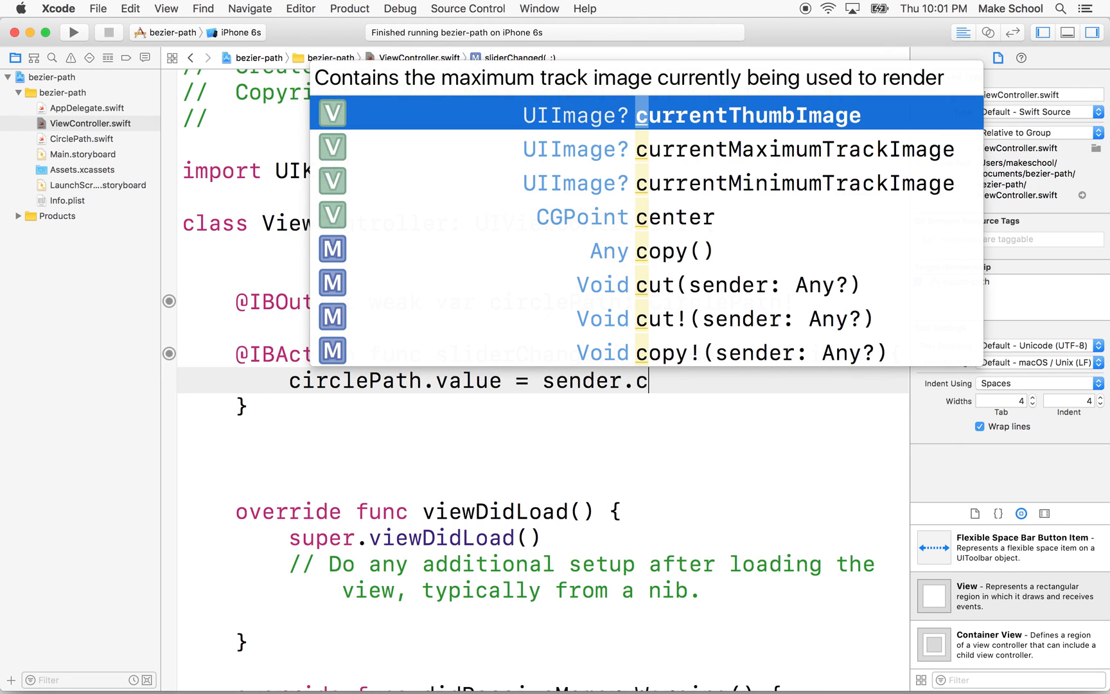
text(value)
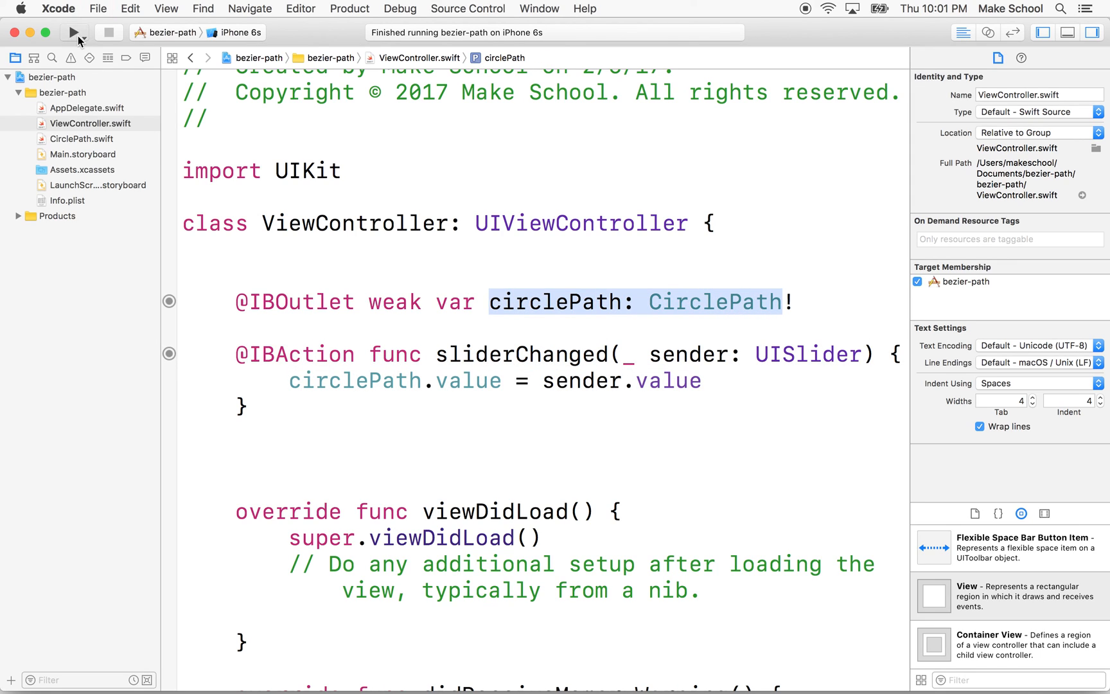
Build and run the app so the slider controls how much of the gradient arc is drawn
click(73, 32)
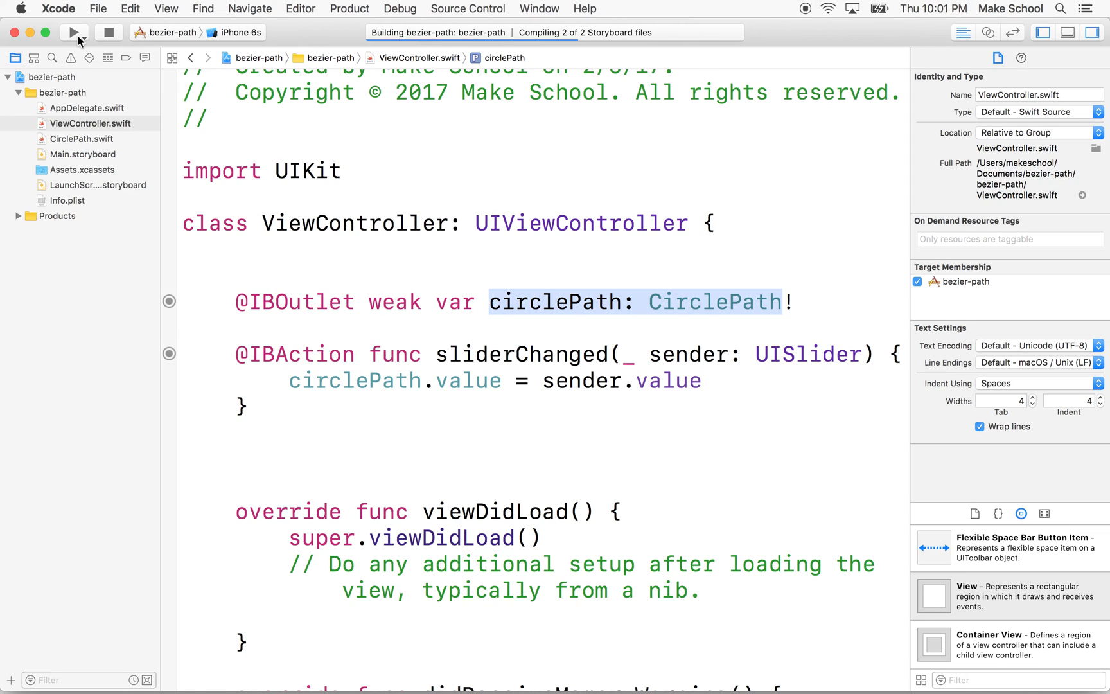
click(73, 32)
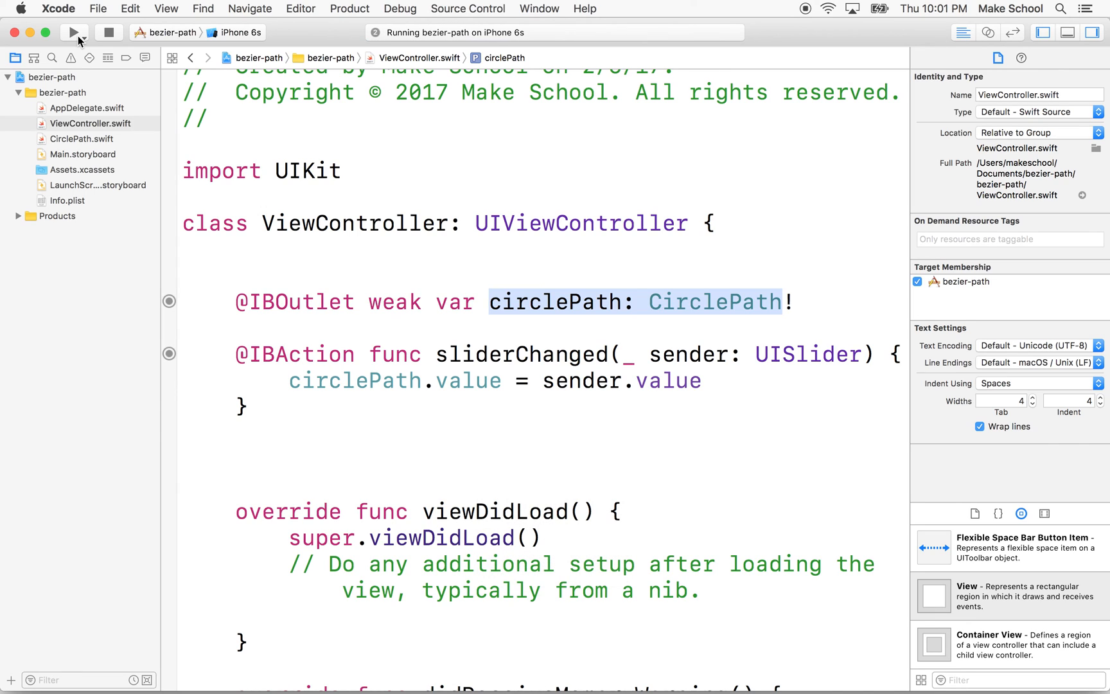
click(73, 32)
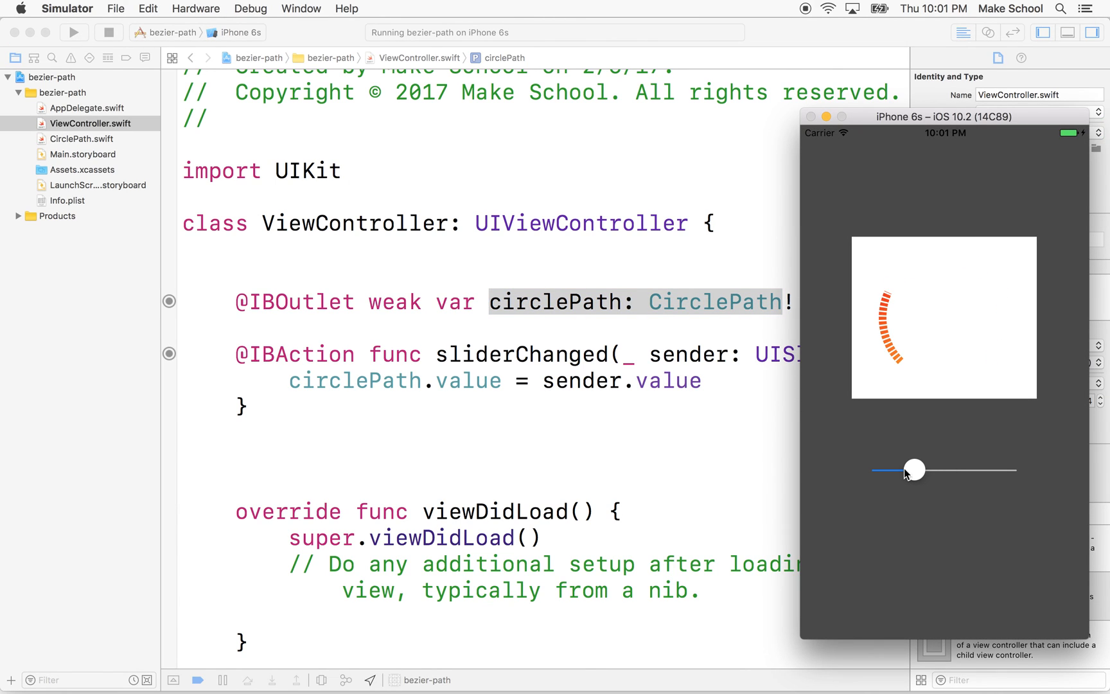
mouse_move(524, 331)
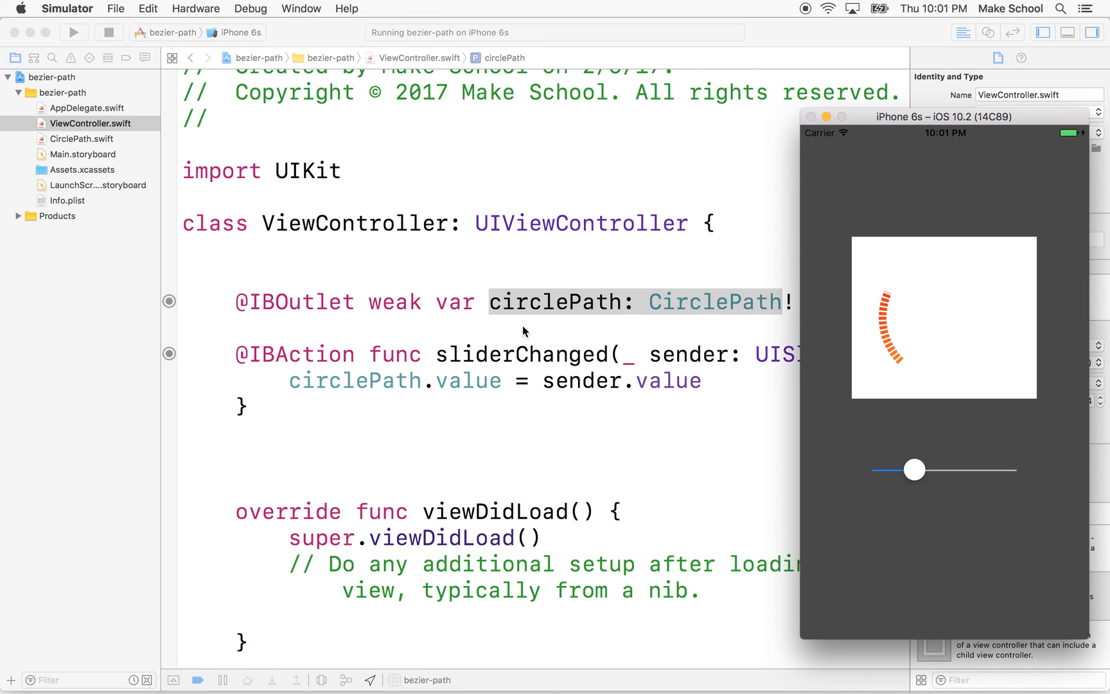
mouse_move(532, 329)
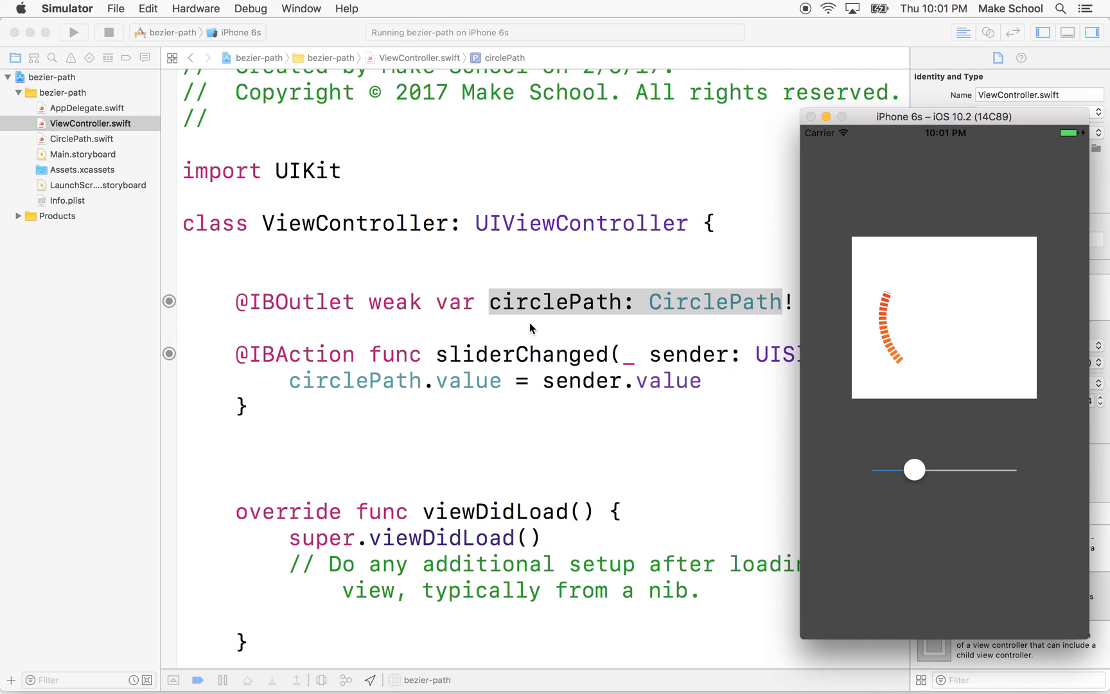
mouse_move(823, 10)
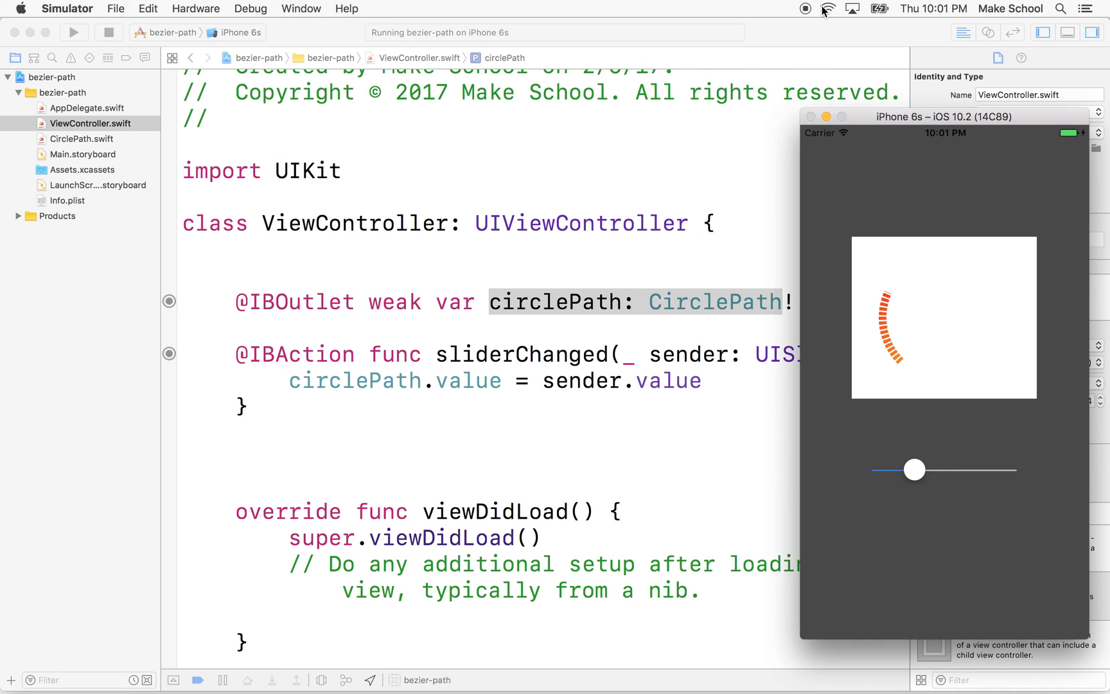